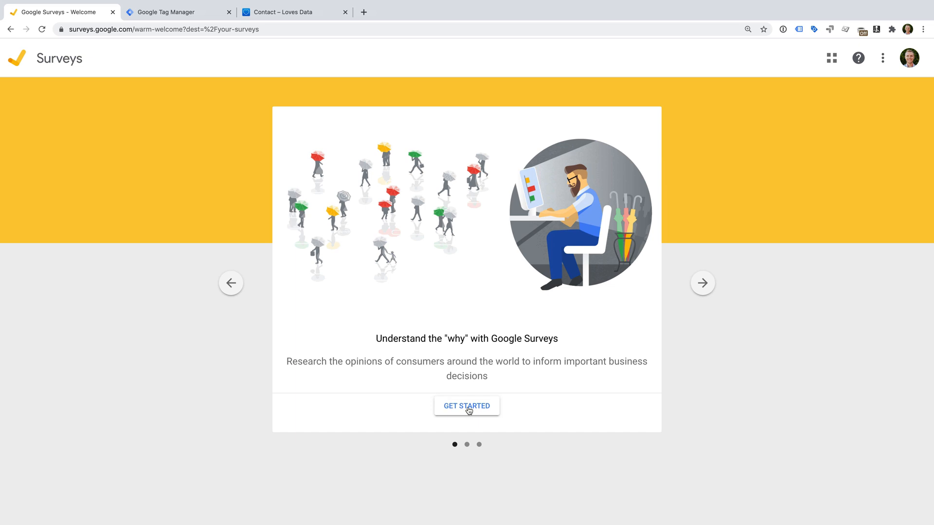
Step: Get started from the welcome carousel to reach the empty All surveys list
{"action": "left_click", "coordinate": [467, 405]}
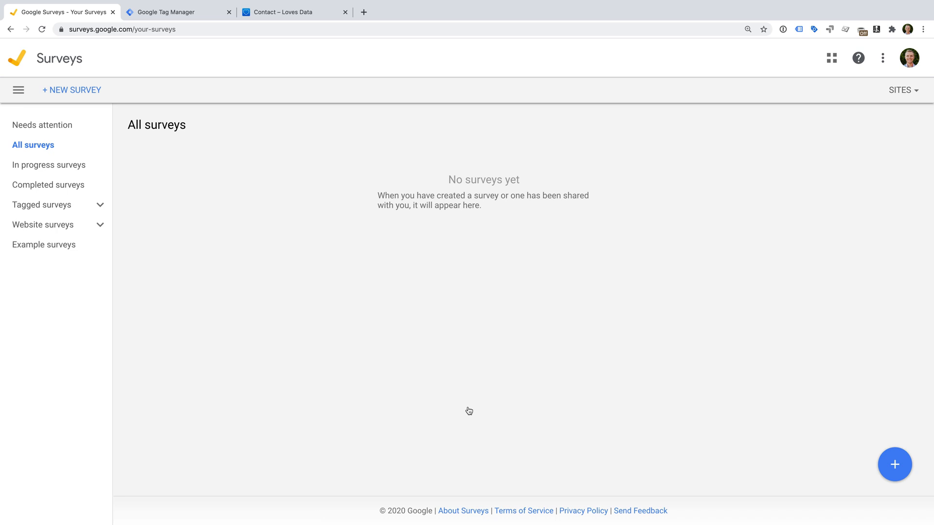
{"action": "mouse_move", "coordinate": [595, 342]}
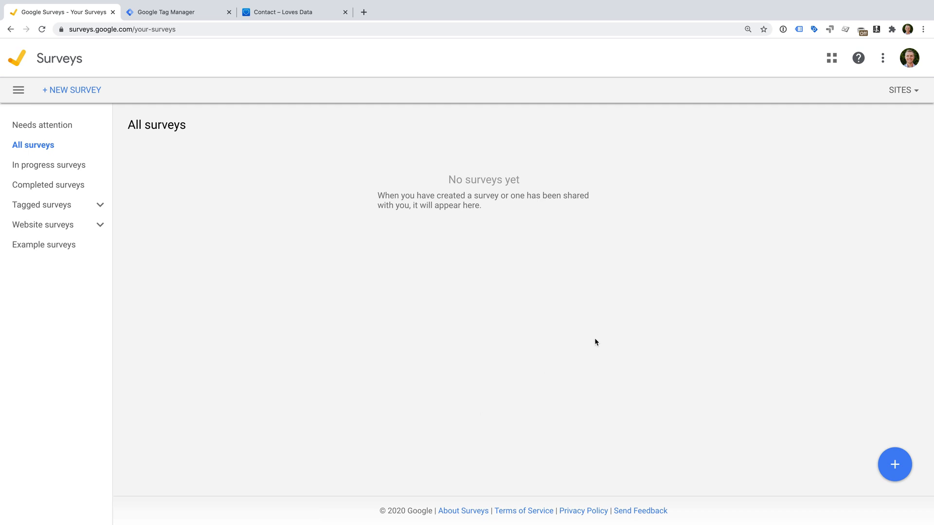
Step: Create a new site from the Sites list and activate its website satisfaction survey
{"action": "left_click", "coordinate": [901, 90]}
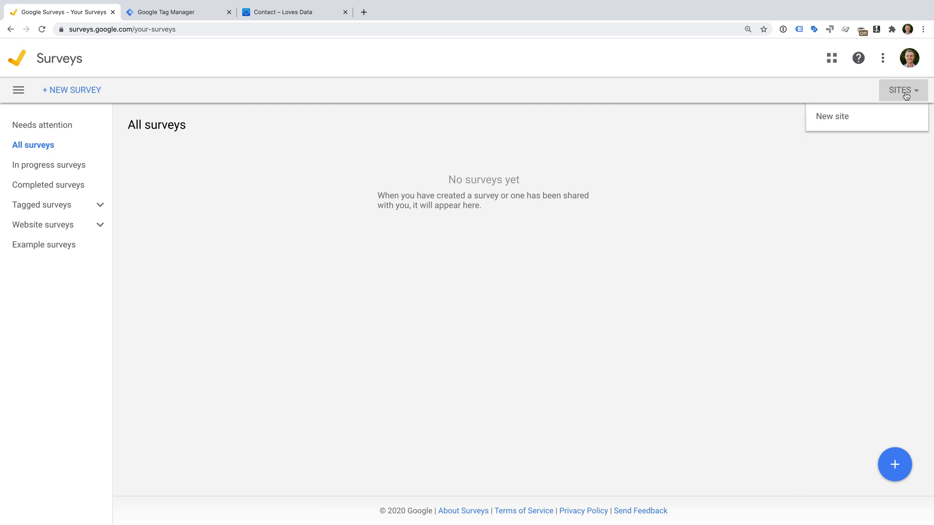
{"action": "left_click", "coordinate": [832, 116]}
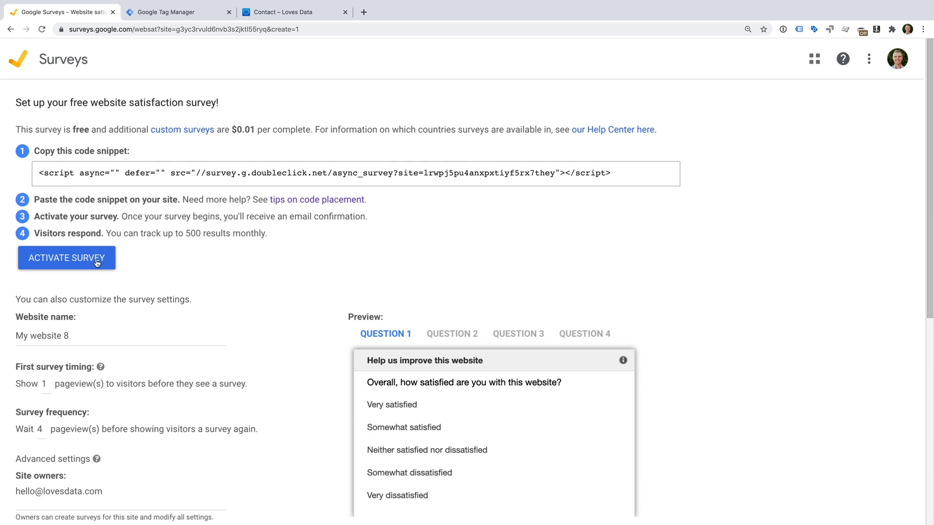
{"action": "left_click", "coordinate": [67, 258]}
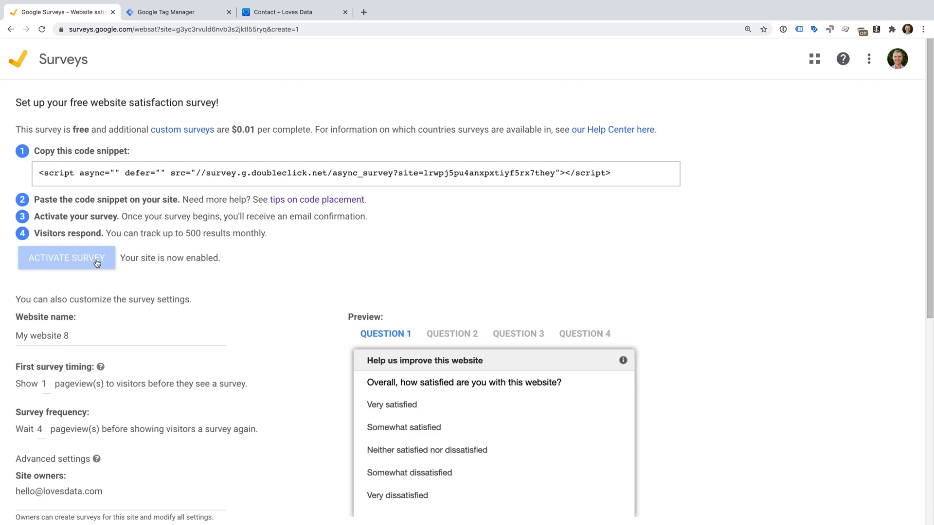
{"action": "mouse_move", "coordinate": [39, 169]}
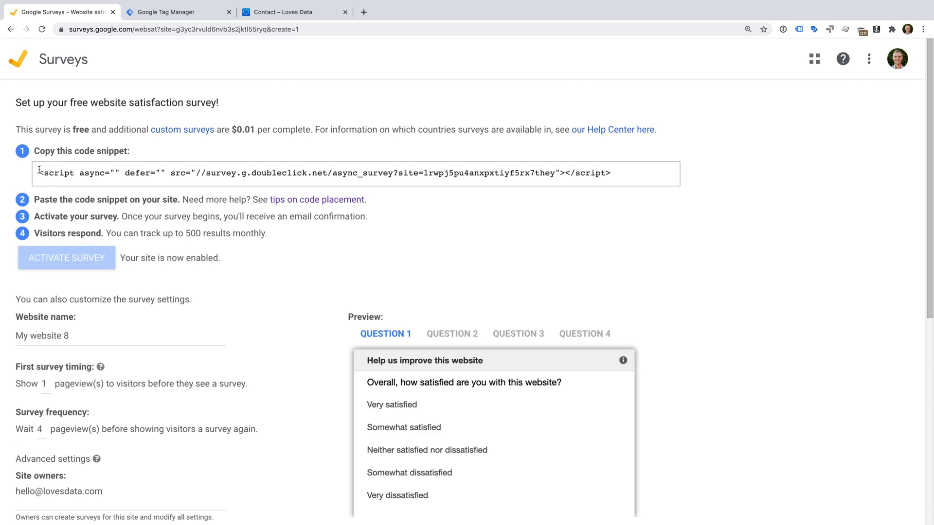
Step: Replace the default website name with 'Loves Data Demo'
{"action": "triple_click", "coordinate": [297, 174]}
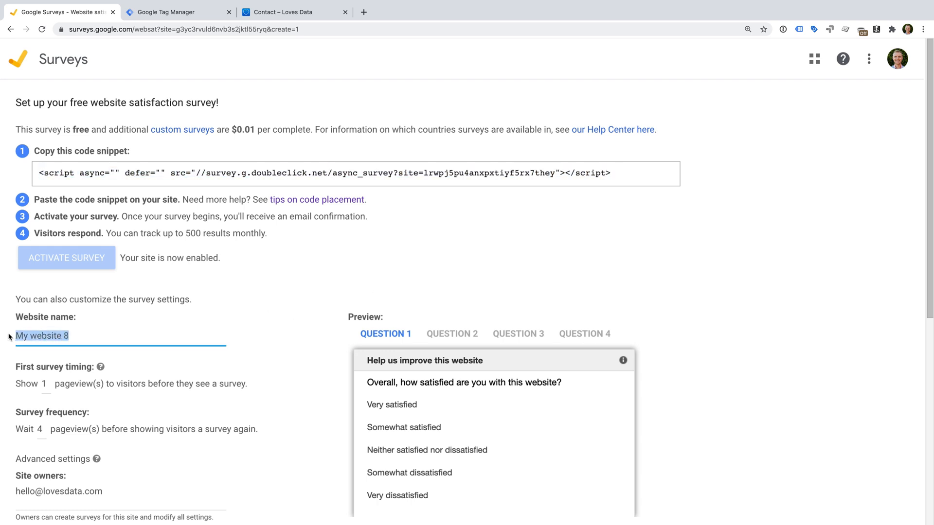
{"action": "type", "text": "Loves Data Demo"}
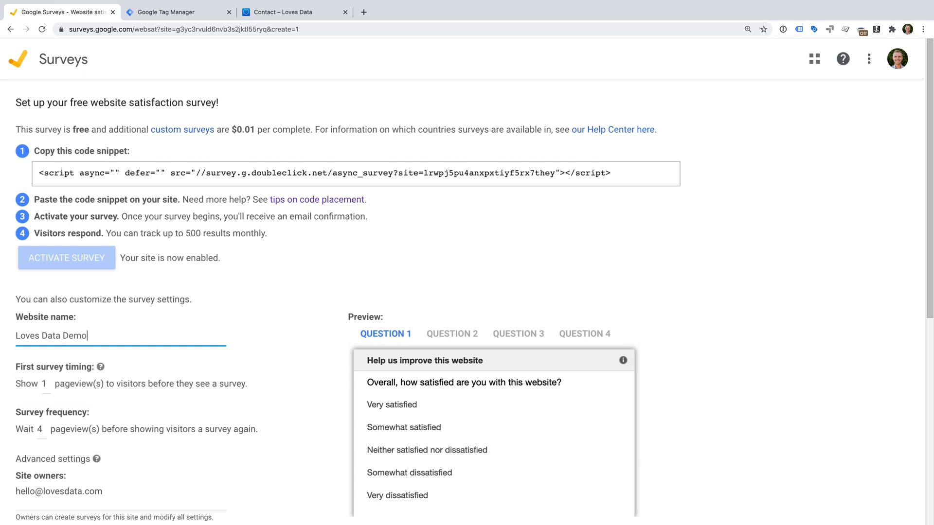
{"action": "mouse_move", "coordinate": [211, 360]}
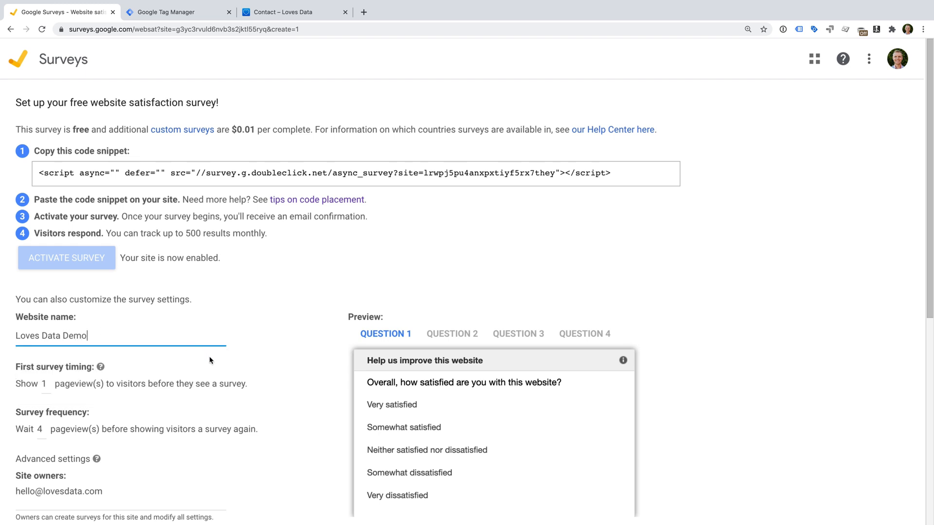
{"action": "mouse_move", "coordinate": [438, 382]}
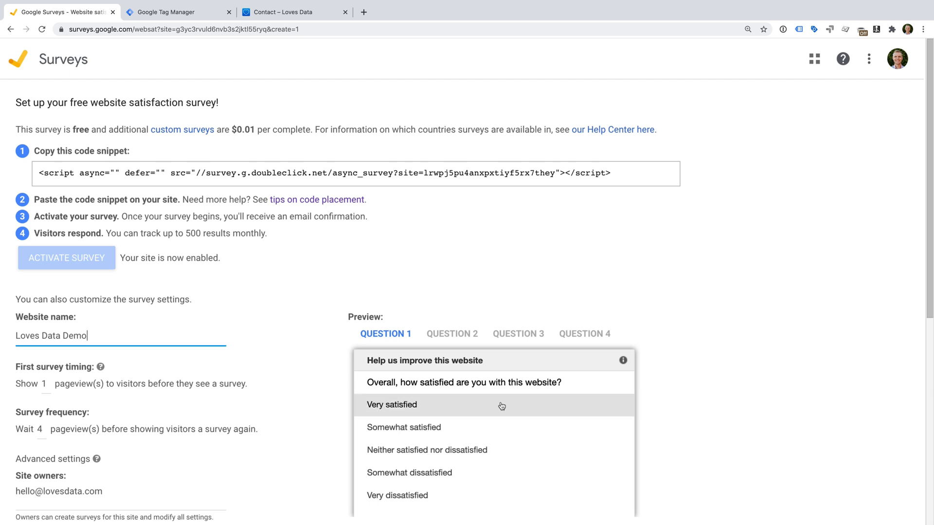
{"action": "mouse_move", "coordinate": [536, 449]}
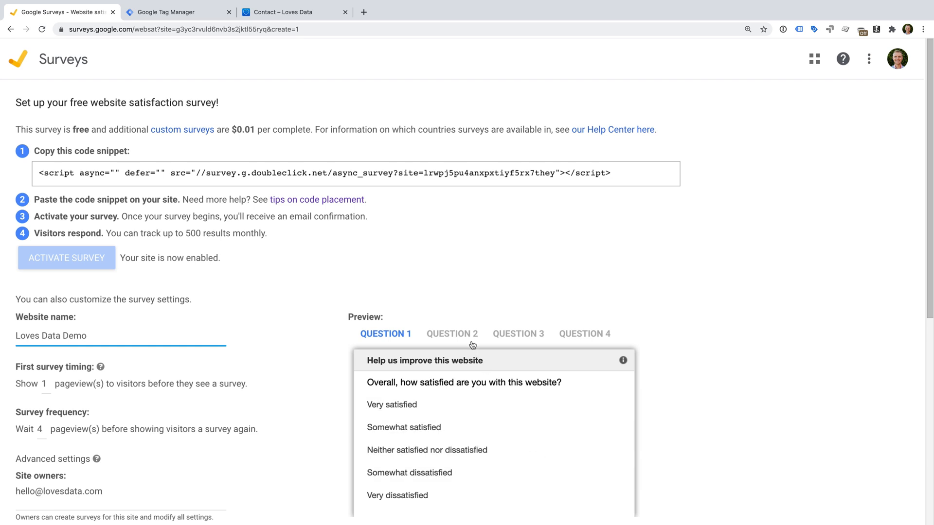
Step: Preview survey questions 2, 3 and 4, ending on the visit-purpose completion question
{"action": "left_click", "coordinate": [451, 334]}
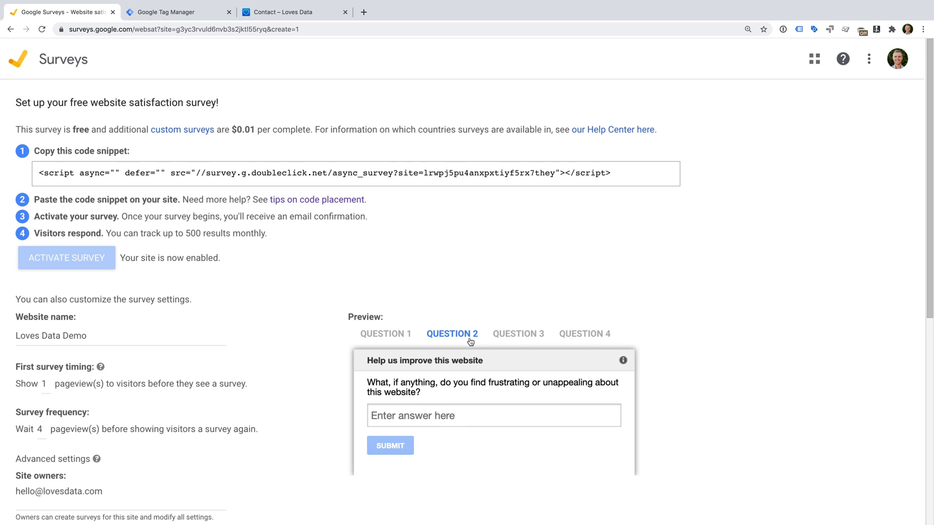
{"action": "left_click", "coordinate": [518, 333]}
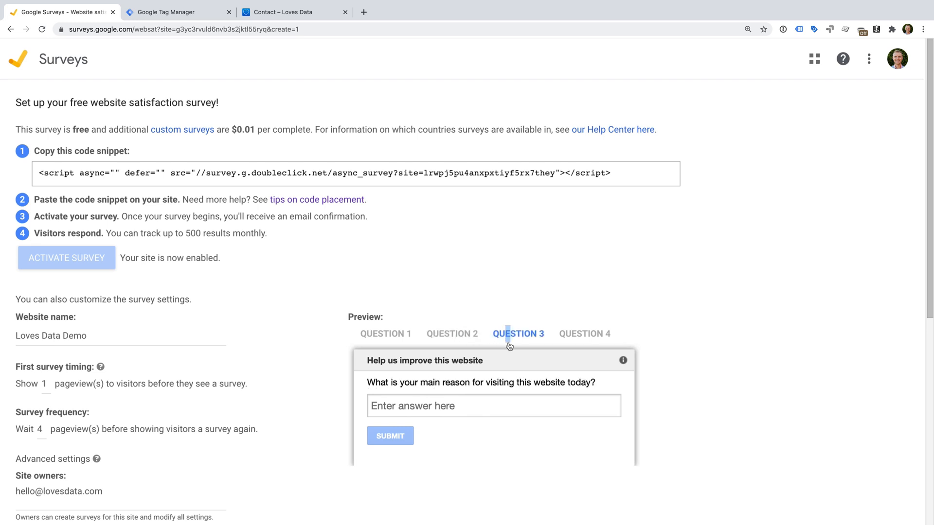
{"action": "mouse_move", "coordinate": [516, 394]}
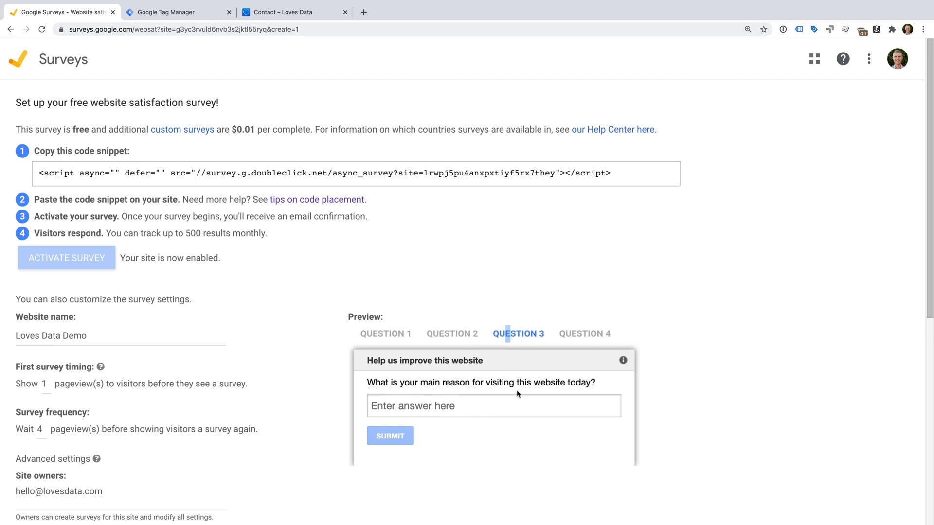
{"action": "left_click", "coordinate": [585, 333]}
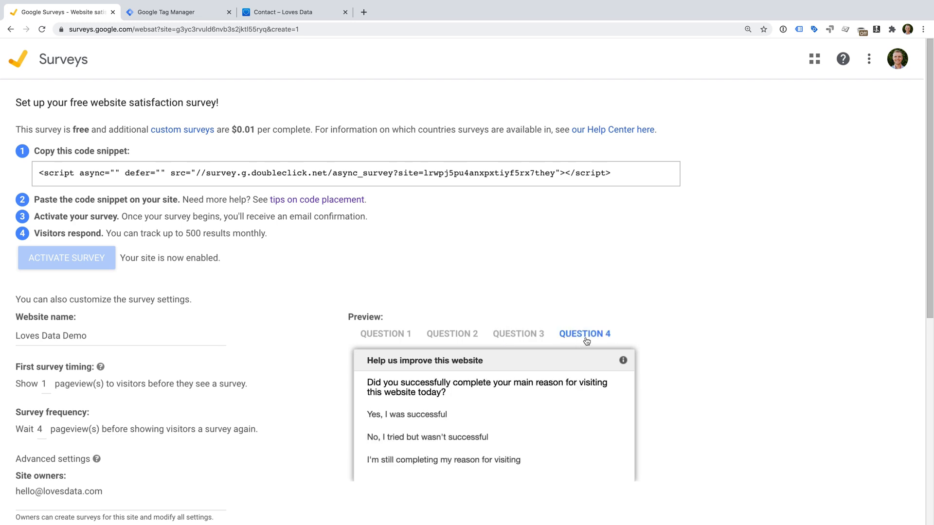
{"action": "mouse_move", "coordinate": [519, 442]}
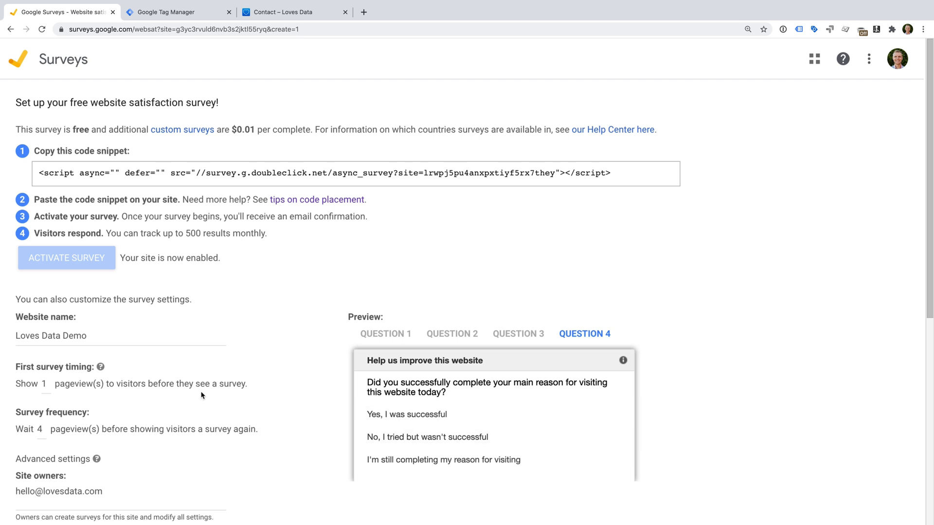
{"action": "mouse_move", "coordinate": [124, 398]}
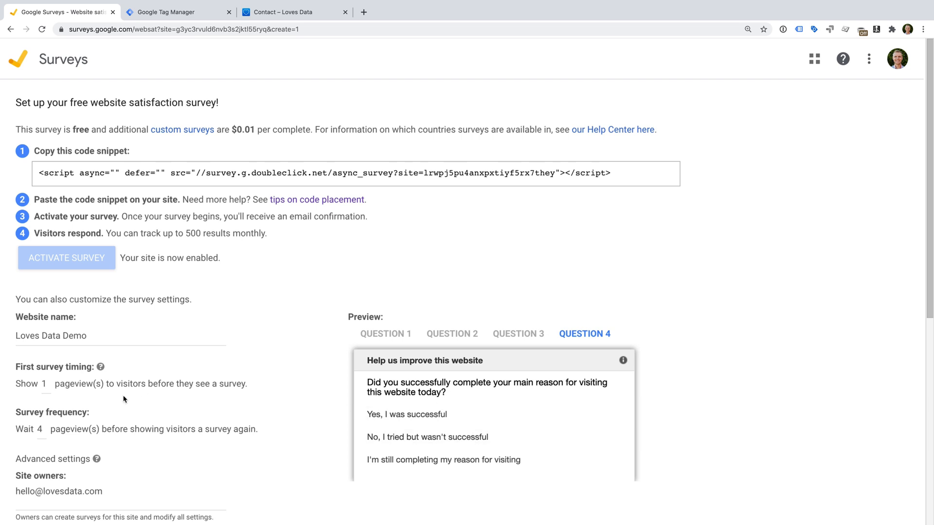
{"action": "mouse_move", "coordinate": [84, 389]}
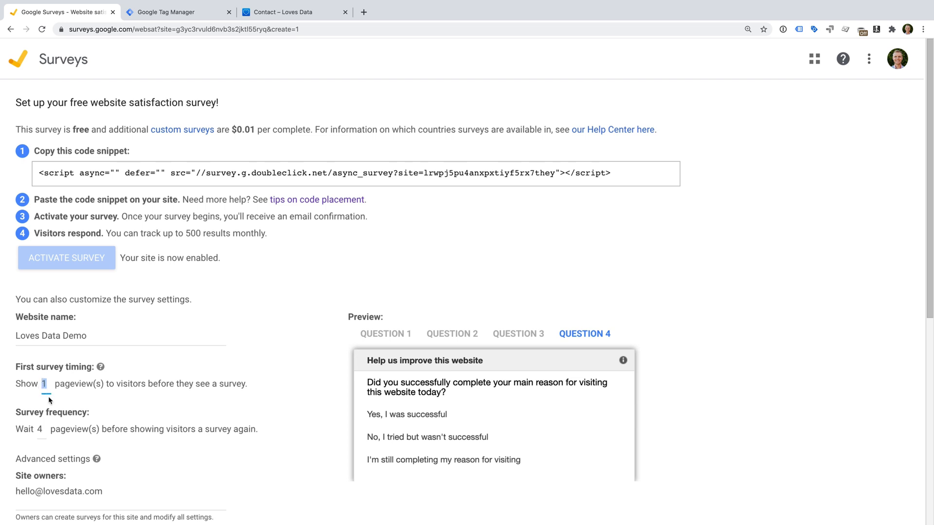
Step: Set first survey timing to 2 pageviews and move down to the advanced settings
{"action": "type", "text": "2"}
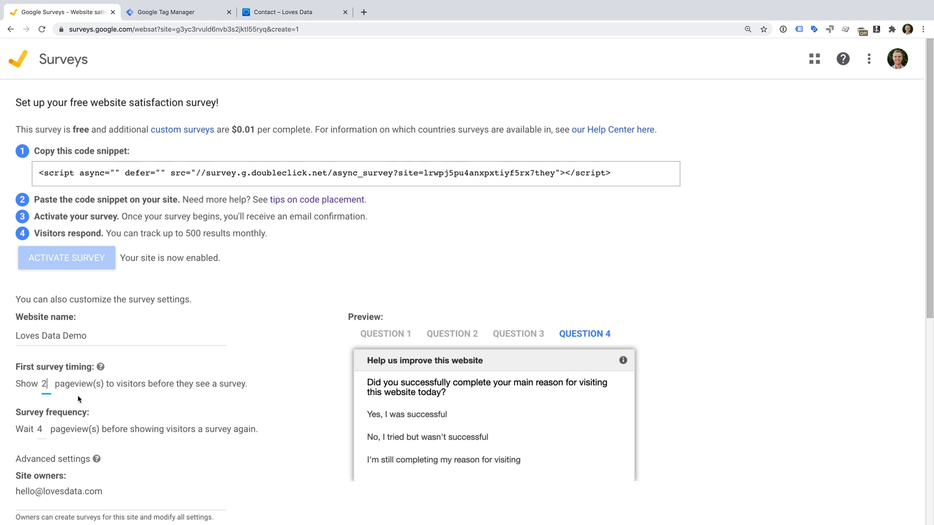
{"action": "mouse_move", "coordinate": [103, 405]}
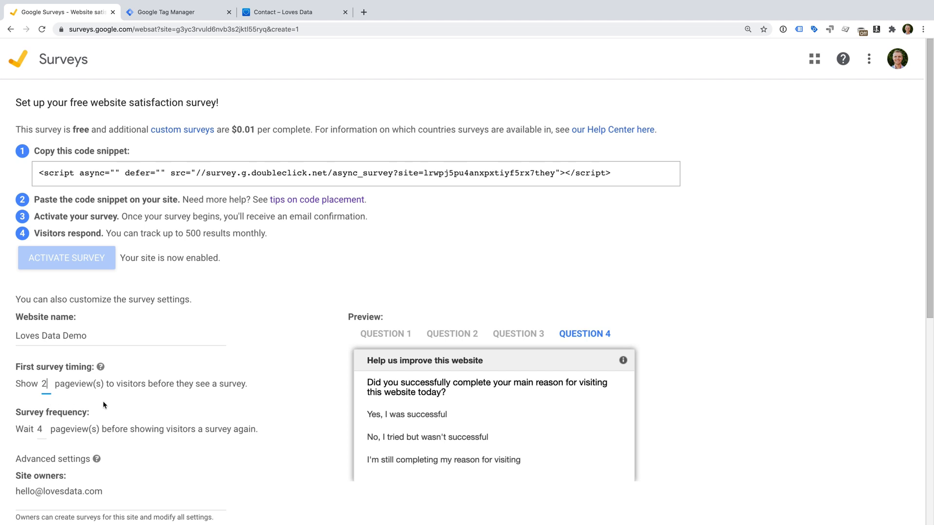
{"action": "scroll", "scroll_direction": "down", "scroll_amount": 3}
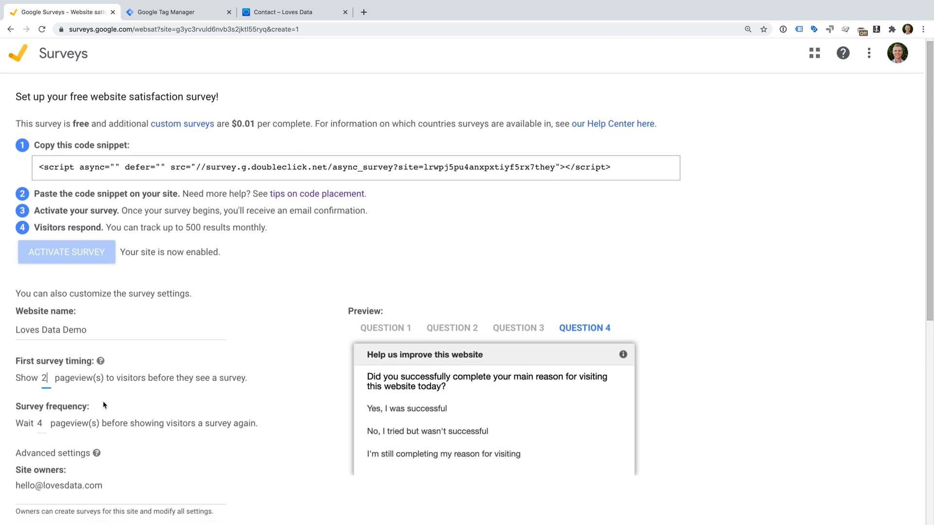
{"action": "scroll", "scroll_direction": "down", "scroll_amount": 3}
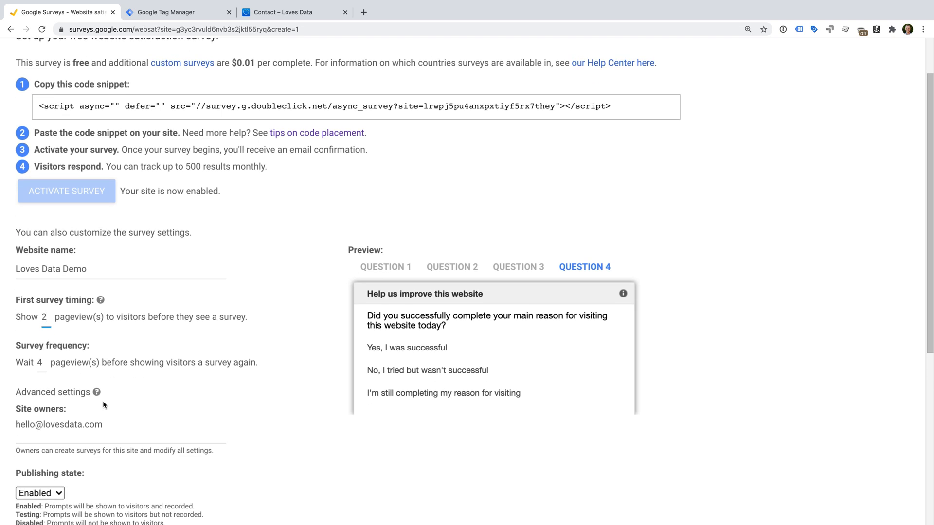
{"action": "scroll", "scroll_direction": "down", "scroll_amount": 3}
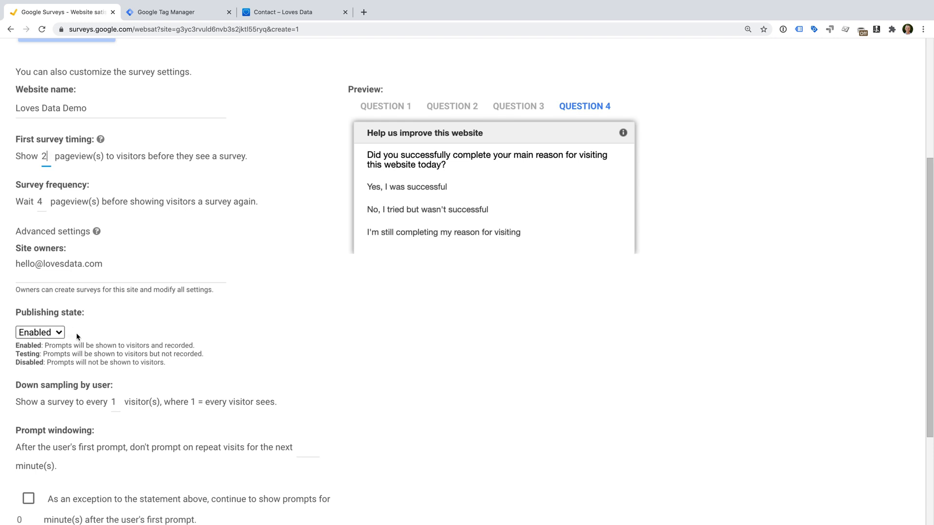
{"action": "mouse_move", "coordinate": [124, 396]}
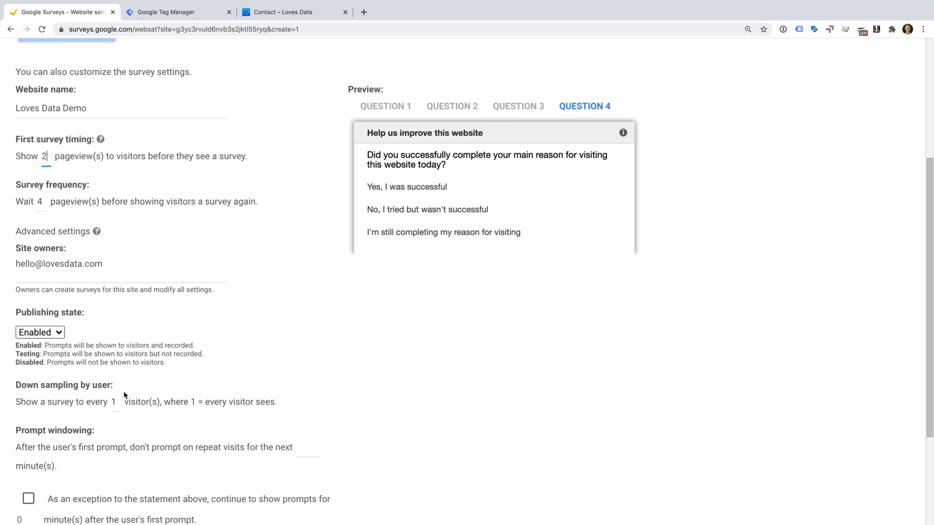
Step: Set down sampling to show a survey to every 2 visitors, keeping publishing enabled
{"action": "scroll", "scroll_direction": "down", "scroll_amount": 3}
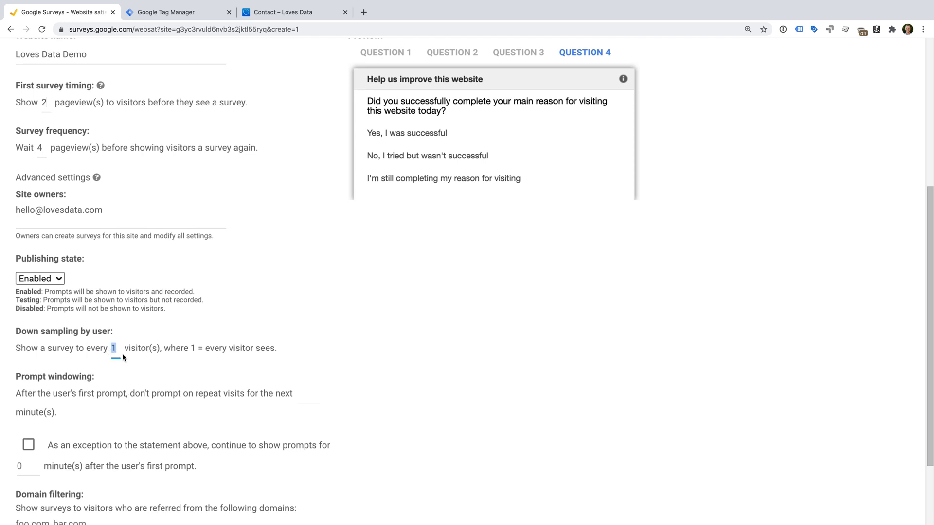
{"action": "mouse_move", "coordinate": [126, 359]}
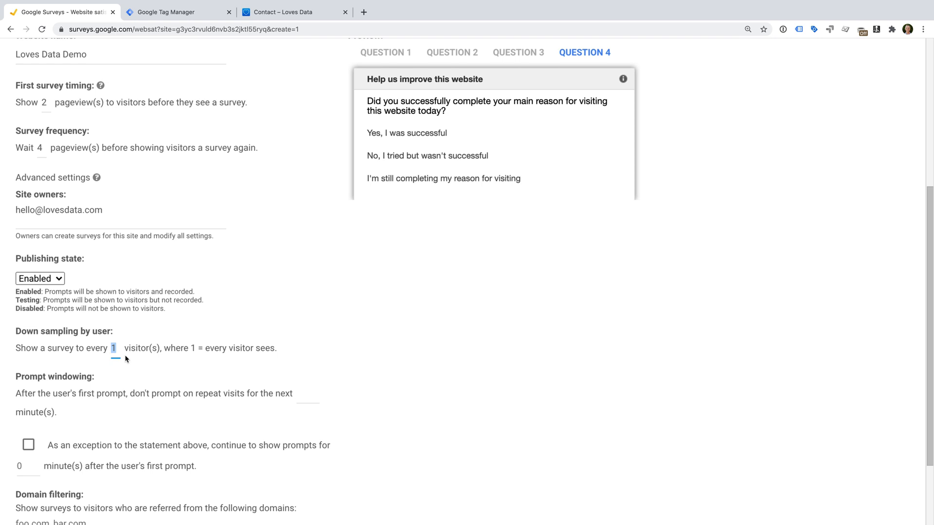
{"action": "type", "text": "2"}
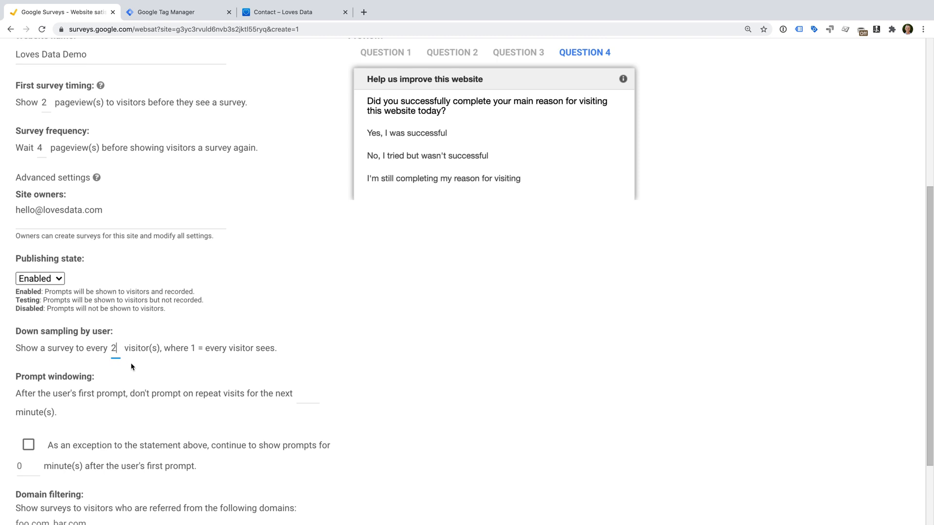
{"action": "scroll", "scroll_direction": "down", "scroll_amount": 3}
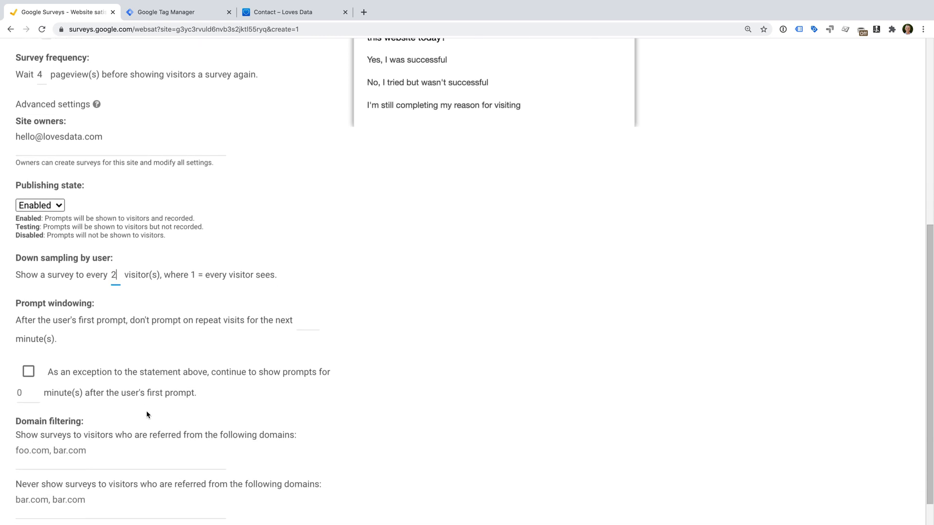
{"action": "scroll", "scroll_direction": "down", "scroll_amount": 3}
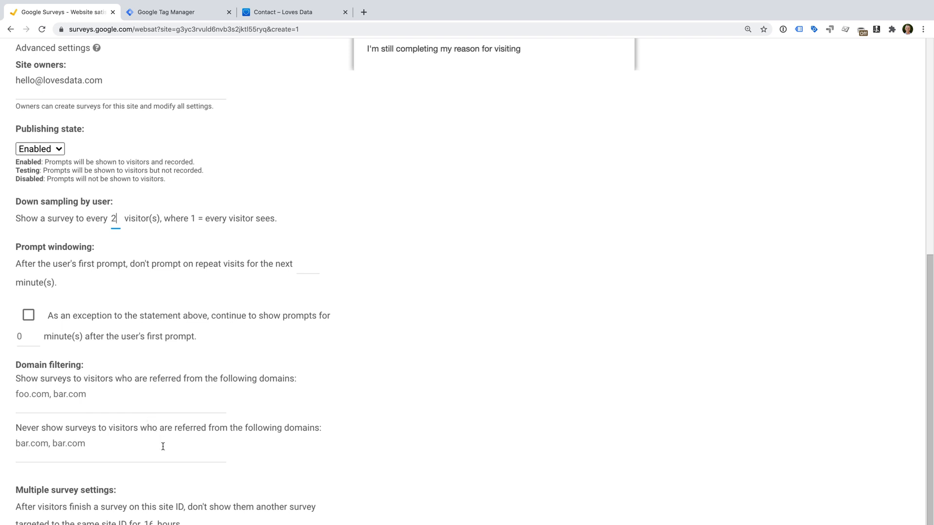
{"action": "scroll", "scroll_direction": "down", "scroll_amount": 3}
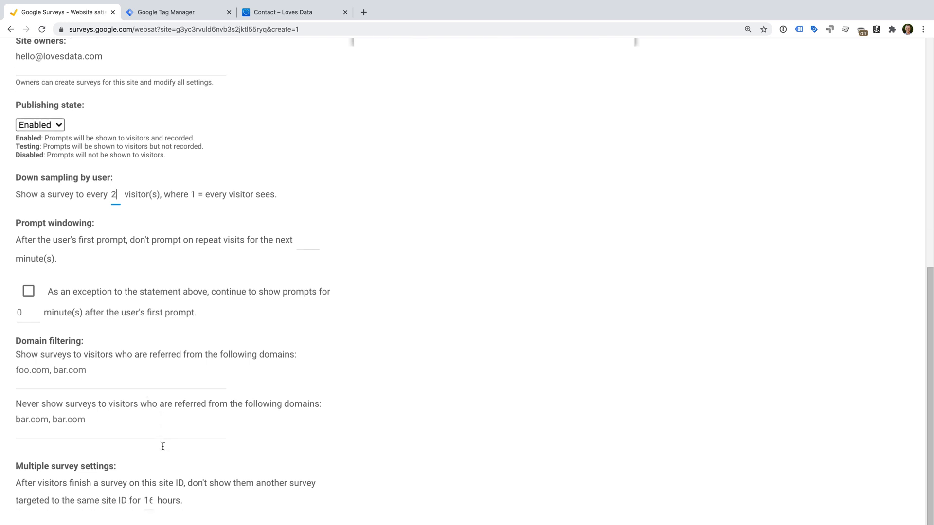
{"action": "scroll", "scroll_direction": "down", "scroll_amount": 3}
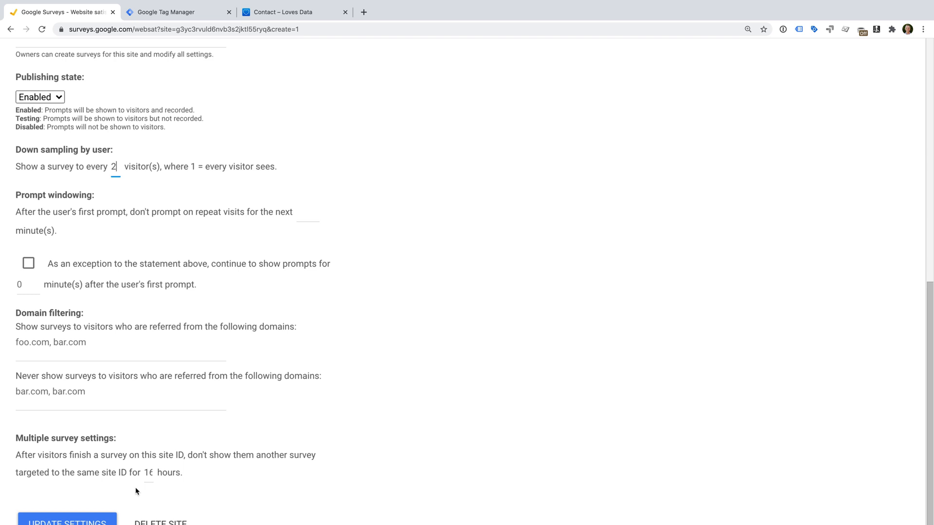
Step: Update the site settings so the page reloads with the code snippet and site enabled
{"action": "left_click", "coordinate": [67, 522]}
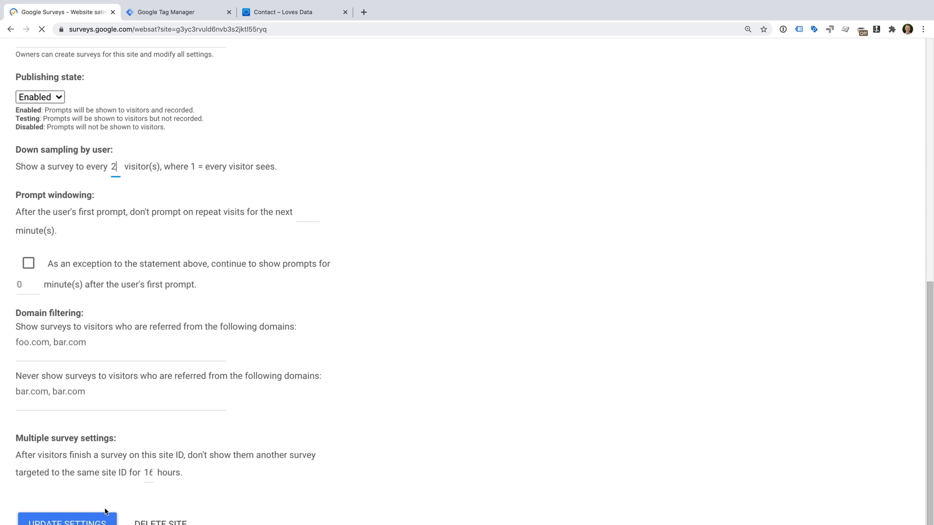
{"action": "left_click", "coordinate": [67, 522]}
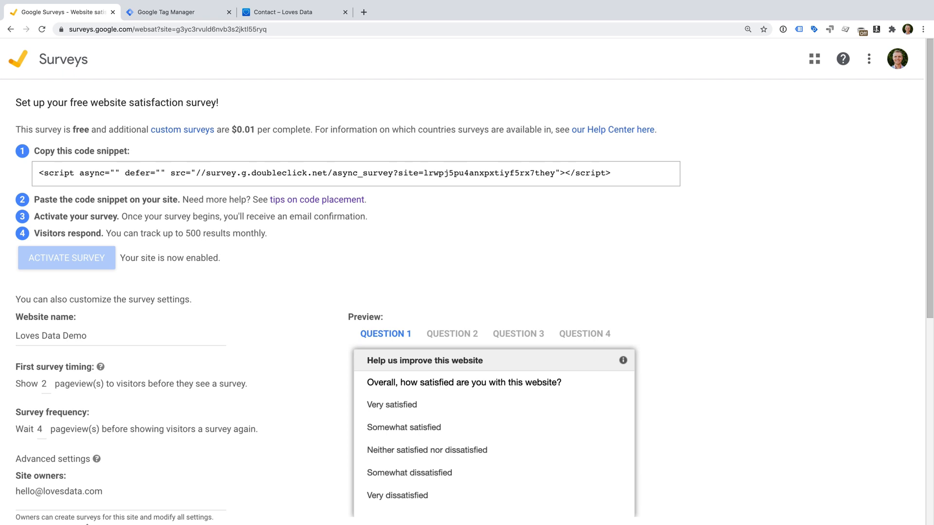
{"action": "mouse_move", "coordinate": [201, 182]}
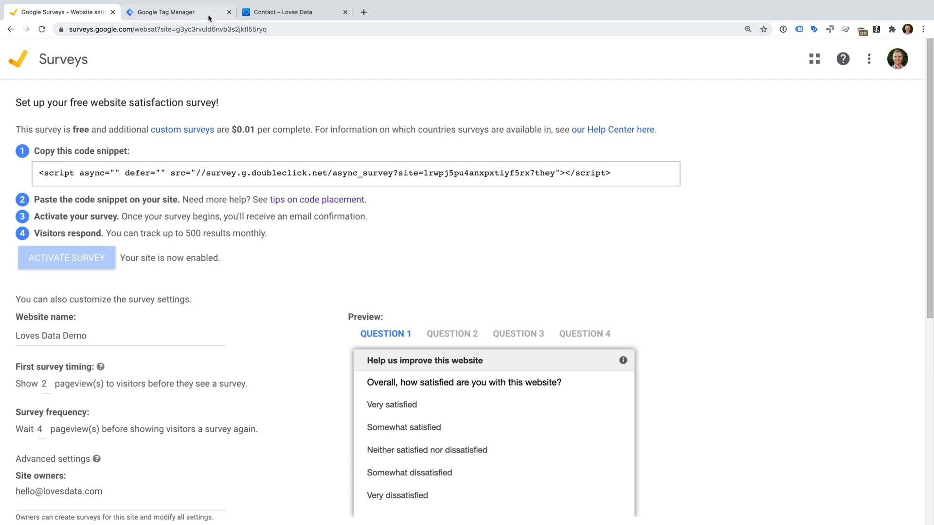
Step: In Tag Manager, start a new tag named 'Google Survey'
{"action": "left_click", "coordinate": [177, 12]}
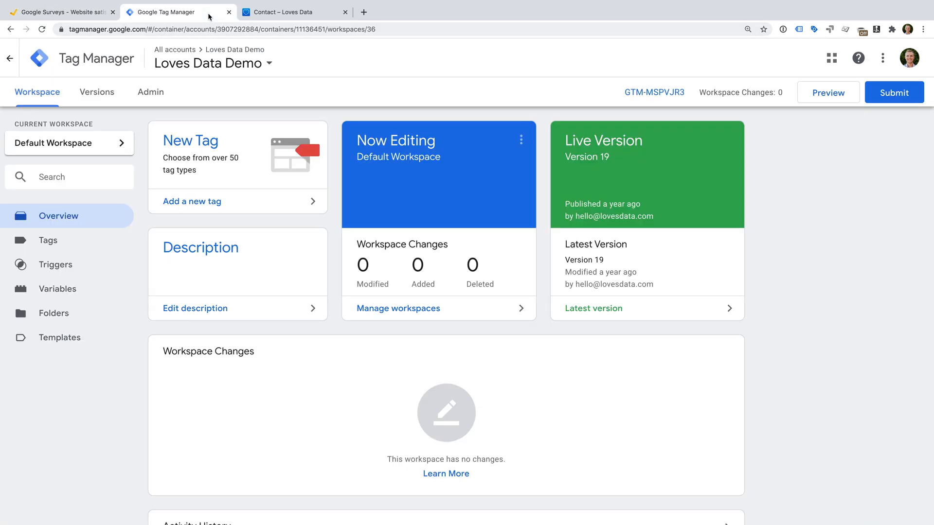
{"action": "left_click", "coordinate": [191, 201]}
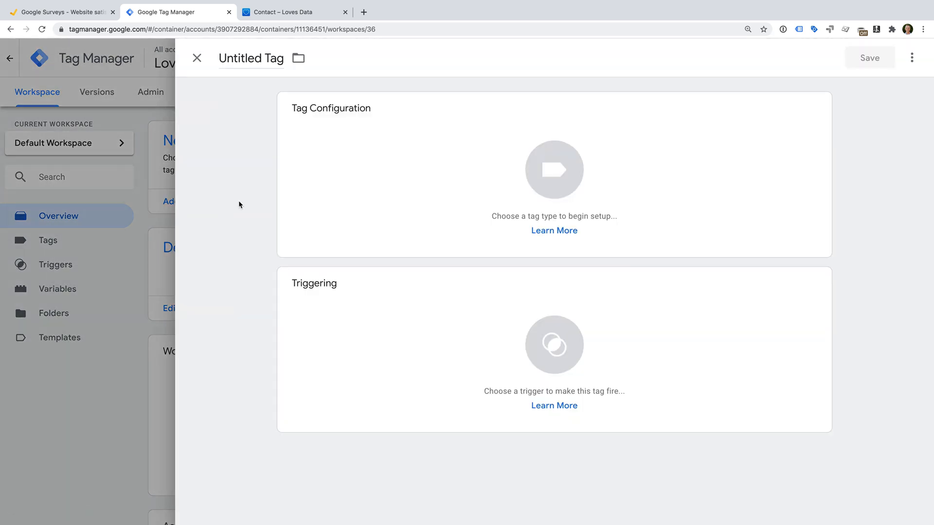
{"action": "double_click", "coordinate": [271, 59]}
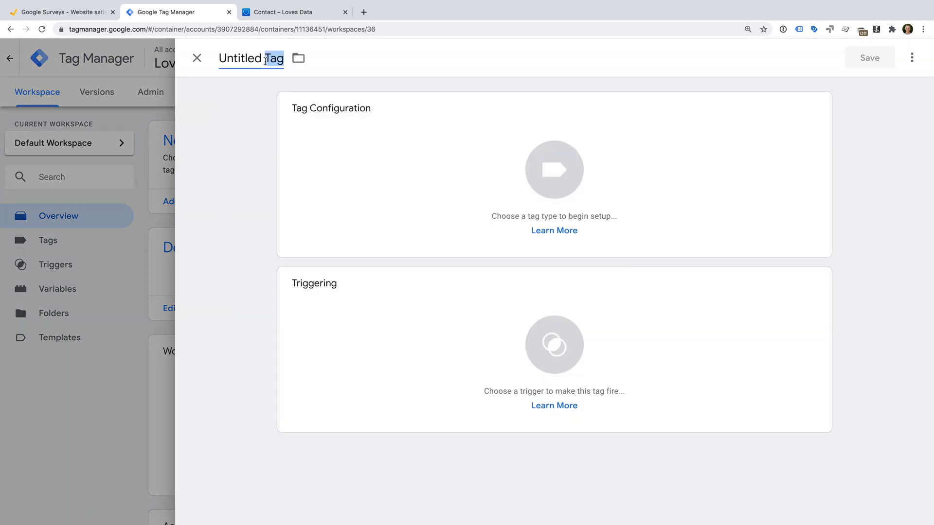
{"action": "type", "text": "Google Survey"}
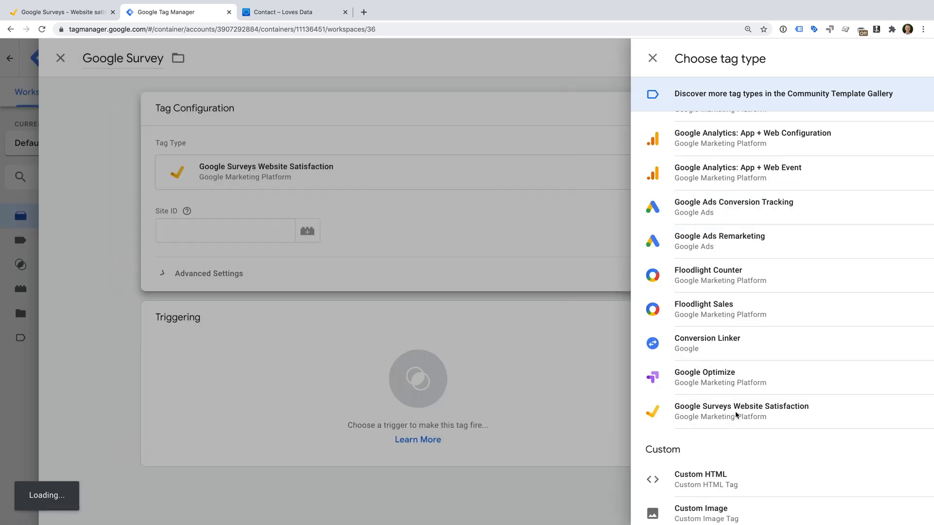
Step: Make it a Google Surveys Website Satisfaction tag with site ID g3yc3rvuld6nvb3s2jktl55ryc
{"action": "left_click", "coordinate": [741, 411]}
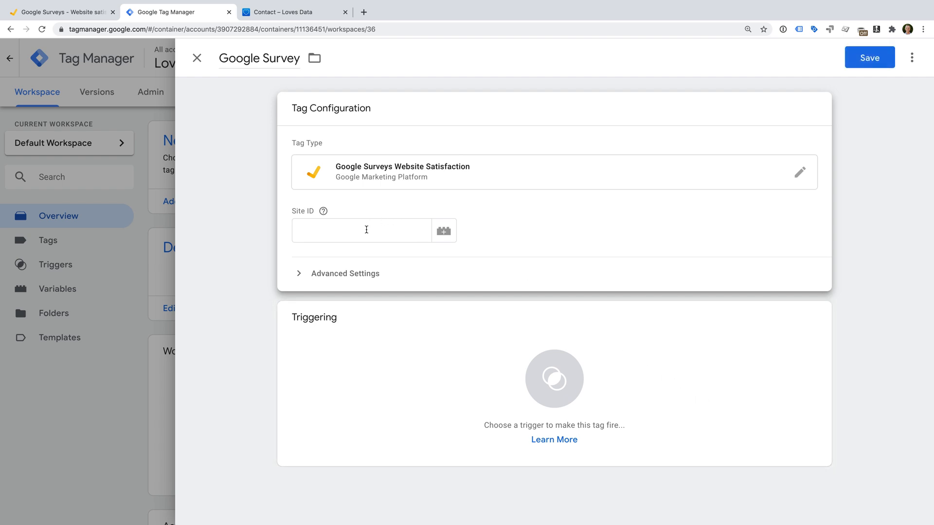
{"action": "left_click", "coordinate": [362, 231]}
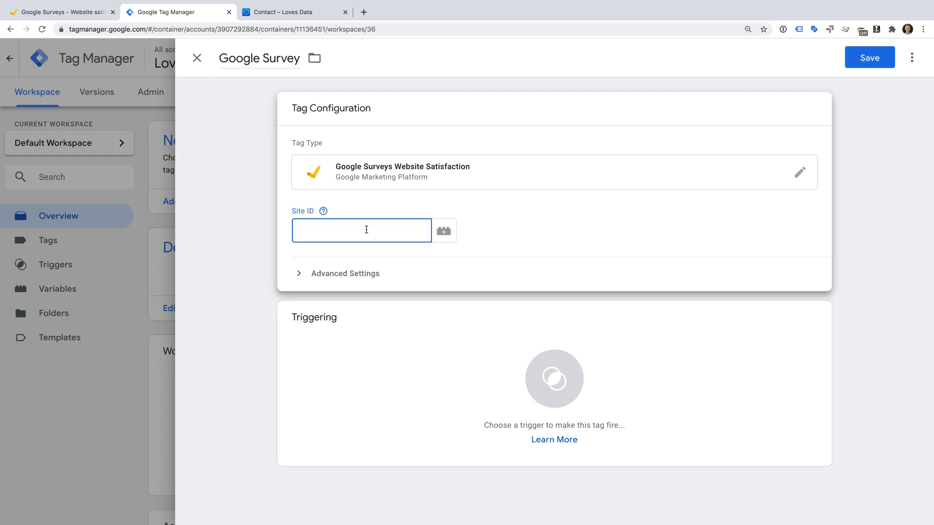
{"action": "type", "text": "site=g3yc3rvuld6nvb3s2jktl55ryc"}
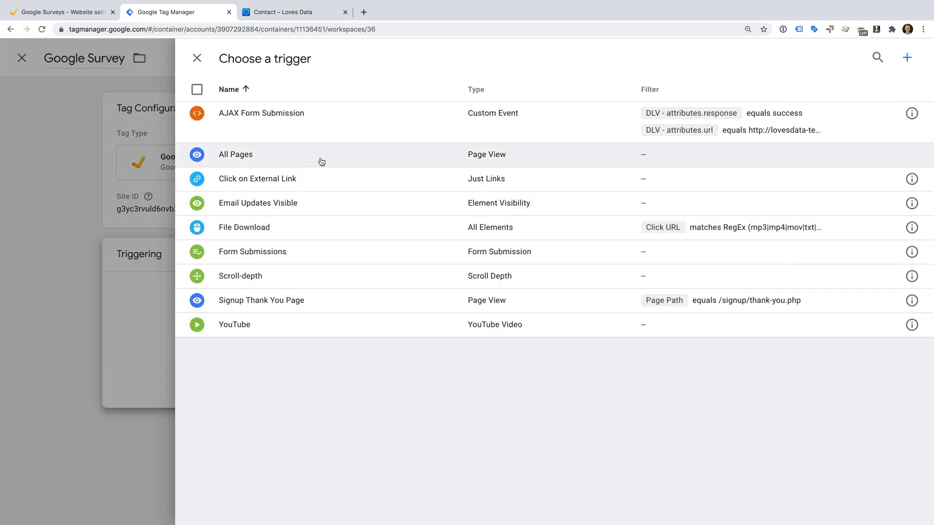
{"action": "mouse_move", "coordinate": [303, 156]}
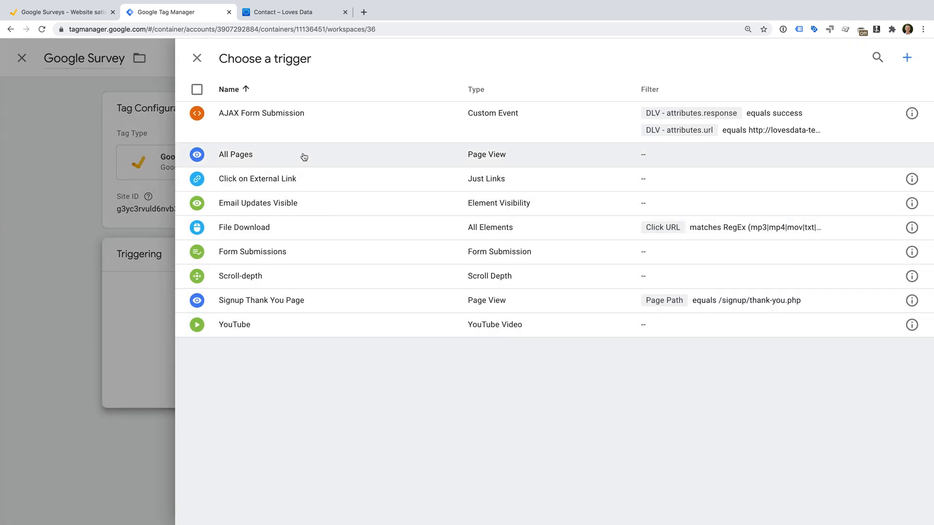
Step: Trigger the Google Survey tag on All Pages and save it
{"action": "left_click", "coordinate": [235, 155]}
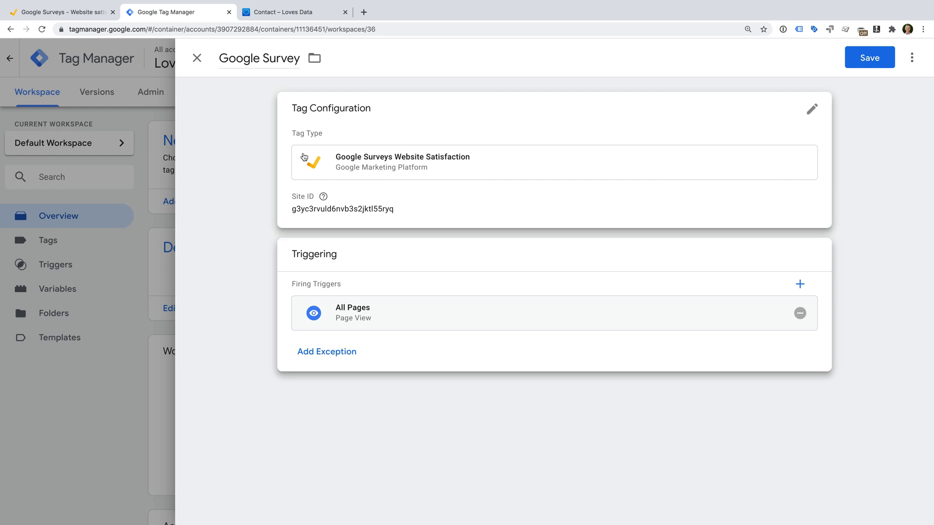
{"action": "left_click", "coordinate": [868, 58]}
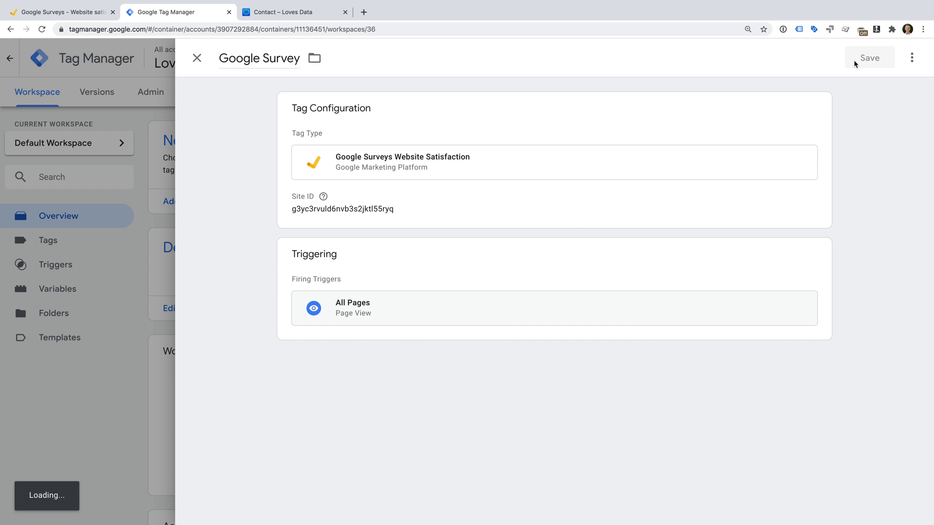
Step: Submit the workspace changes with version name 'Added Google Survey'
{"action": "left_click", "coordinate": [868, 58]}
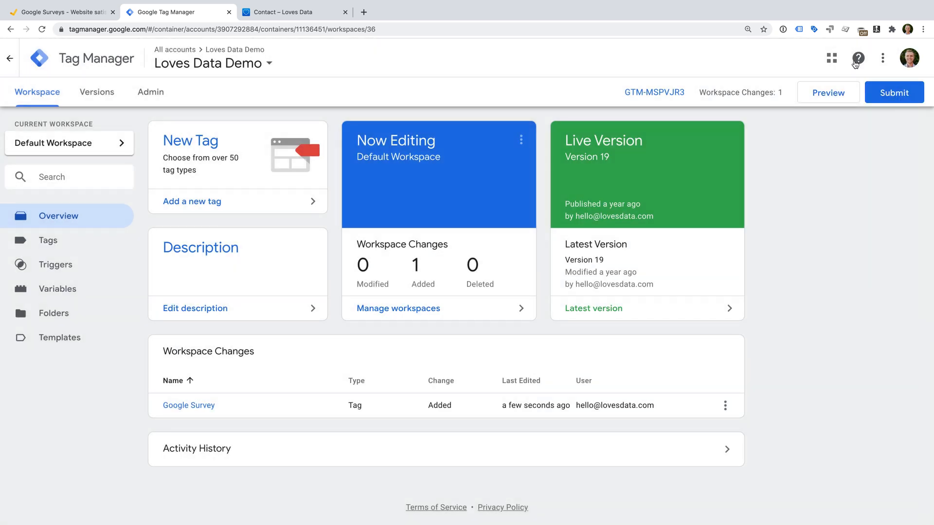
{"action": "left_click", "coordinate": [893, 92]}
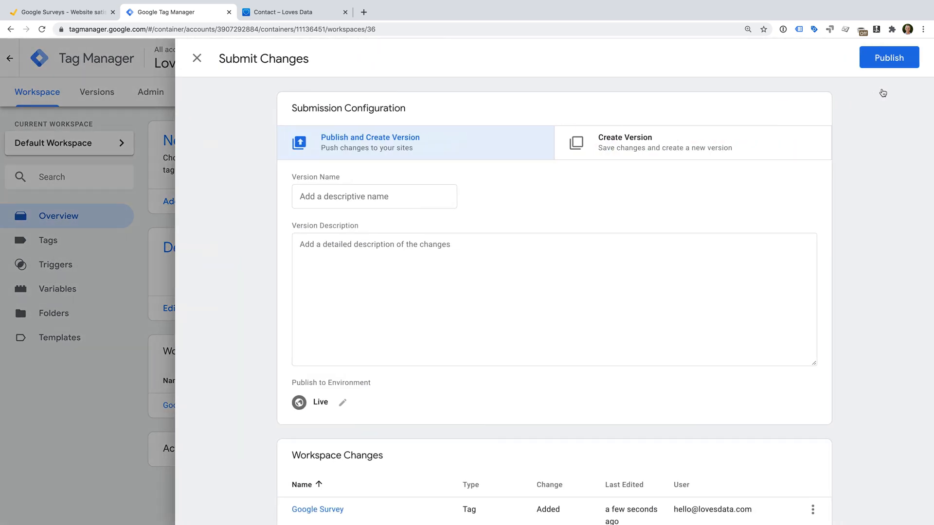
{"action": "left_click", "coordinate": [374, 195]}
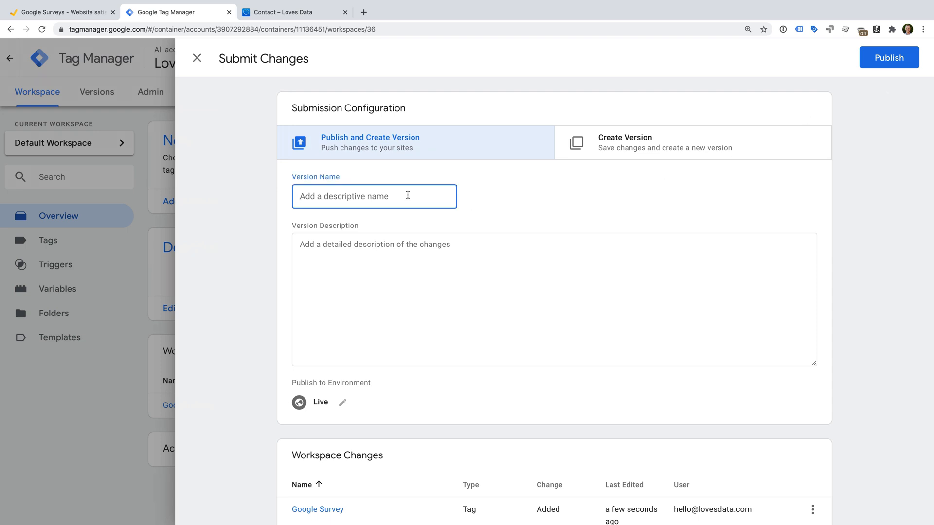
{"action": "type", "text": "Added Google Surv"}
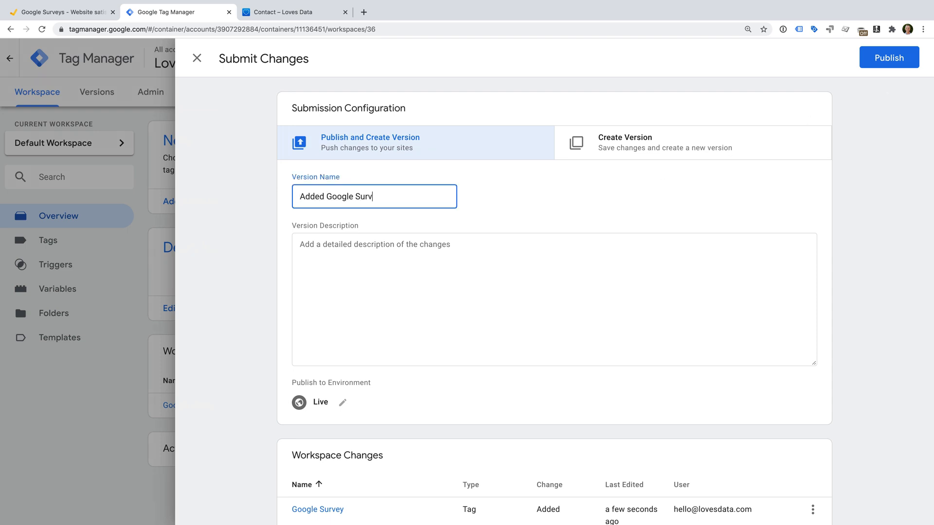
Step: Publish Version 20 and view it with the Google Survey tag listed as added
{"action": "left_click", "coordinate": [888, 58]}
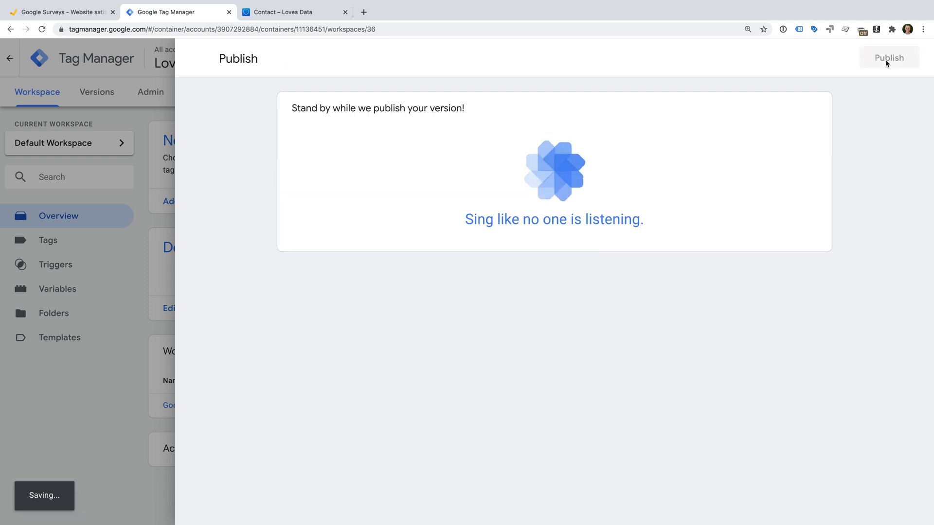
{"action": "left_click", "coordinate": [888, 57]}
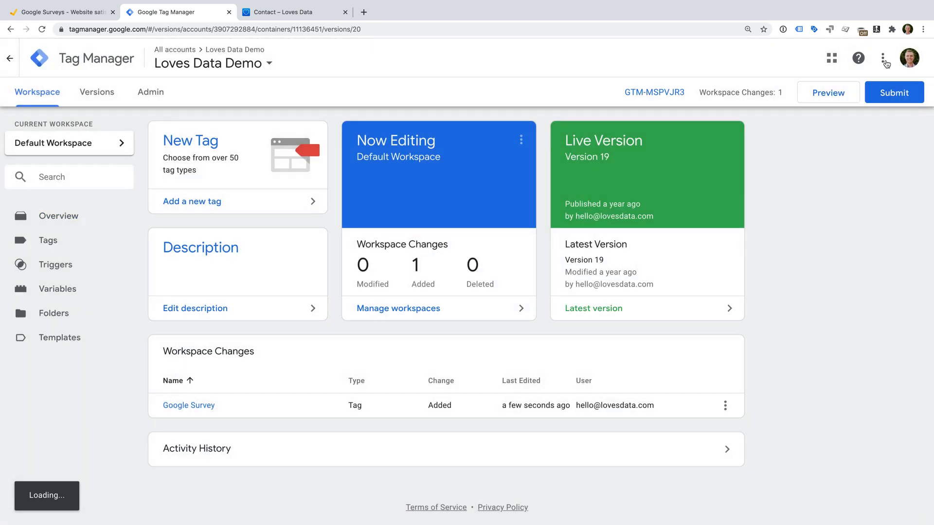
{"action": "left_click", "coordinate": [97, 92]}
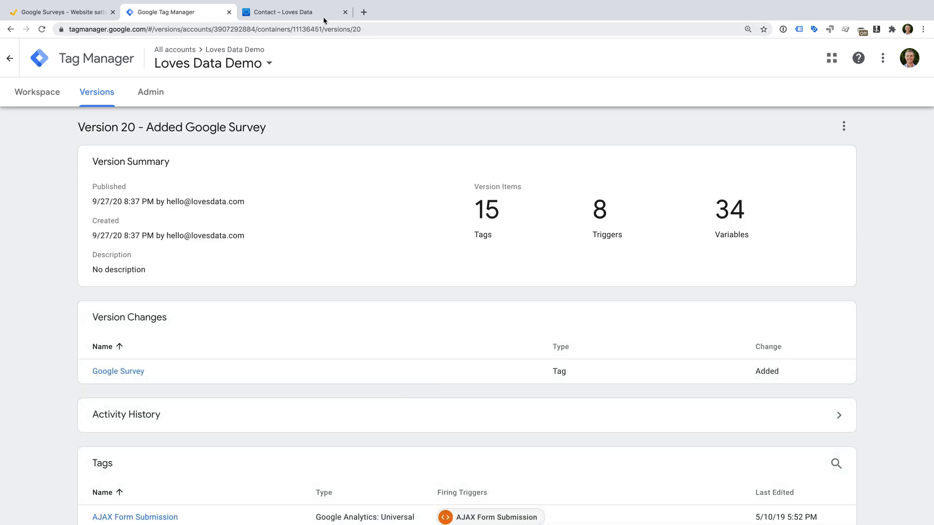
Step: Check the Loves Data contact page shows the satisfaction survey prompt, then return to Google Surveys
{"action": "left_click", "coordinate": [292, 12]}
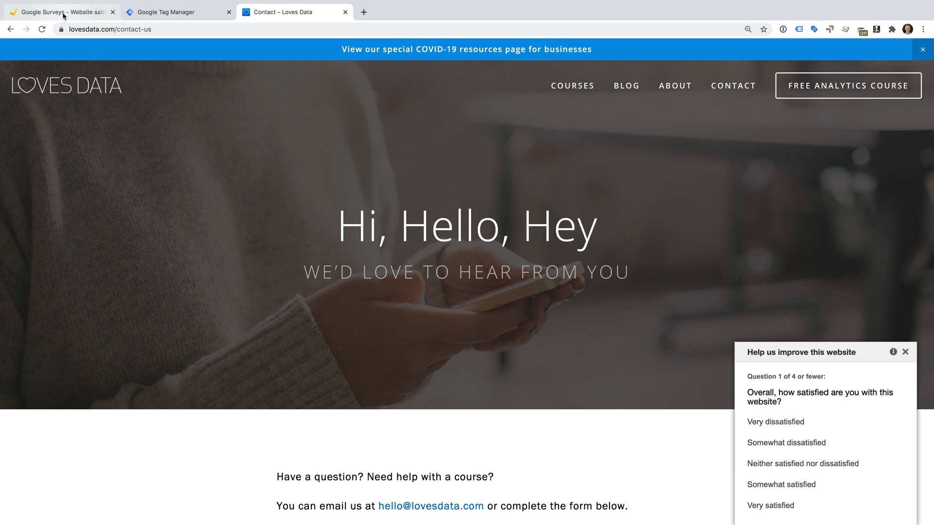
{"action": "left_click", "coordinate": [60, 11]}
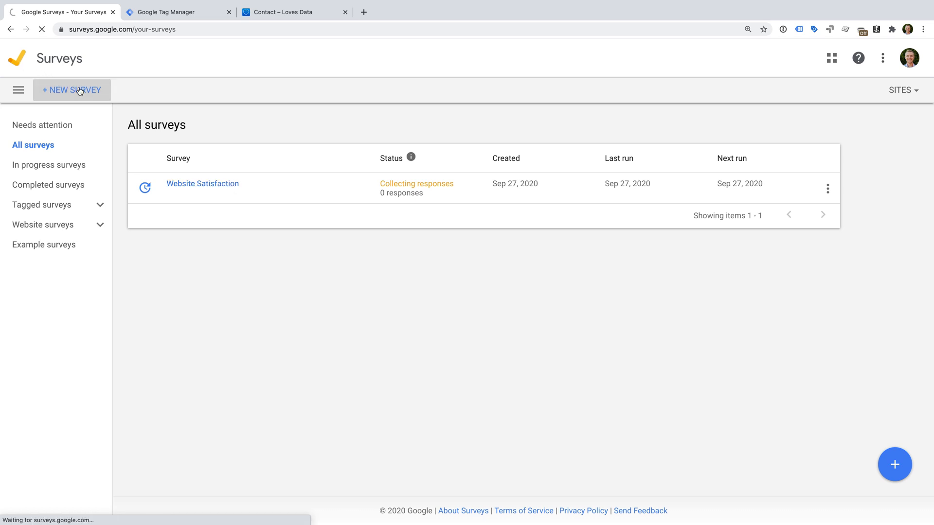
Step: Create a new survey and name it Website Survey, removing the default date text
{"action": "left_click", "coordinate": [71, 90]}
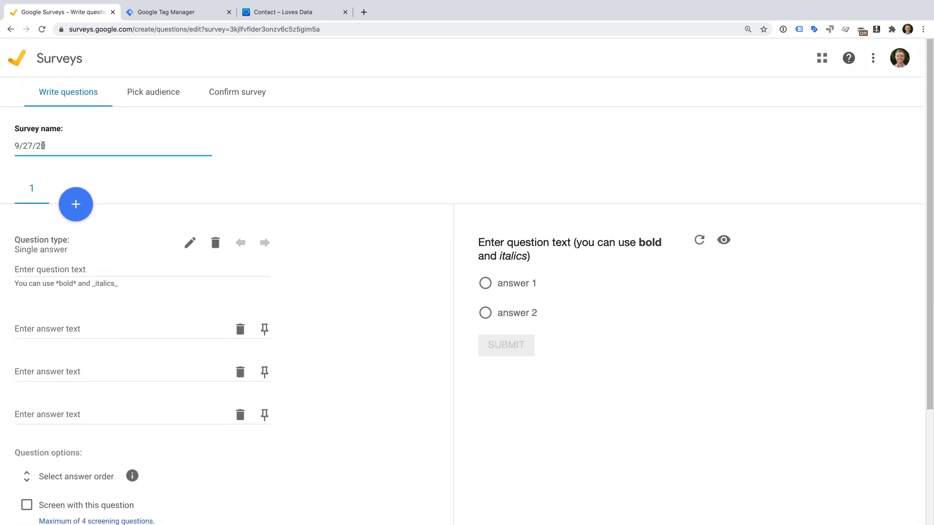
{"action": "type", "text": "Website Survey"}
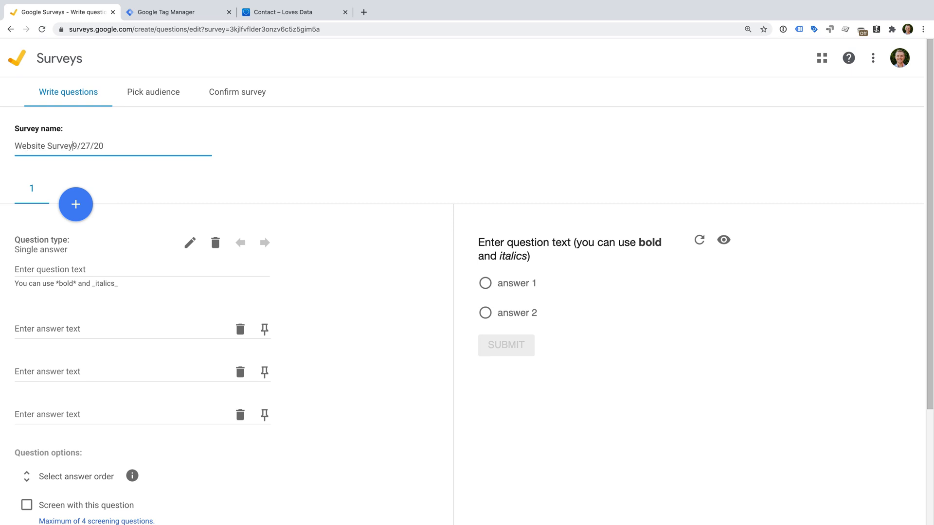
{"action": "key", "text": "Backspace"}
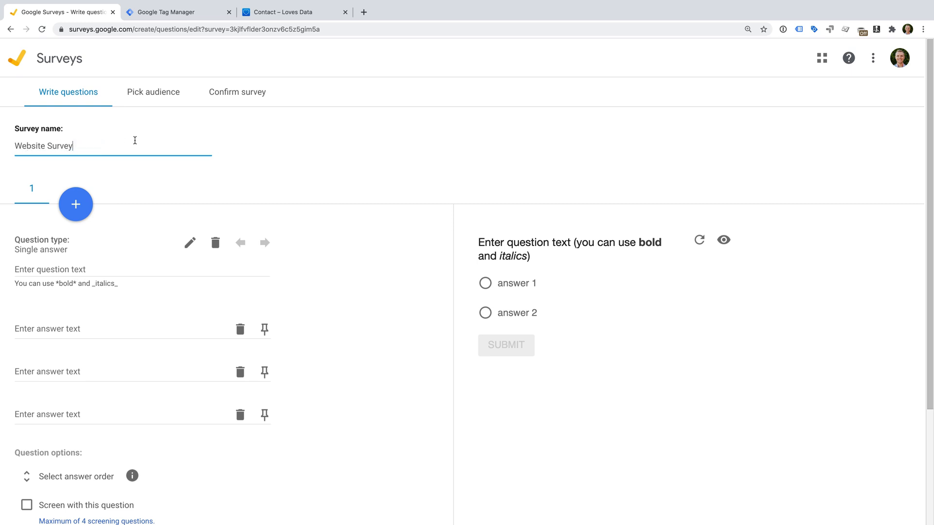
{"action": "scroll", "scroll_direction": "down", "scroll_amount": 3}
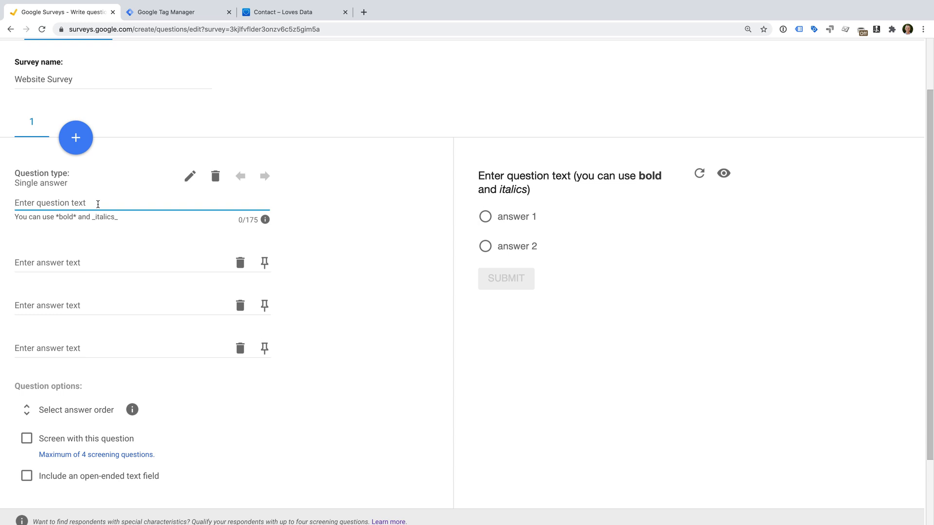
Step: Write the question 'Did you find what you were looking for?' with answers Yes and No
{"action": "type", "text": "Did you fin"}
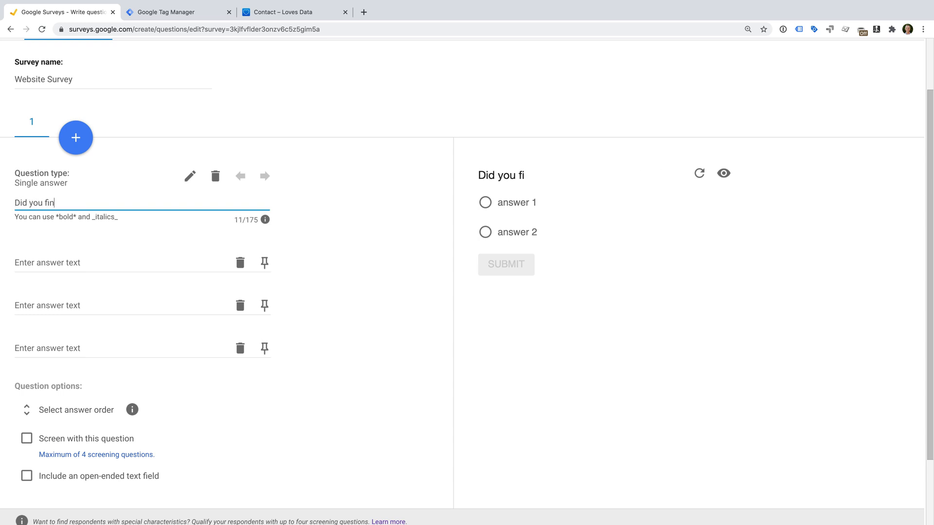
{"action": "type", "text": "d what you were looking for?"}
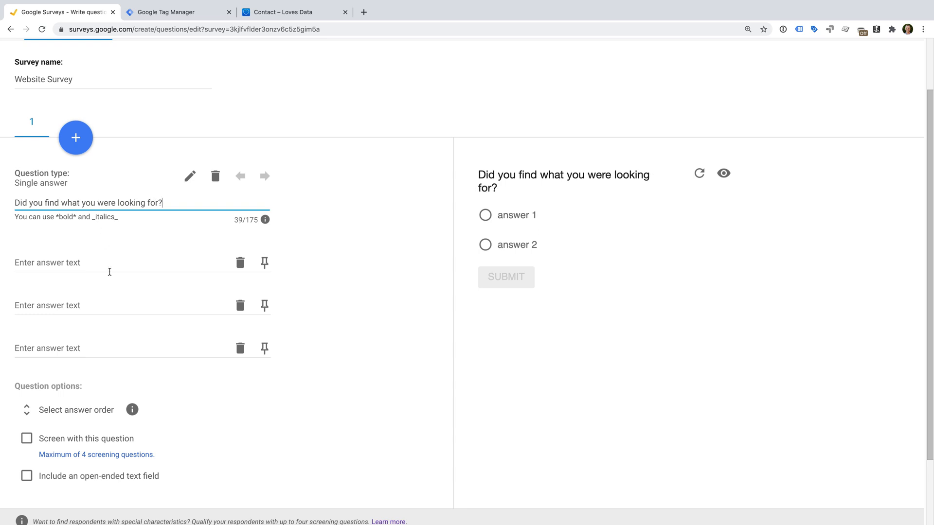
{"action": "type", "text": "Yes"}
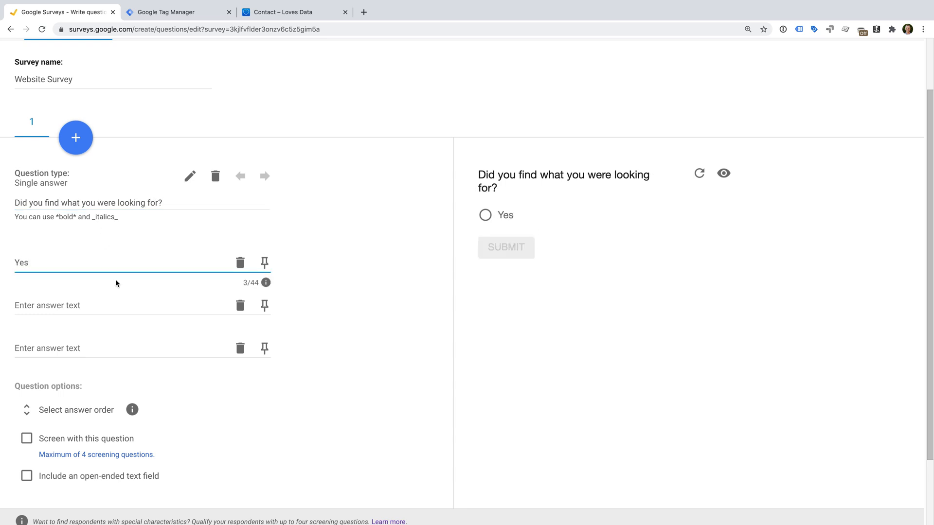
{"action": "type", "text": "No"}
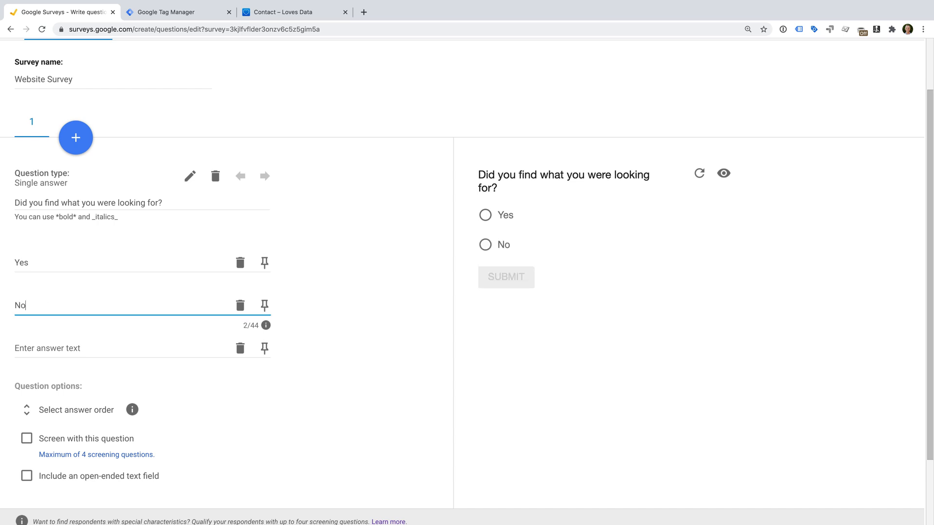
{"action": "mouse_move", "coordinate": [206, 351]}
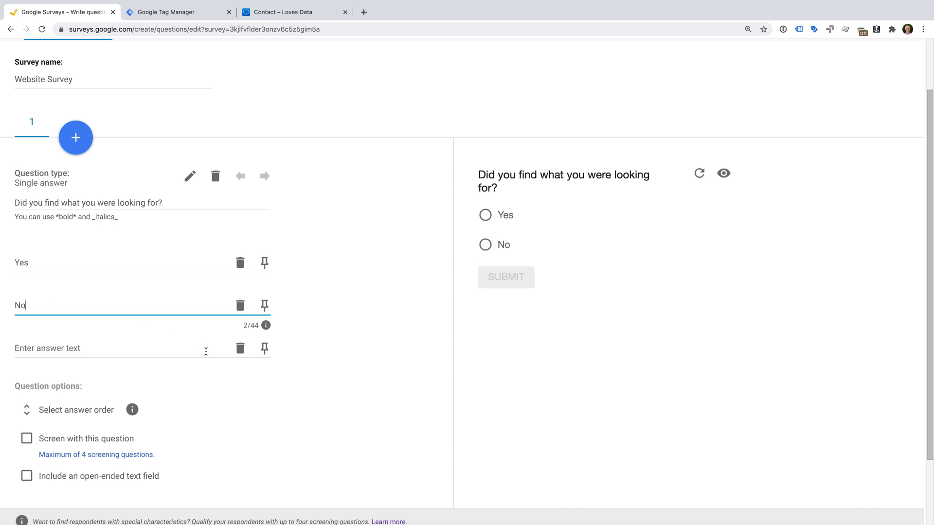
Step: Set the answer order to 'Display answers in this order', leaving screening unchecked
{"action": "left_click", "coordinate": [75, 410]}
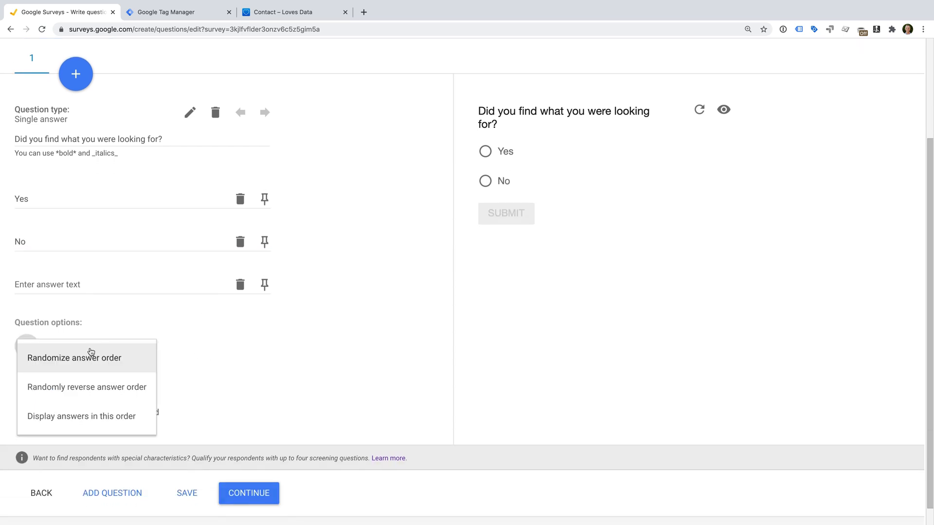
{"action": "mouse_move", "coordinate": [80, 417]}
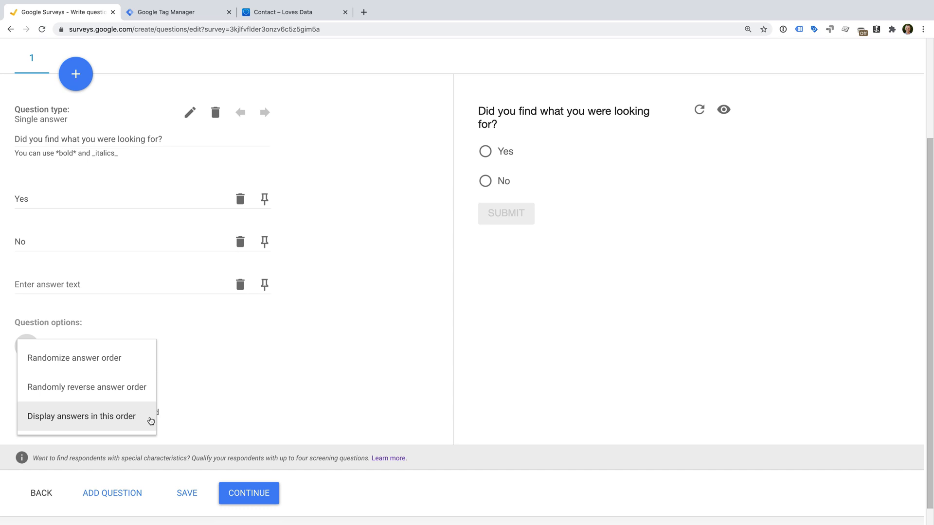
{"action": "left_click", "coordinate": [81, 417]}
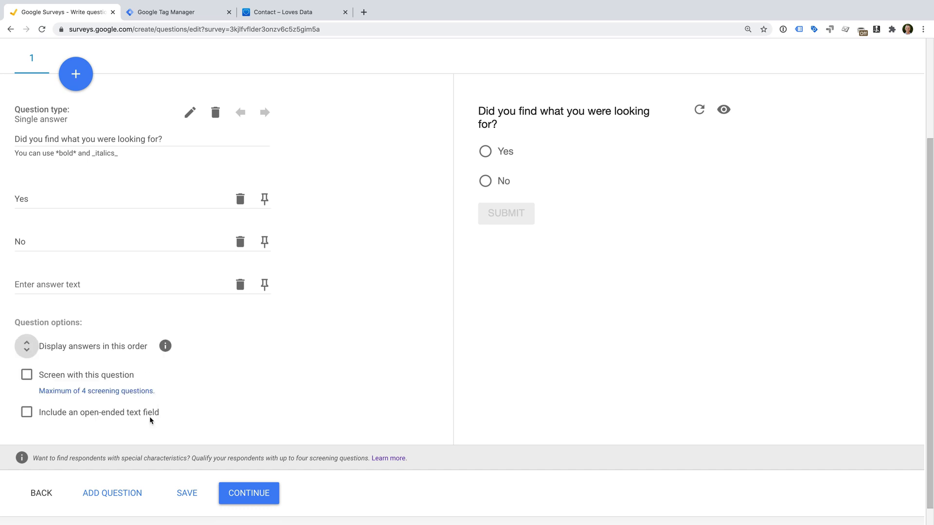
{"action": "left_click", "coordinate": [186, 493]}
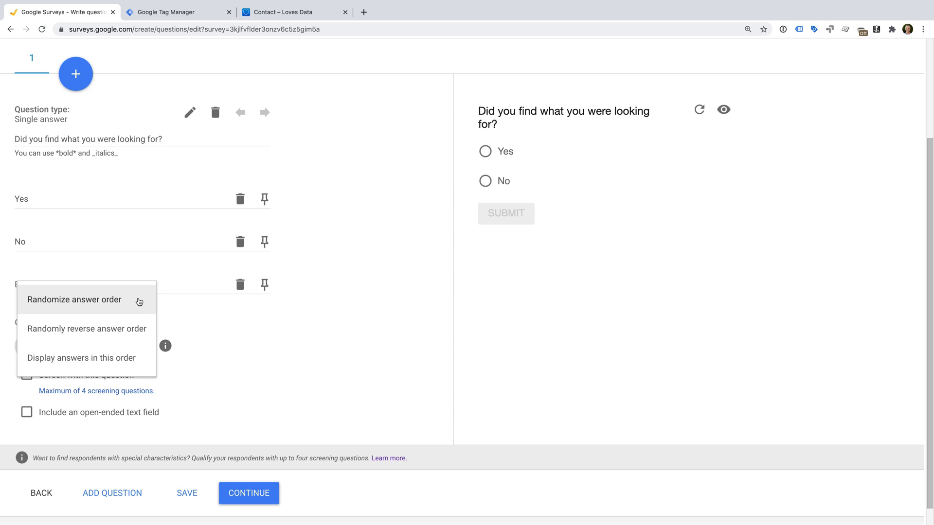
{"action": "mouse_move", "coordinate": [196, 315]}
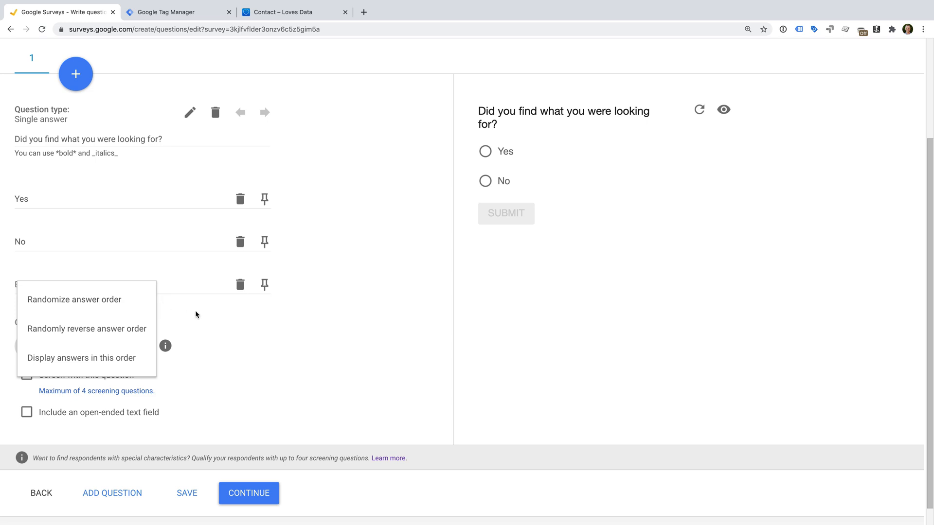
{"action": "left_click", "coordinate": [92, 346]}
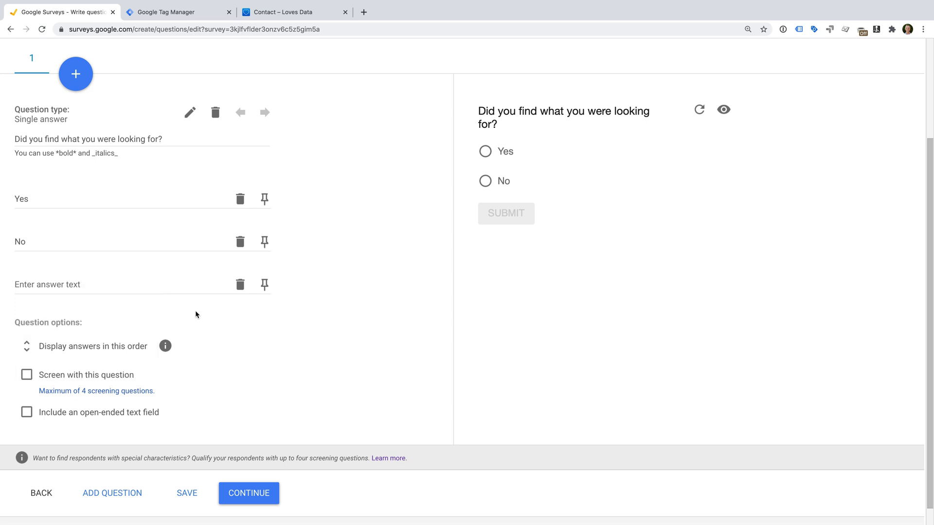
{"action": "mouse_move", "coordinate": [121, 382]}
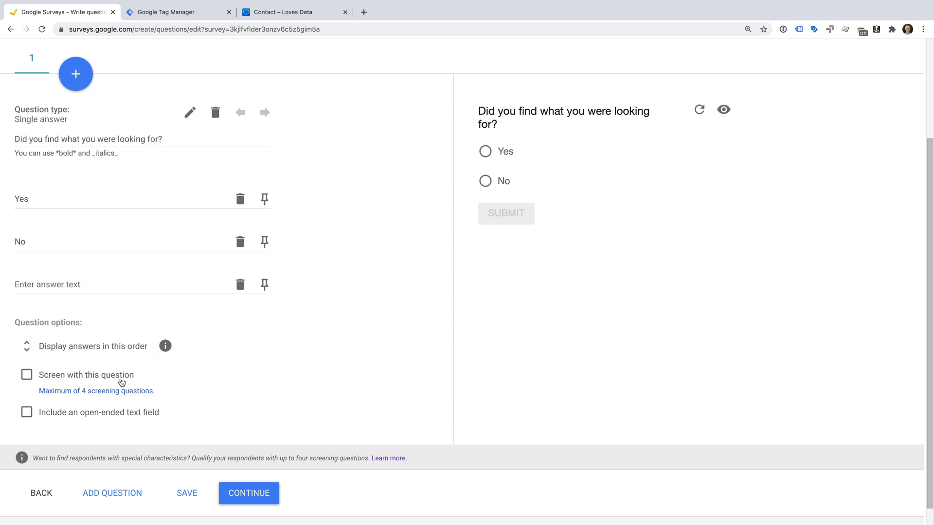
{"action": "mouse_move", "coordinate": [143, 382]}
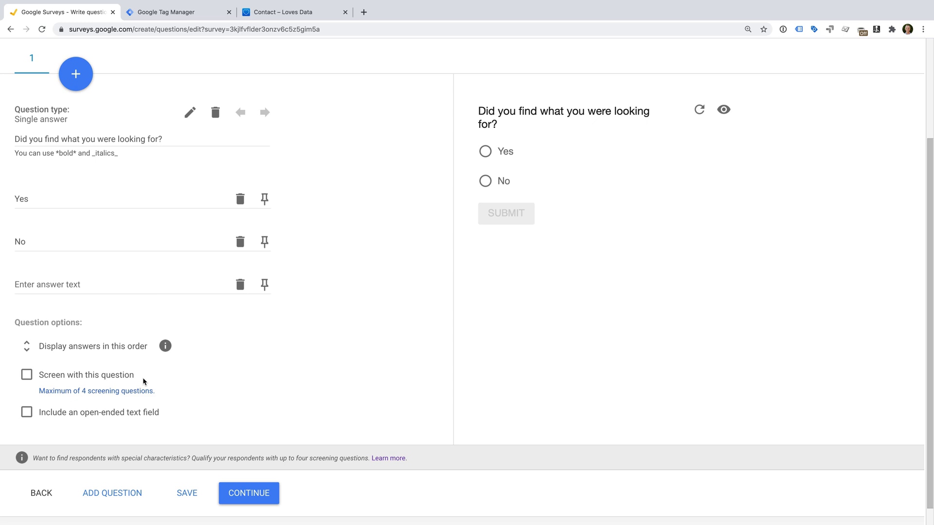
{"action": "mouse_move", "coordinate": [134, 222]}
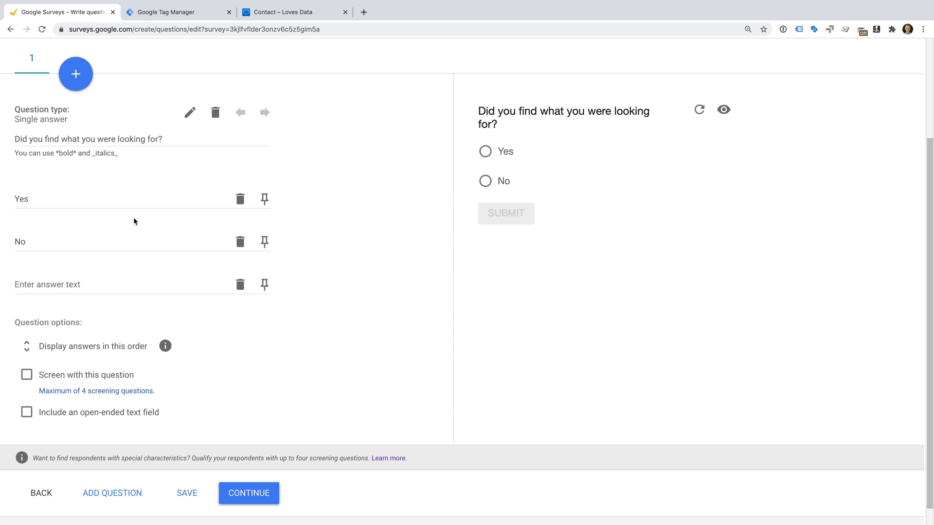
Step: Add a second question and choose the Open ended format for it
{"action": "left_click", "coordinate": [75, 74]}
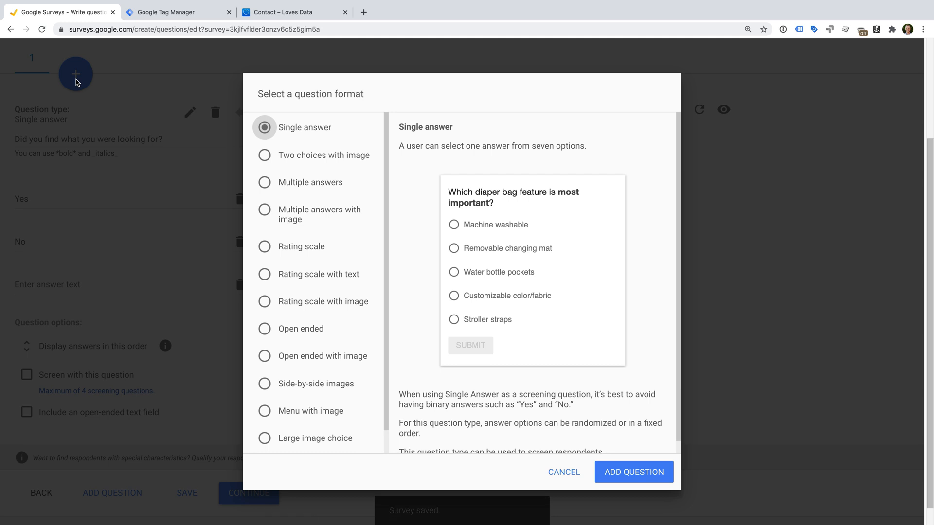
{"action": "mouse_move", "coordinate": [336, 164]}
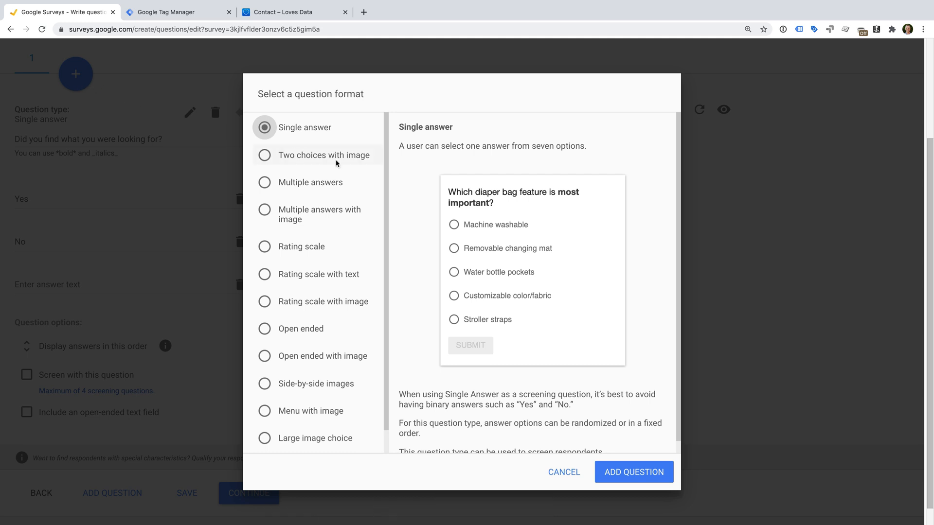
{"action": "mouse_move", "coordinate": [369, 172]}
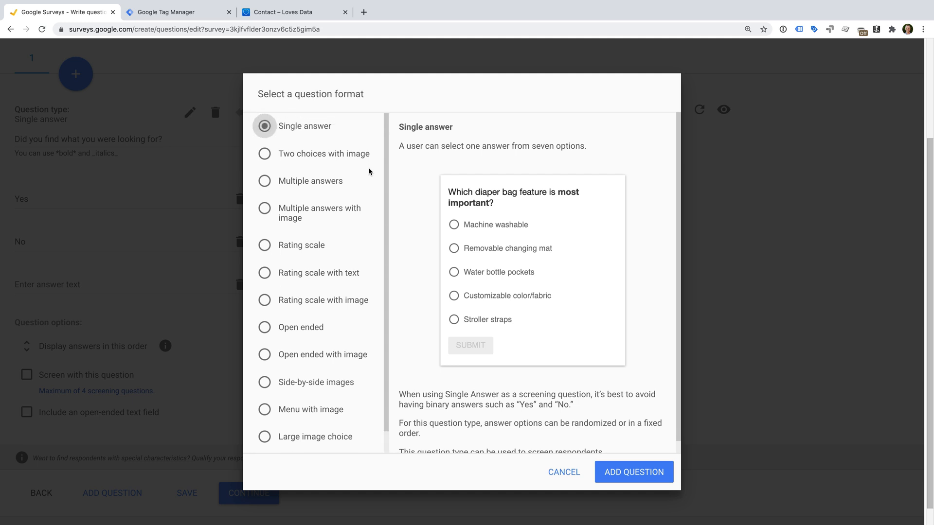
{"action": "mouse_move", "coordinate": [303, 303]}
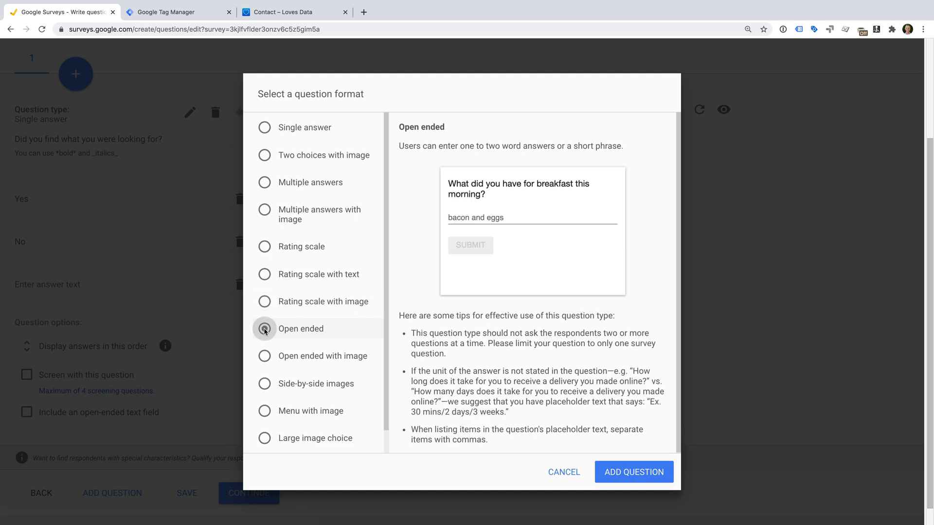
{"action": "left_click", "coordinate": [264, 328]}
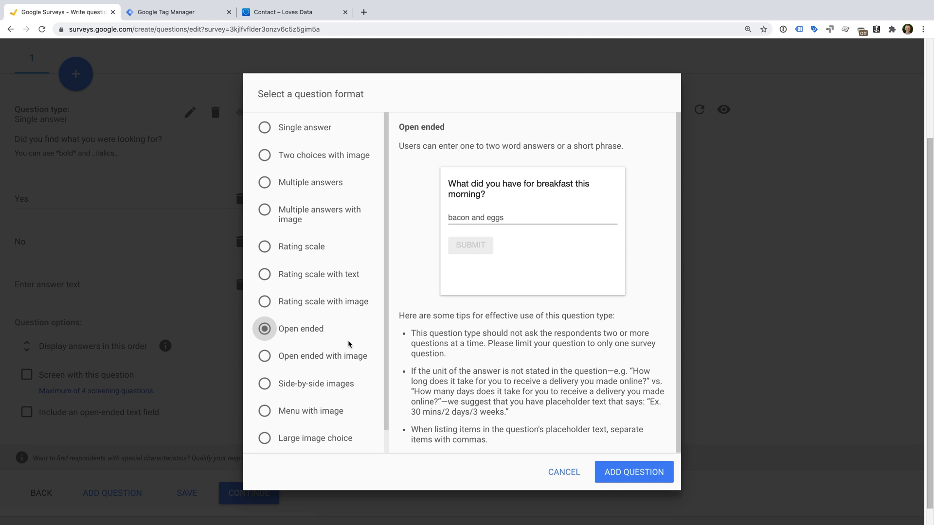
{"action": "mouse_move", "coordinate": [352, 250]}
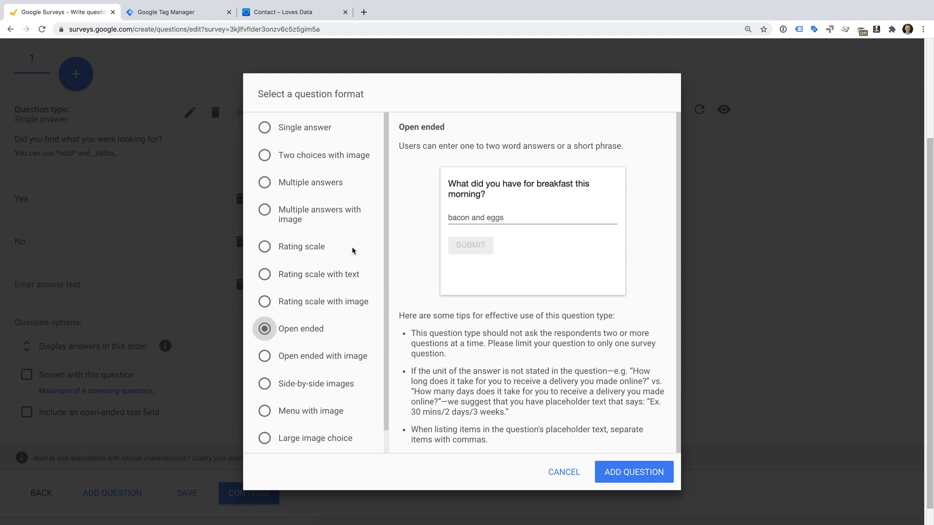
{"action": "mouse_move", "coordinate": [359, 257]}
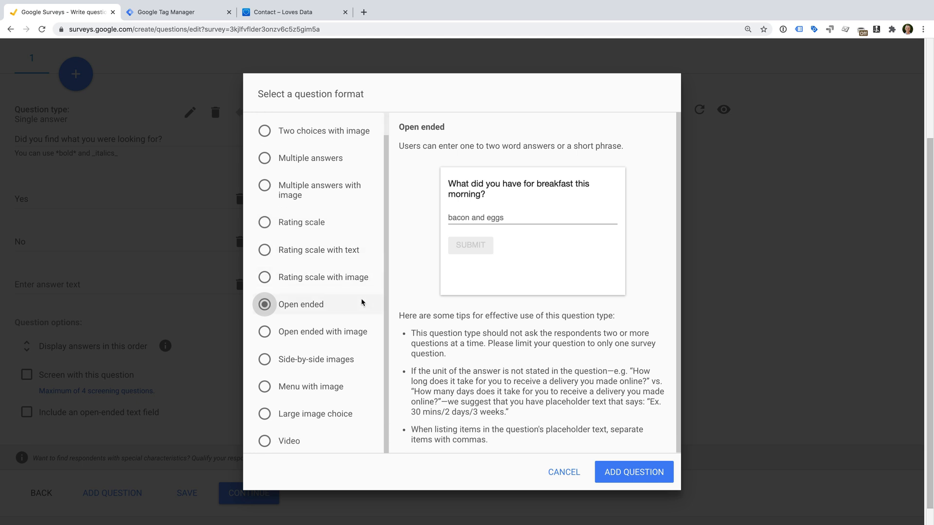
{"action": "mouse_move", "coordinate": [350, 447]}
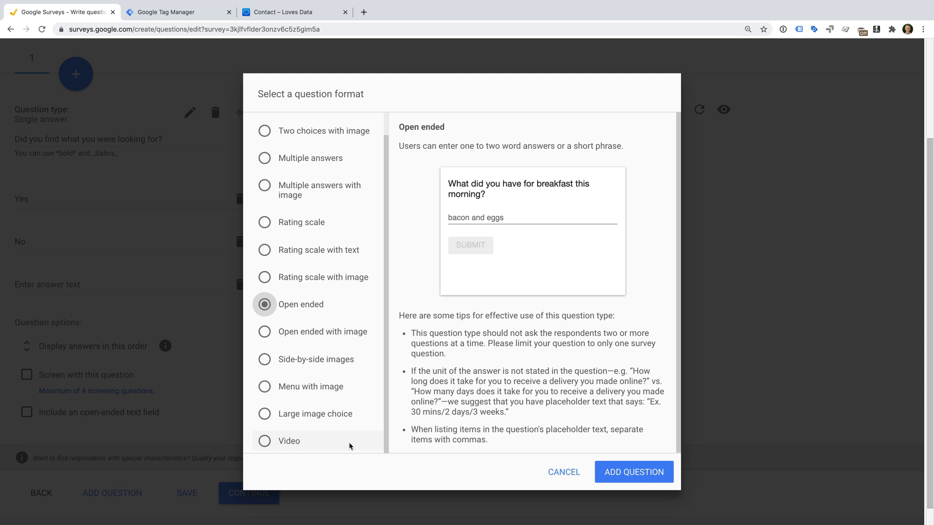
{"action": "mouse_move", "coordinate": [359, 448]}
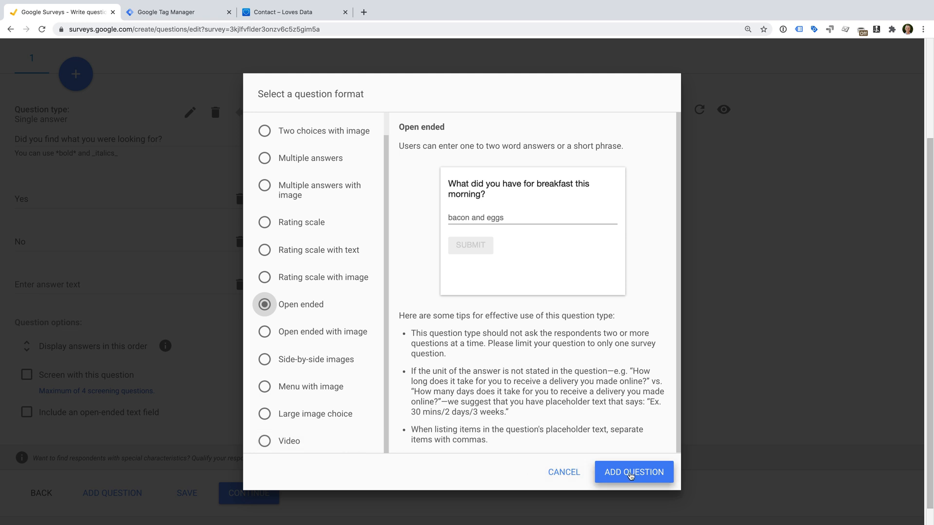
Step: Add the open-ended question 'How could we improve?' and continue to audience selection
{"action": "left_click", "coordinate": [634, 472]}
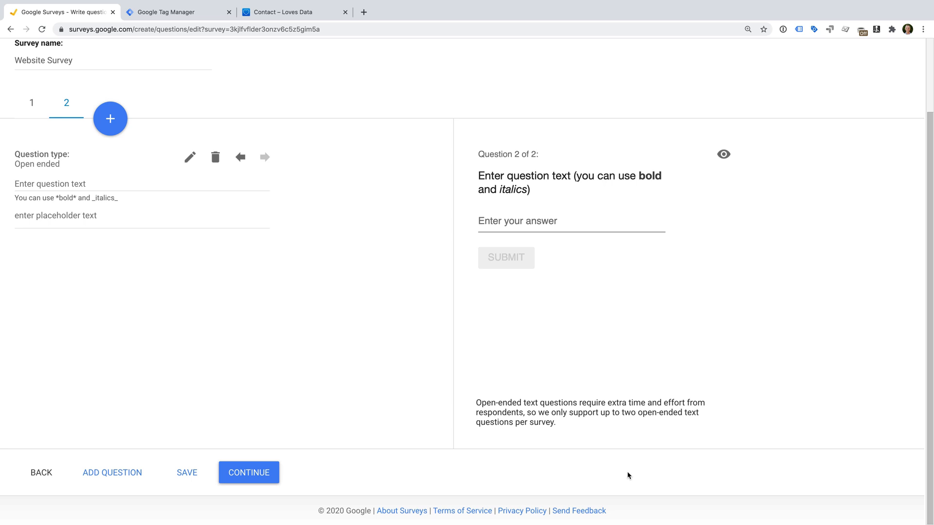
{"action": "left_click", "coordinate": [142, 184]}
{"action": "type", "text": "How could we improve?"}
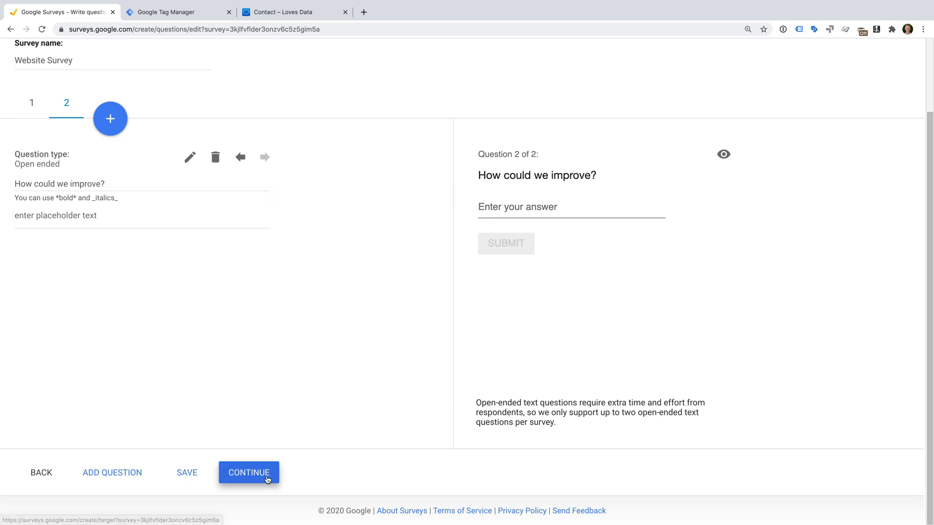
{"action": "left_click", "coordinate": [248, 473]}
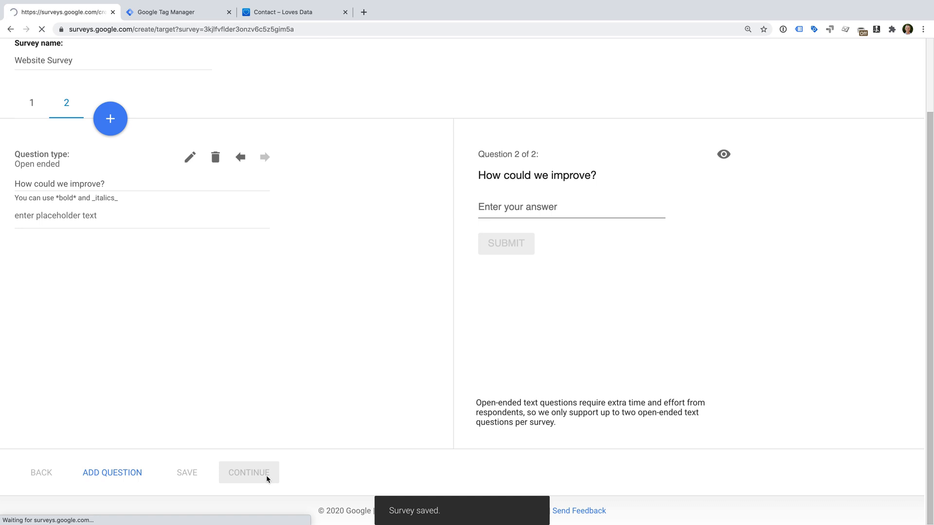
Step: Set the audience to Your website using My website 5 and confirm it
{"action": "left_click", "coordinate": [249, 473]}
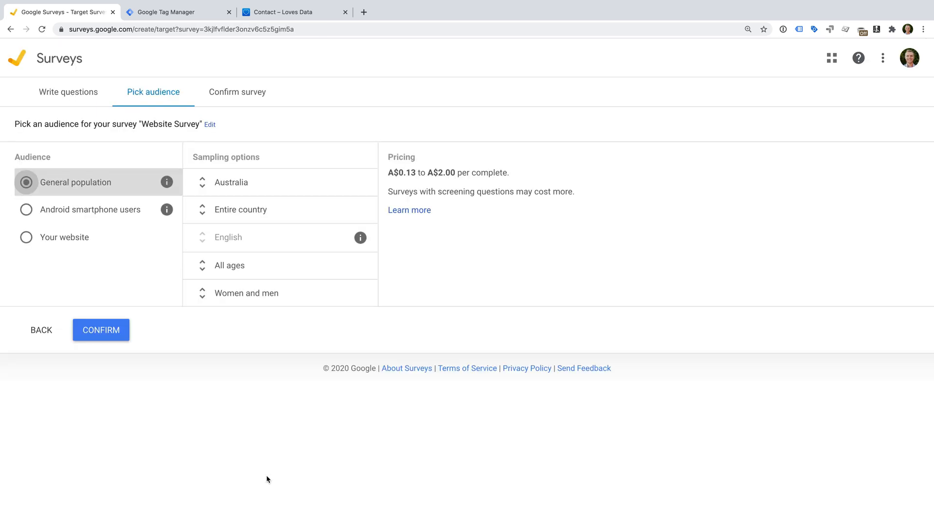
{"action": "mouse_move", "coordinate": [231, 362]}
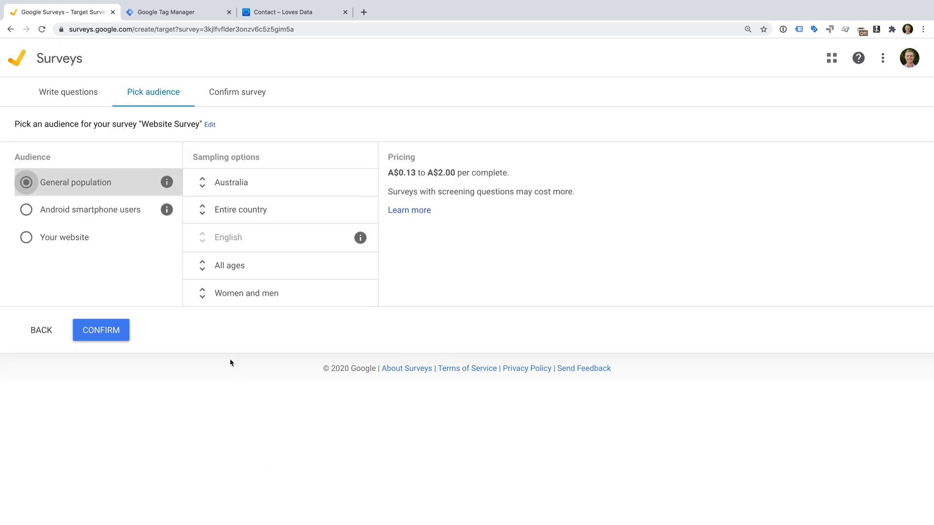
{"action": "mouse_move", "coordinate": [132, 190]}
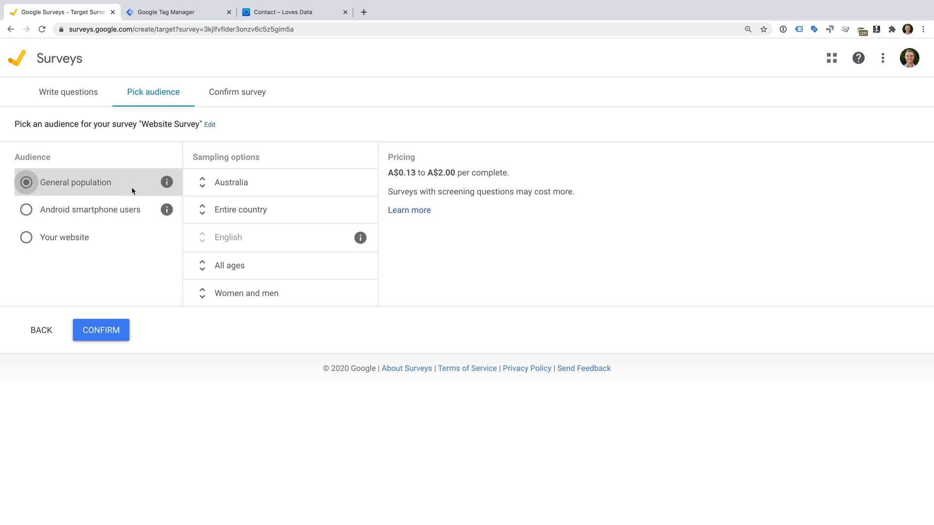
{"action": "mouse_move", "coordinate": [144, 217]}
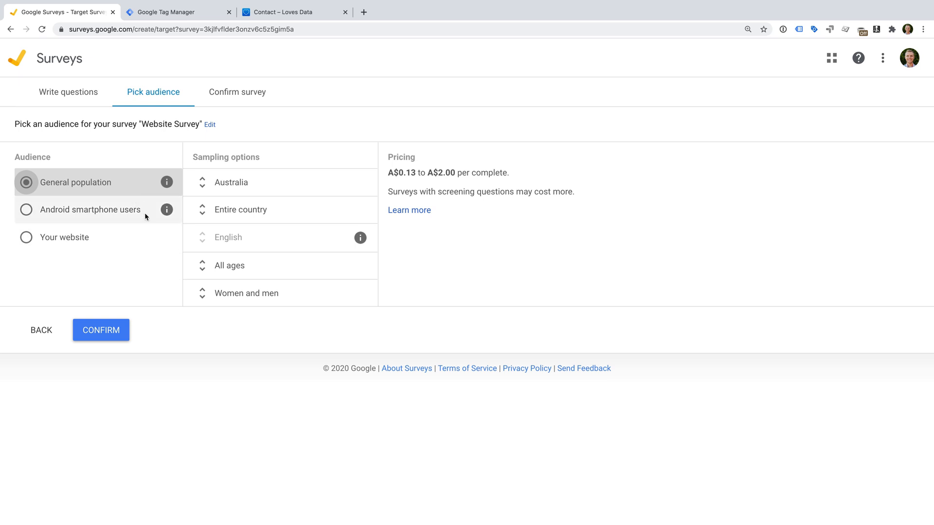
{"action": "mouse_move", "coordinate": [140, 241]}
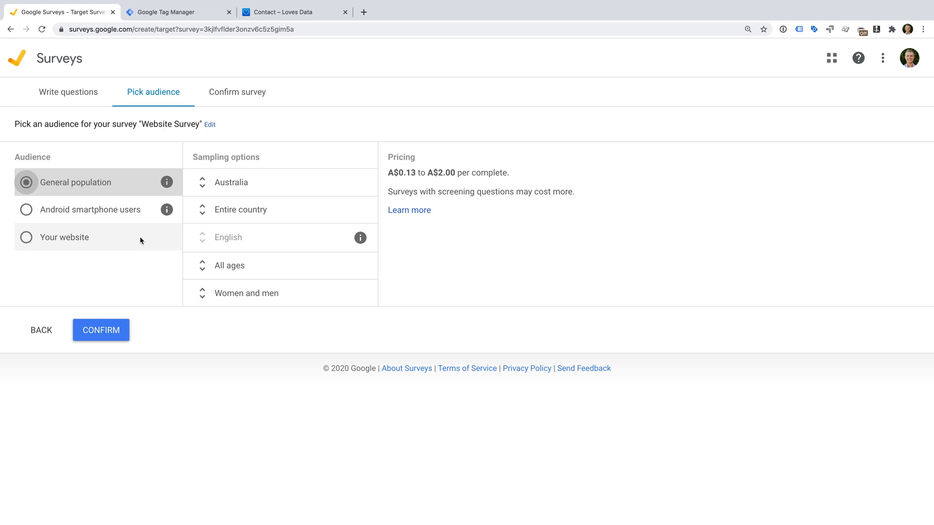
{"action": "left_click", "coordinate": [26, 237]}
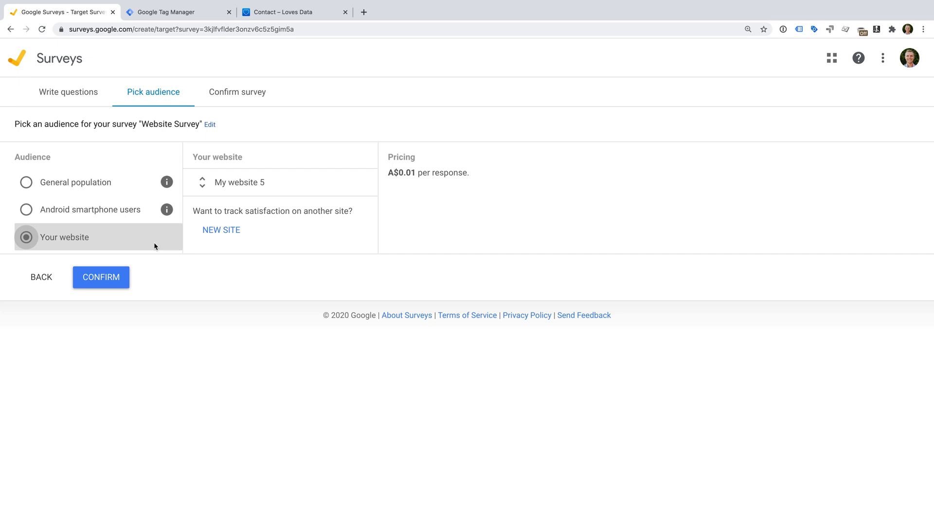
{"action": "left_click", "coordinate": [239, 182]}
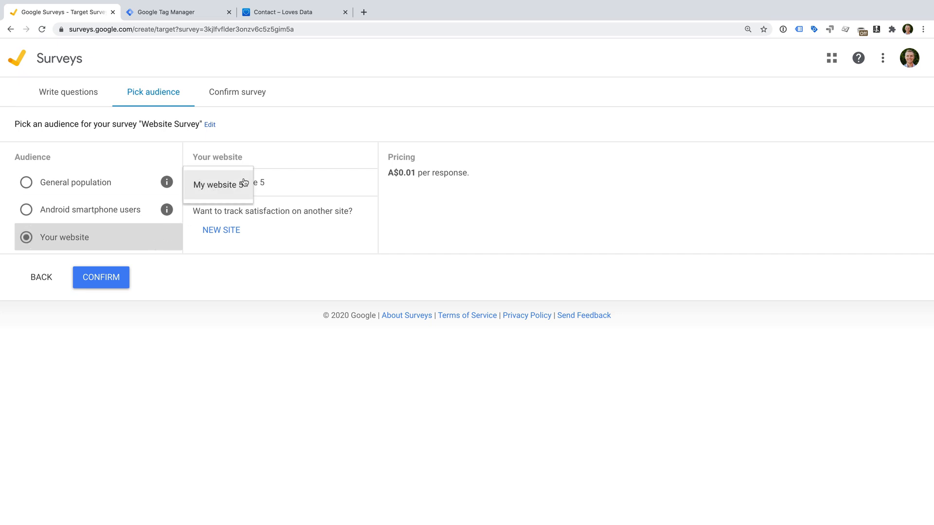
{"action": "mouse_move", "coordinate": [228, 190]}
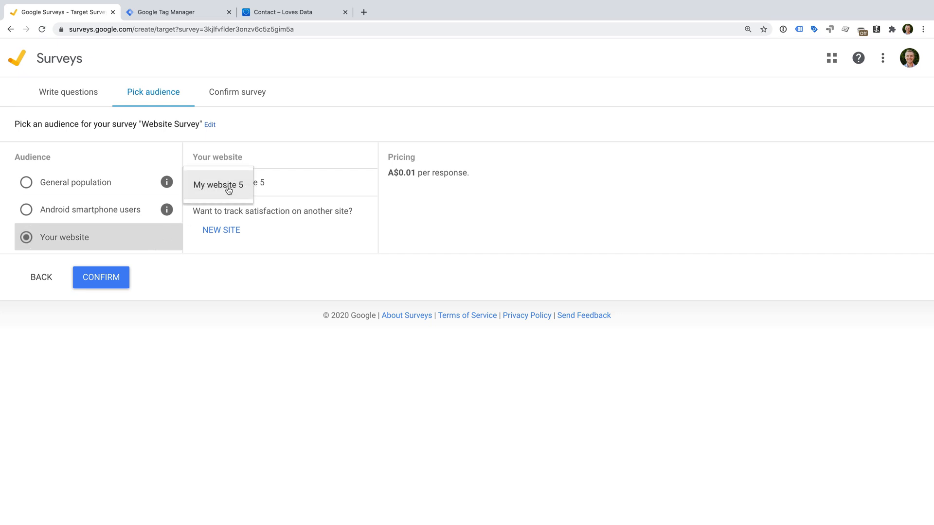
{"action": "left_click", "coordinate": [218, 184]}
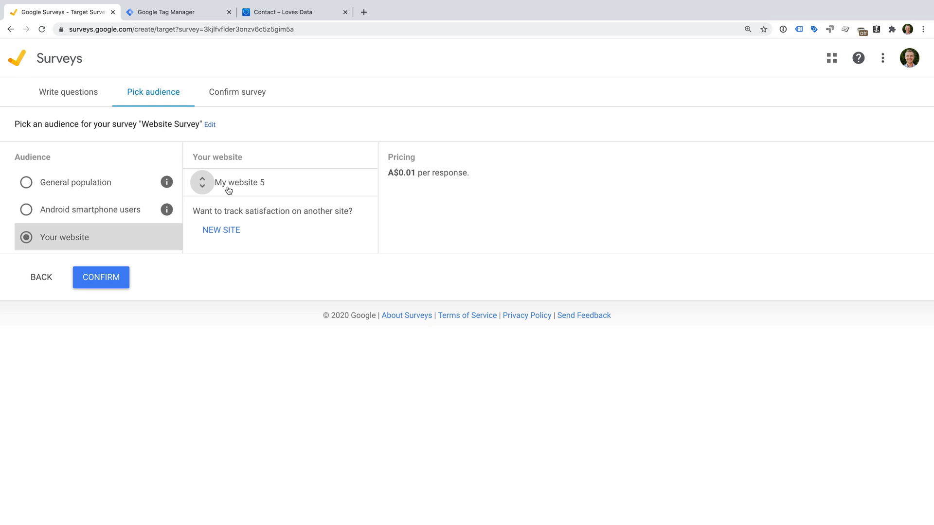
{"action": "mouse_move", "coordinate": [254, 235]}
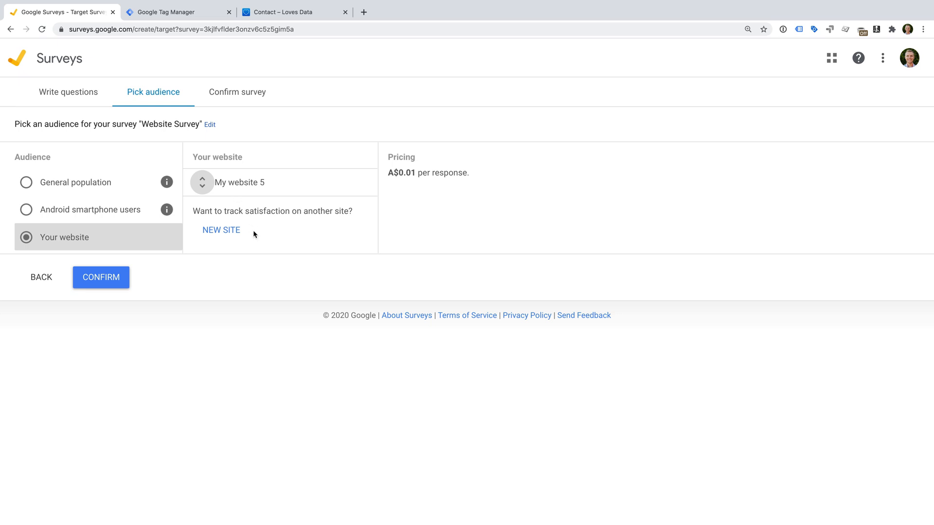
{"action": "left_click", "coordinate": [101, 277]}
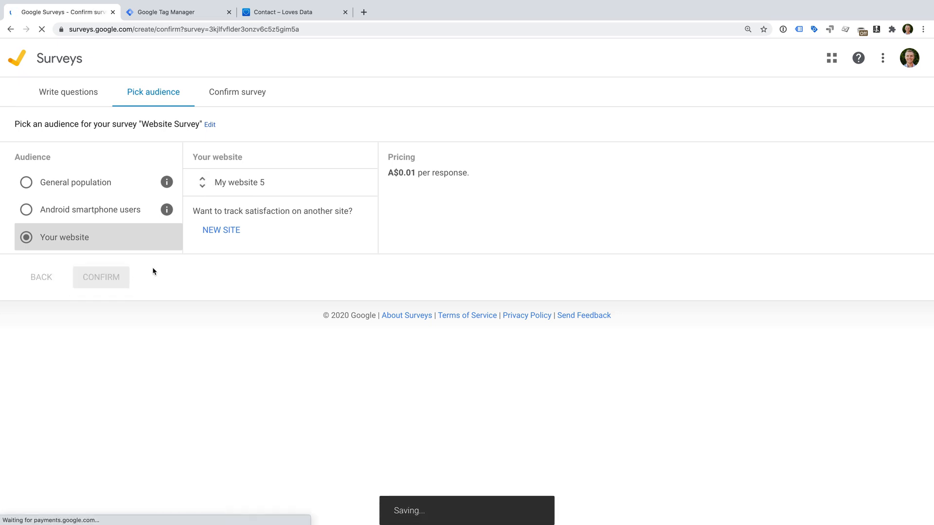
Step: Review the A$6.50 cost for 500 responses and return to All surveys without starting
{"action": "left_click", "coordinate": [101, 277]}
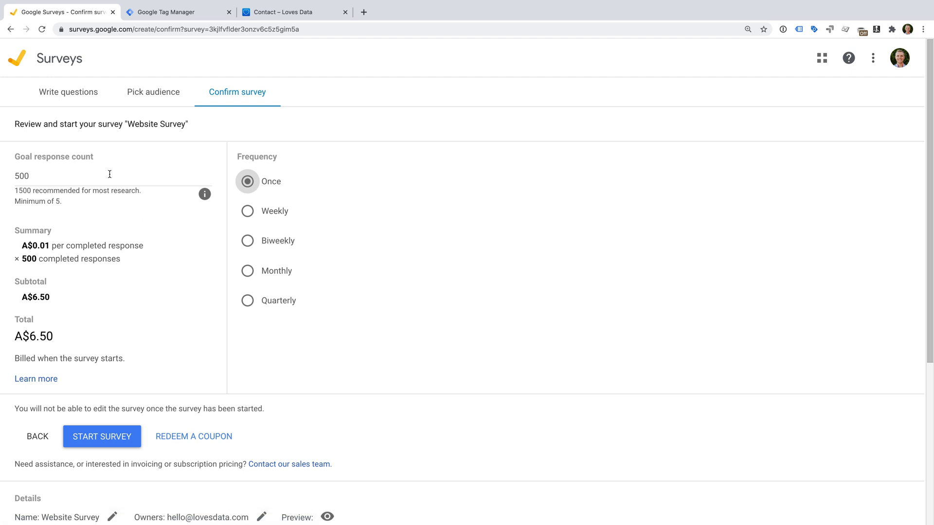
{"action": "mouse_move", "coordinate": [177, 225]}
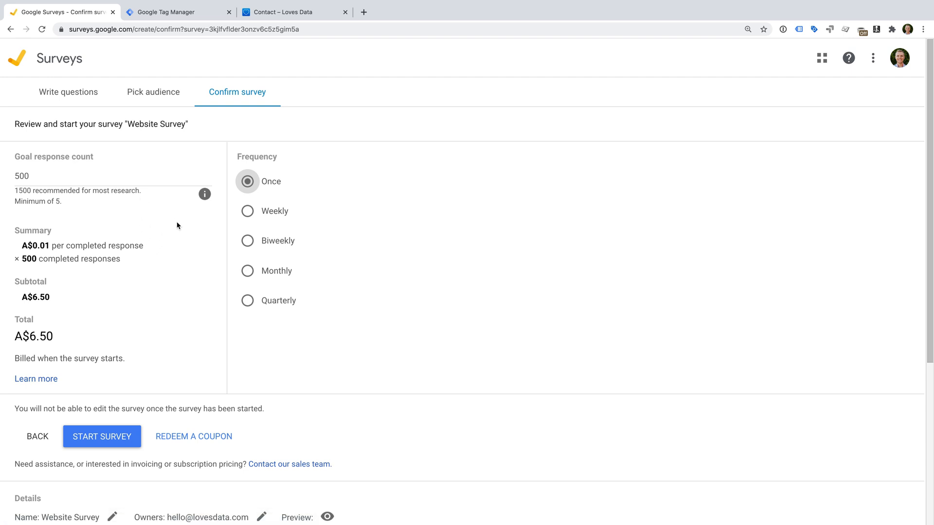
{"action": "scroll", "scroll_direction": "down", "scroll_amount": 3}
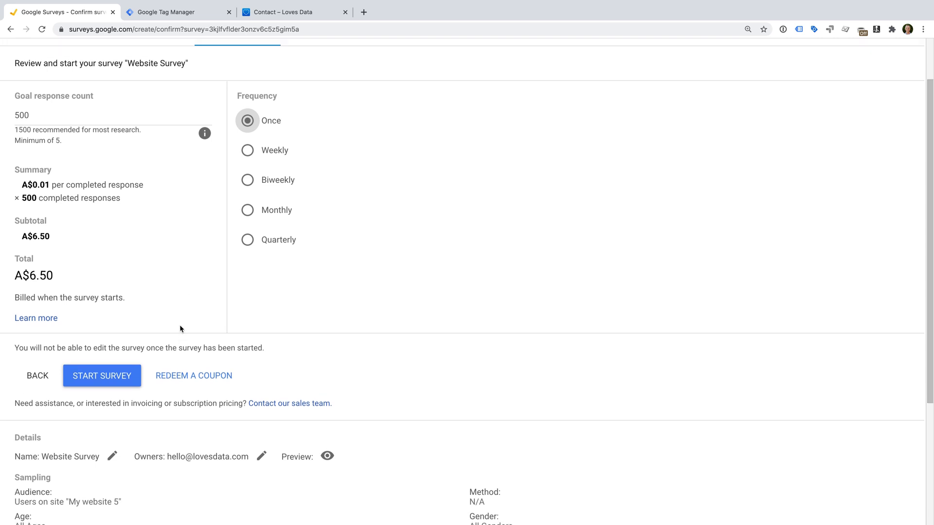
{"action": "left_click", "coordinate": [101, 375]}
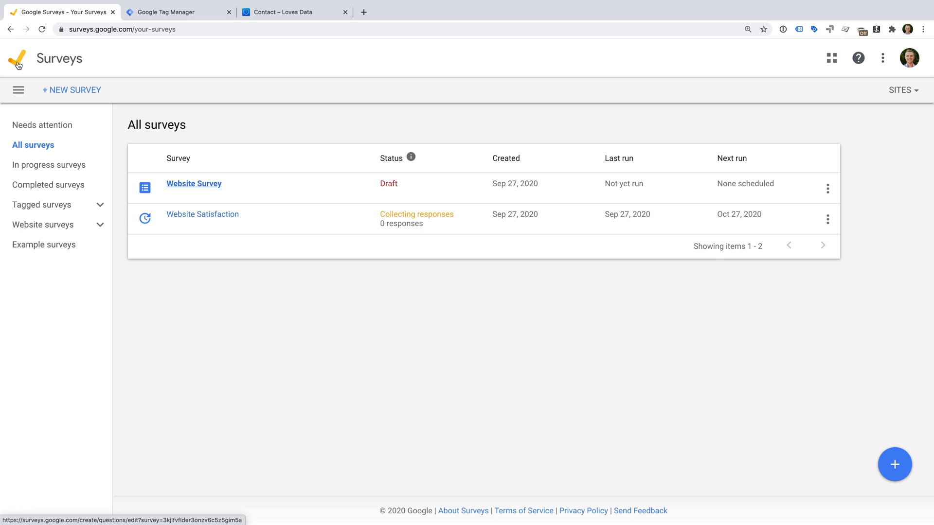
{"action": "mouse_move", "coordinate": [71, 90]}
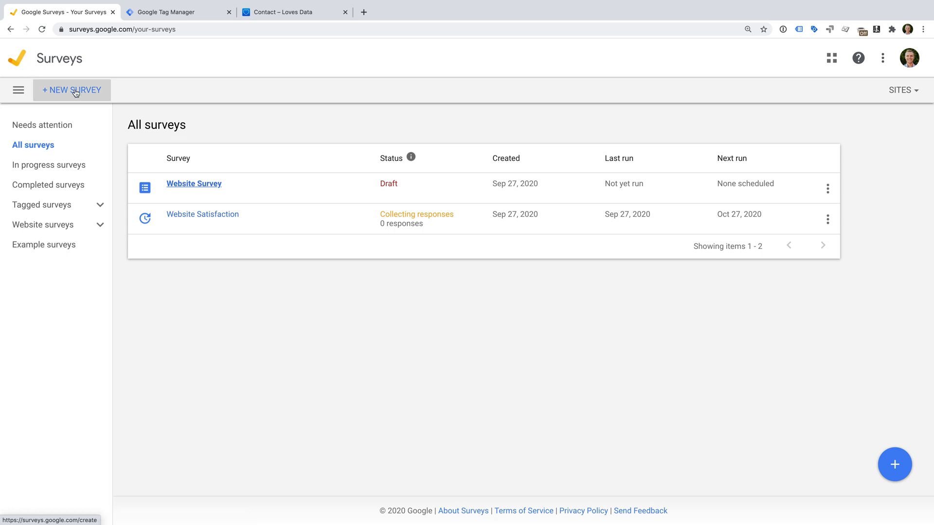
Step: Start a brand-new survey and select its default date-based name for replacement
{"action": "left_click", "coordinate": [194, 184]}
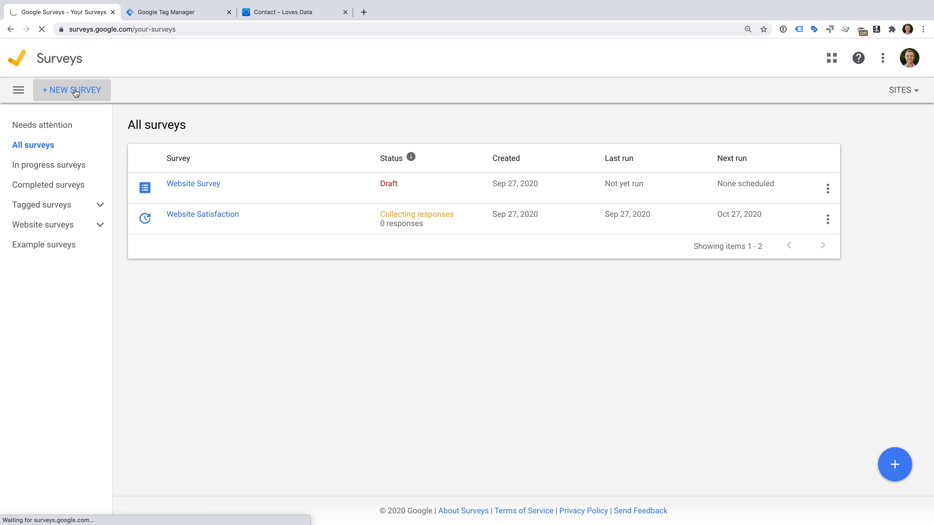
{"action": "left_click", "coordinate": [71, 90]}
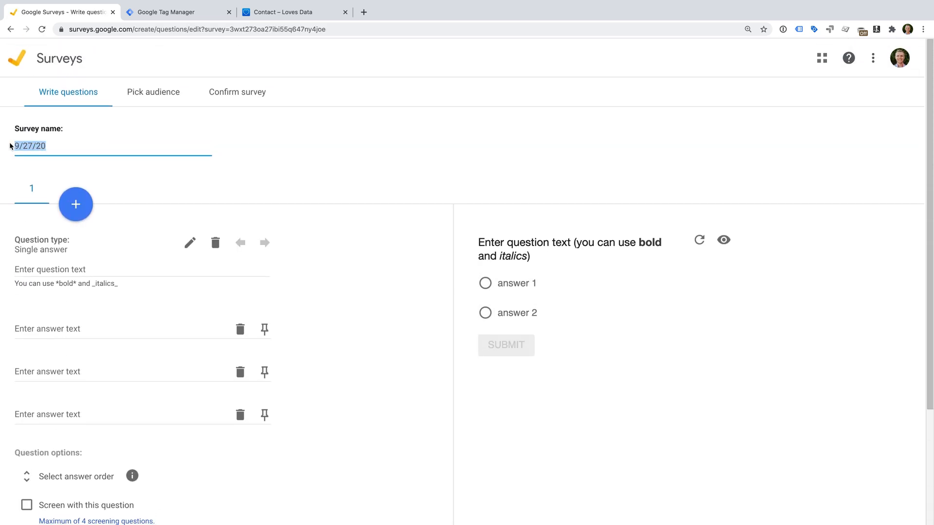
Step: Name the survey Market Research and ask 'Have you ever used Google advertising?' with answers Yes, No, I'm not sure
{"action": "type", "text": "Market Res"}
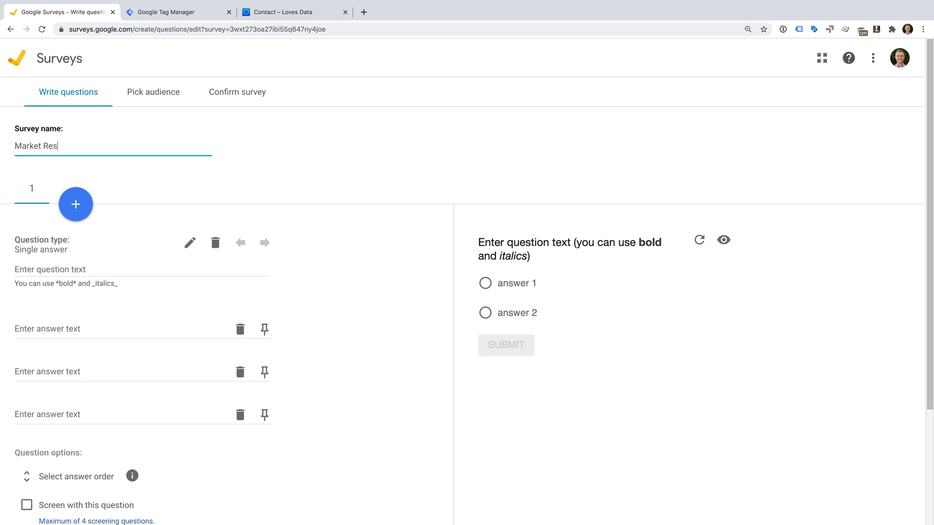
{"action": "type", "text": "earch"}
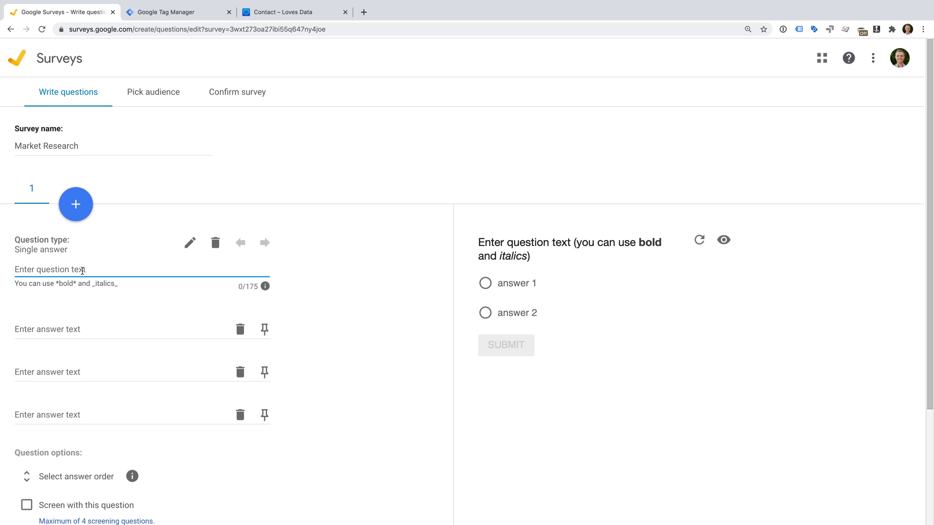
{"action": "type", "text": "Have you ev"}
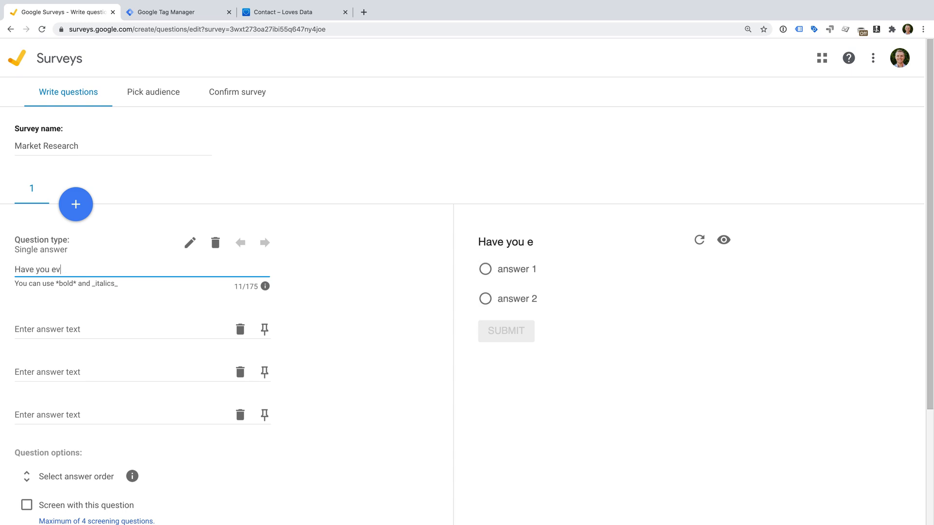
{"action": "type", "text": "ver used Google Ads for advert"}
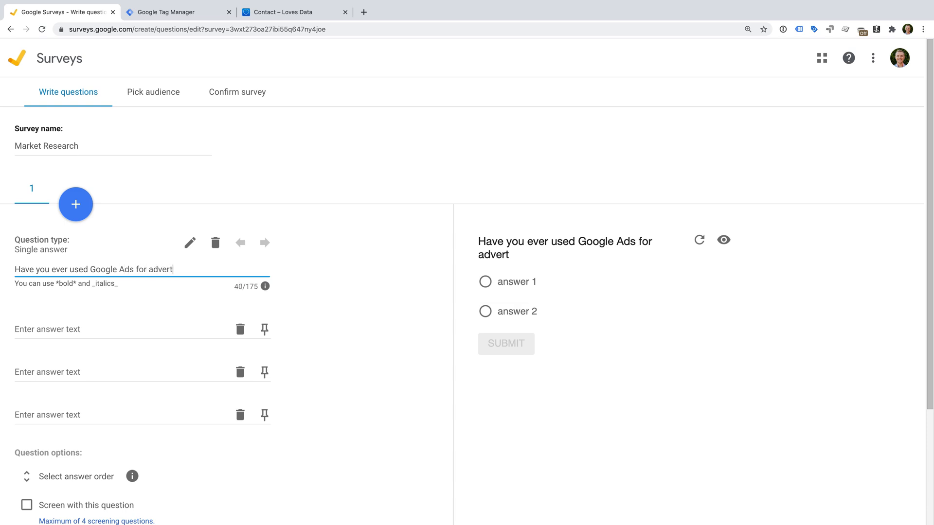
{"action": "type", "text": "ising?"}
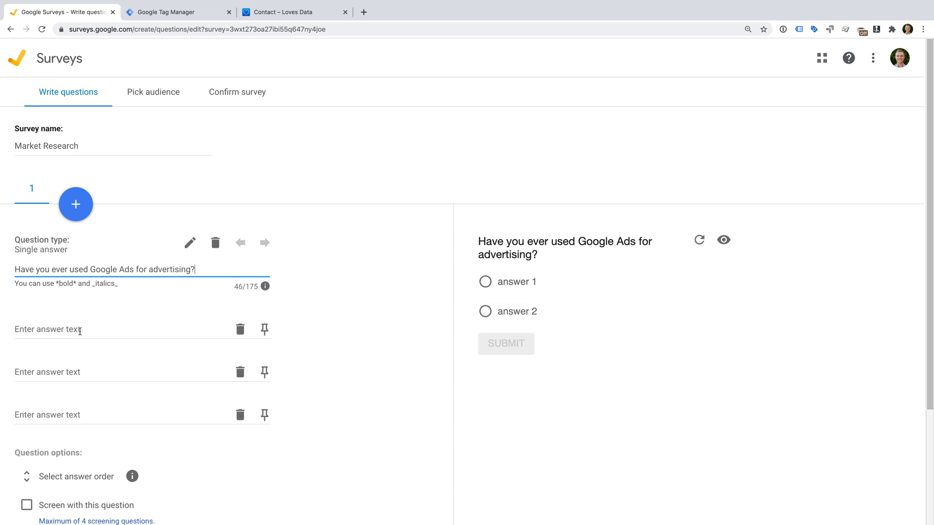
{"action": "type", "text": "Yes"}
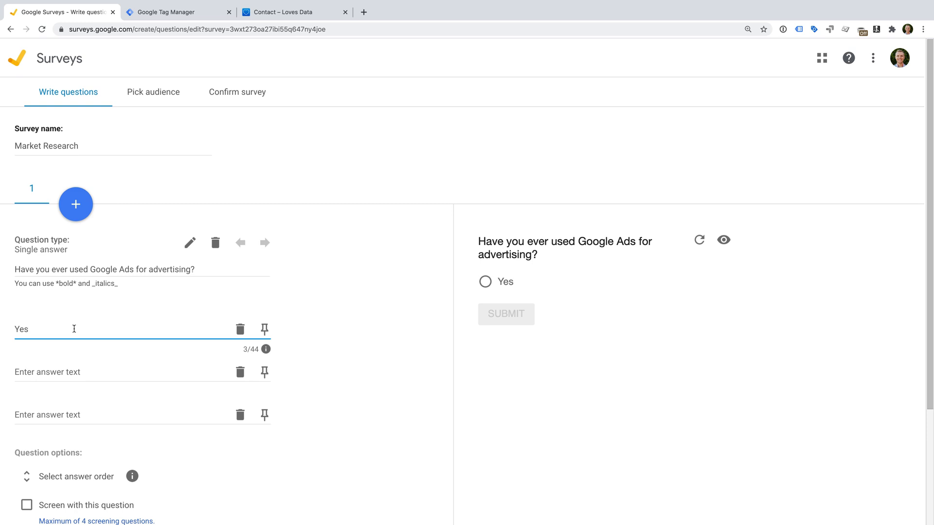
{"action": "type", "text": "No"}
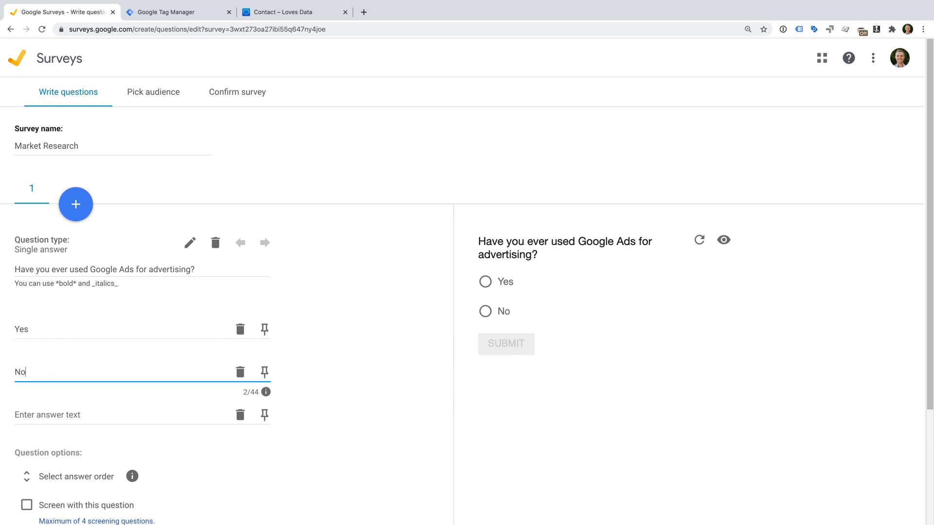
{"action": "type", "text": "I'm not s"}
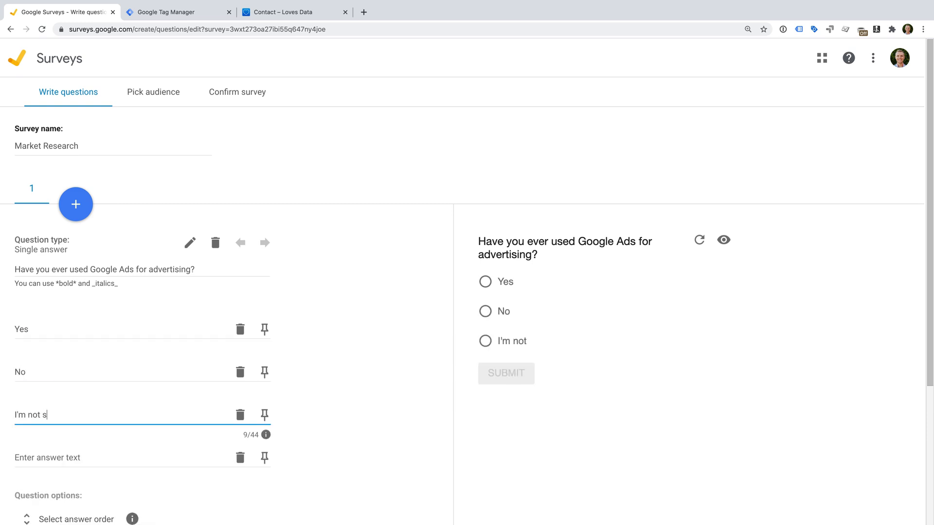
{"action": "type", "text": "ure"}
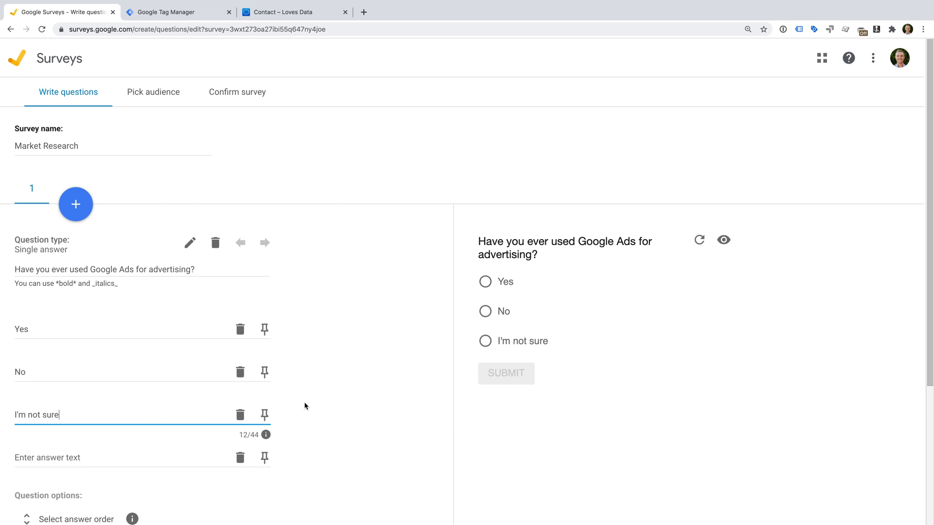
Step: Display answers in written order, make it a screening question and screen in Yes respondents
{"action": "scroll", "scroll_direction": "down", "scroll_amount": 3}
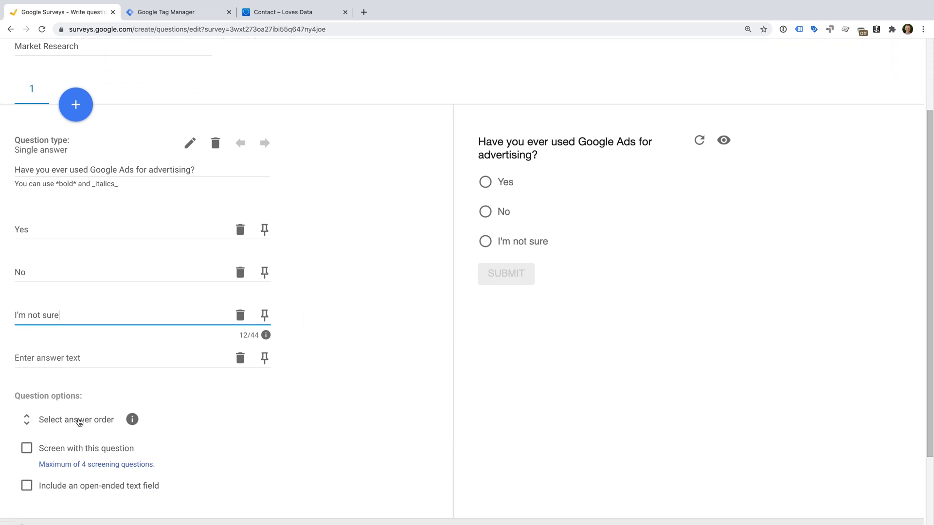
{"action": "left_click", "coordinate": [76, 420]}
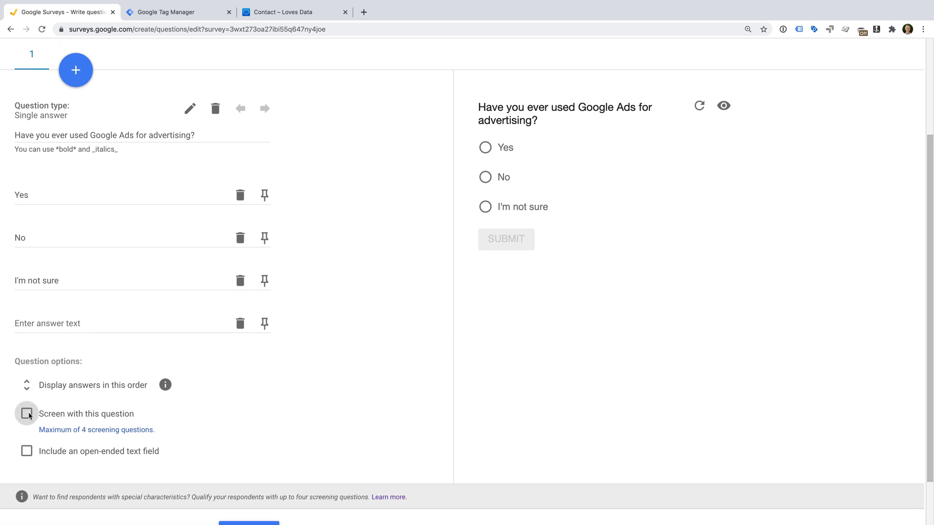
{"action": "left_click", "coordinate": [26, 414]}
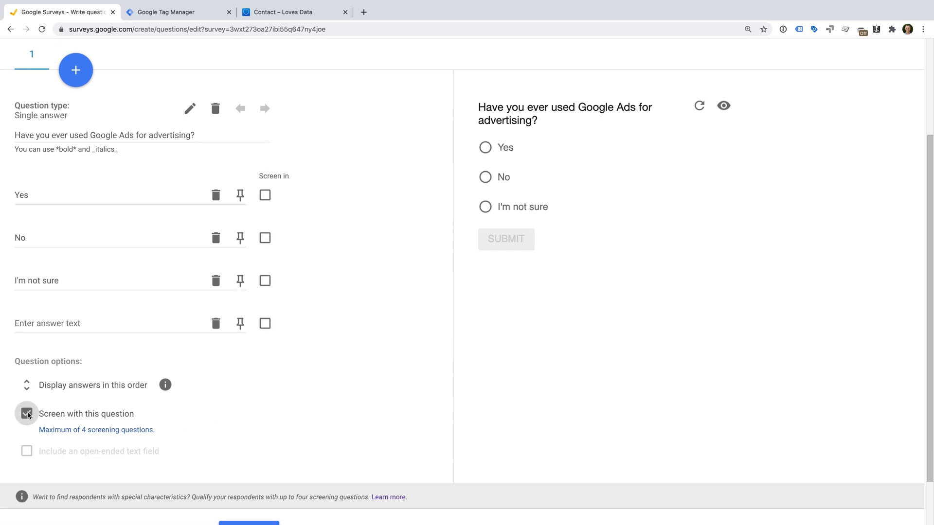
{"action": "left_click", "coordinate": [26, 413]}
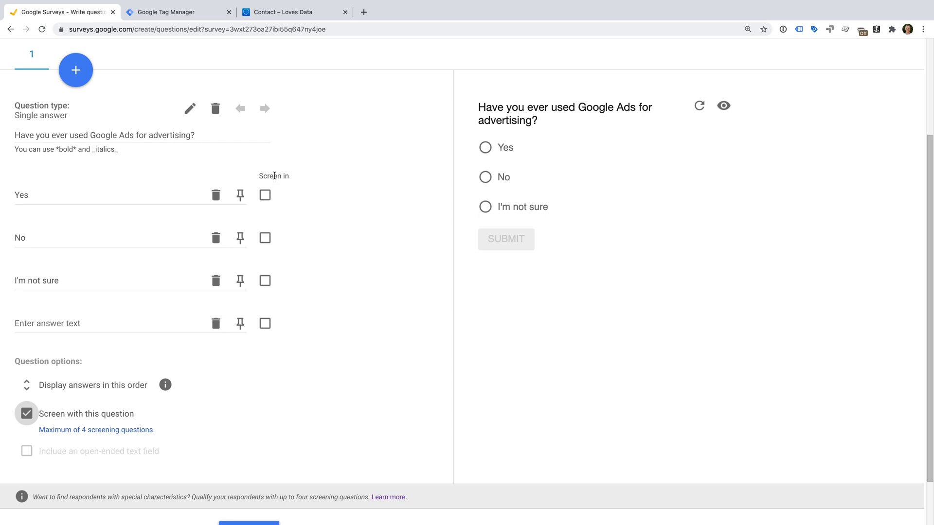
{"action": "left_click", "coordinate": [265, 195]}
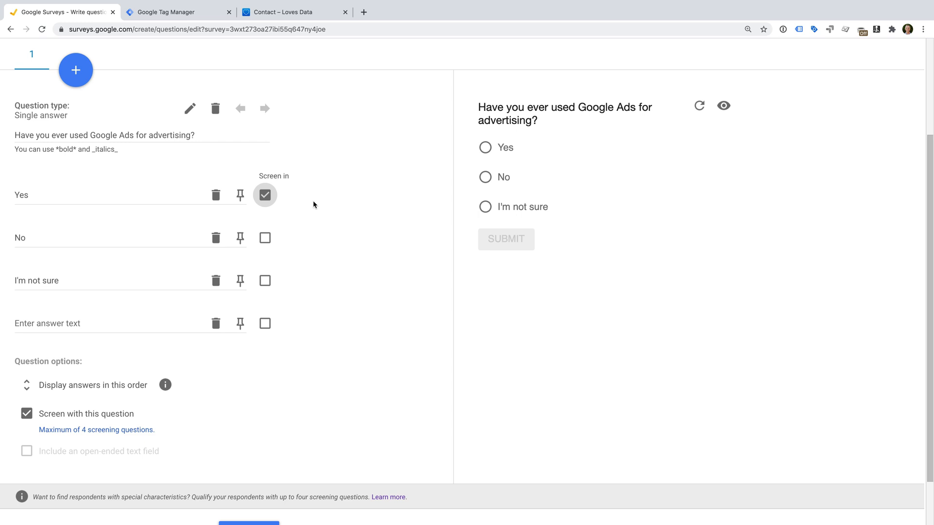
{"action": "scroll", "scroll_direction": "down", "scroll_amount": 3}
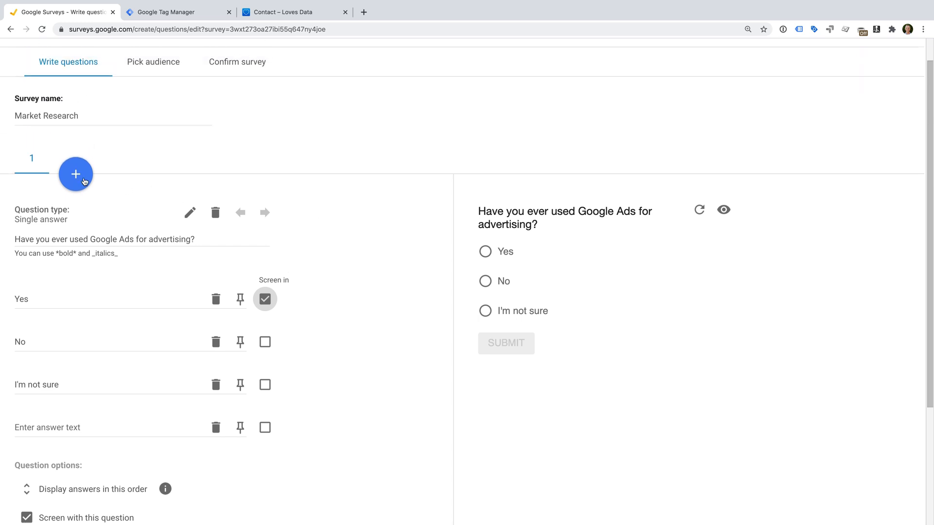
Step: Add a rating-scale question 'How easy is Google Ads to use?' labelled Very difficult to Very easy
{"action": "left_click", "coordinate": [75, 174]}
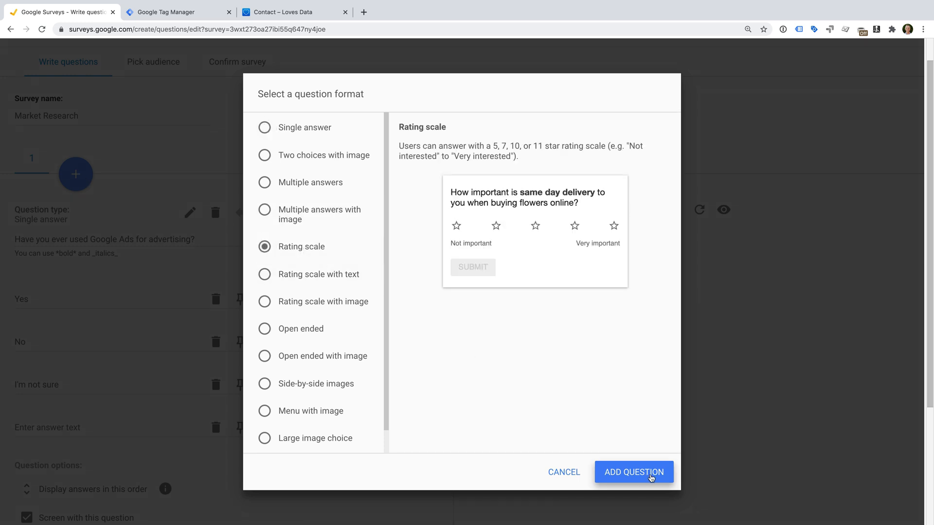
{"action": "left_click", "coordinate": [634, 472]}
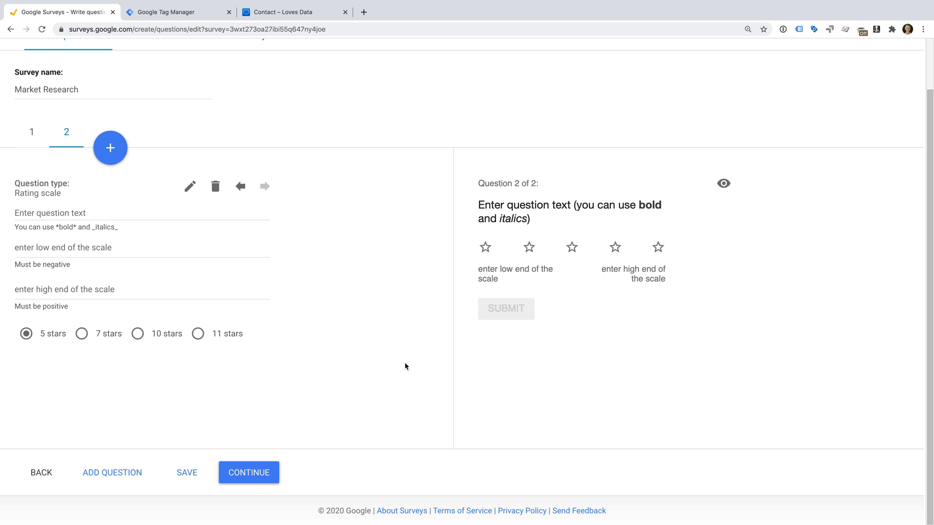
{"action": "type", "text": "How"}
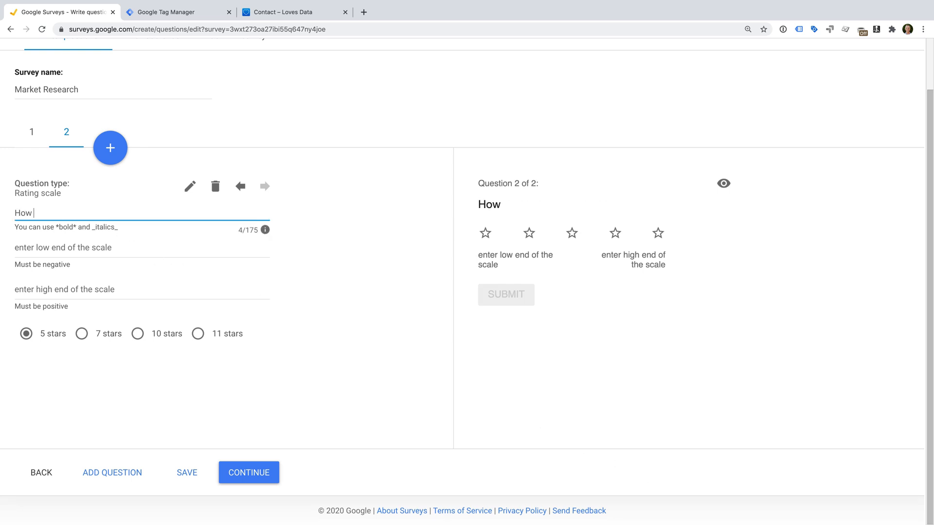
{"action": "type", "text": "easy is Google Ads to use?"}
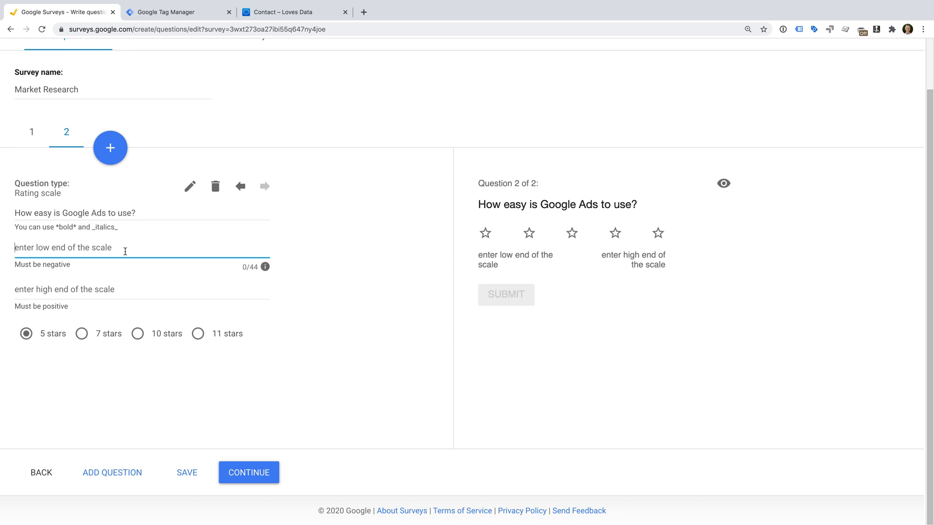
{"action": "type", "text": "Very difficult"}
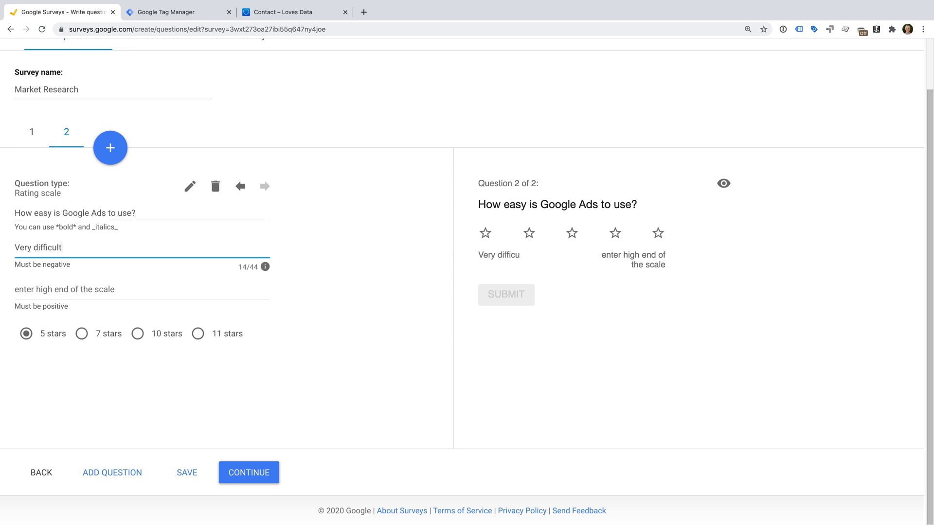
{"action": "type", "text": "Very easy"}
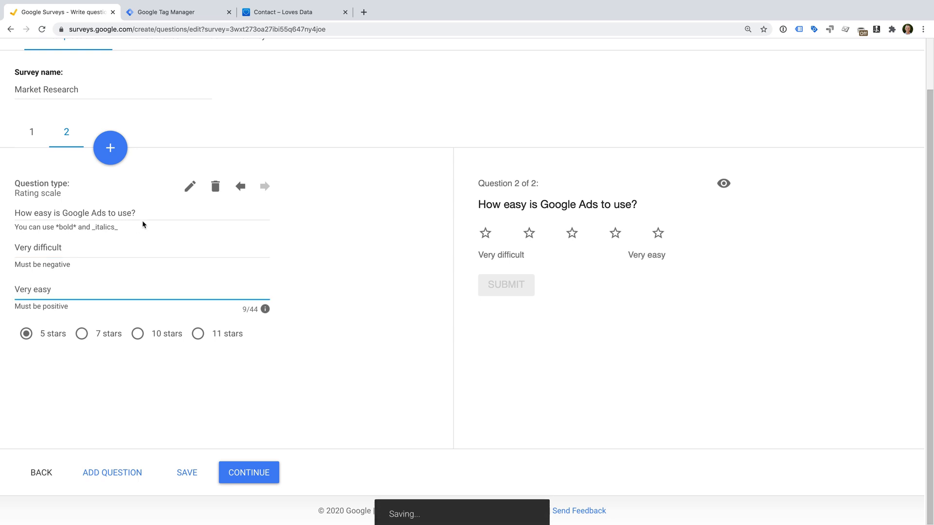
Step: Add a multiple-answer question "What types of campaigns do you run in Google Ads?"
{"action": "left_click", "coordinate": [110, 148]}
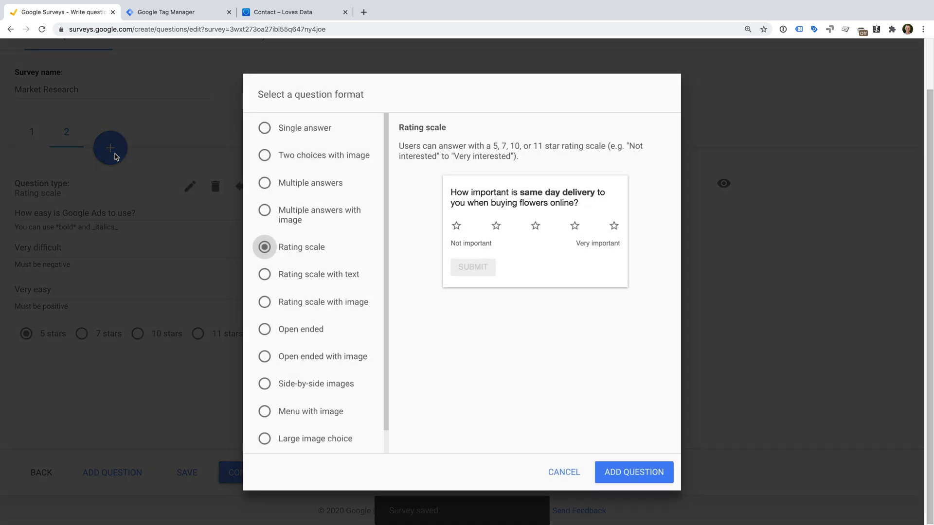
{"action": "mouse_move", "coordinate": [292, 267]}
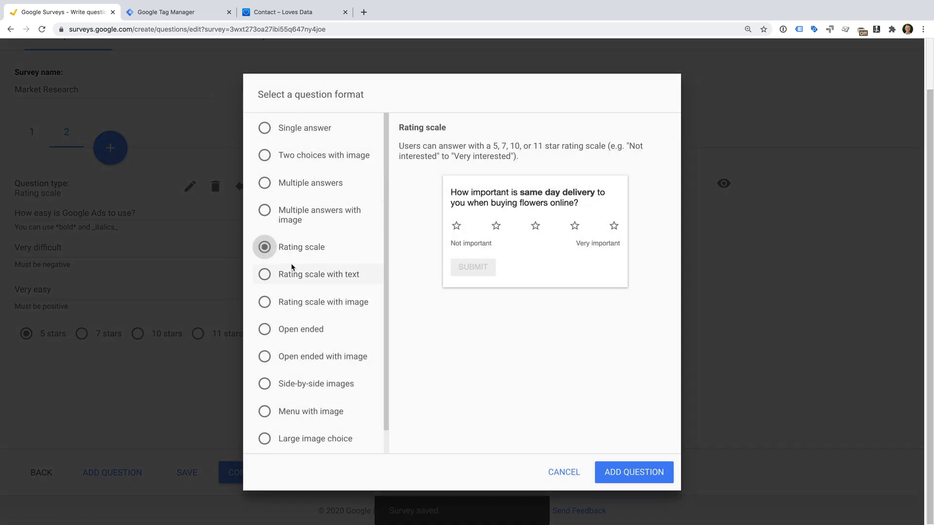
{"action": "left_click", "coordinate": [265, 183]}
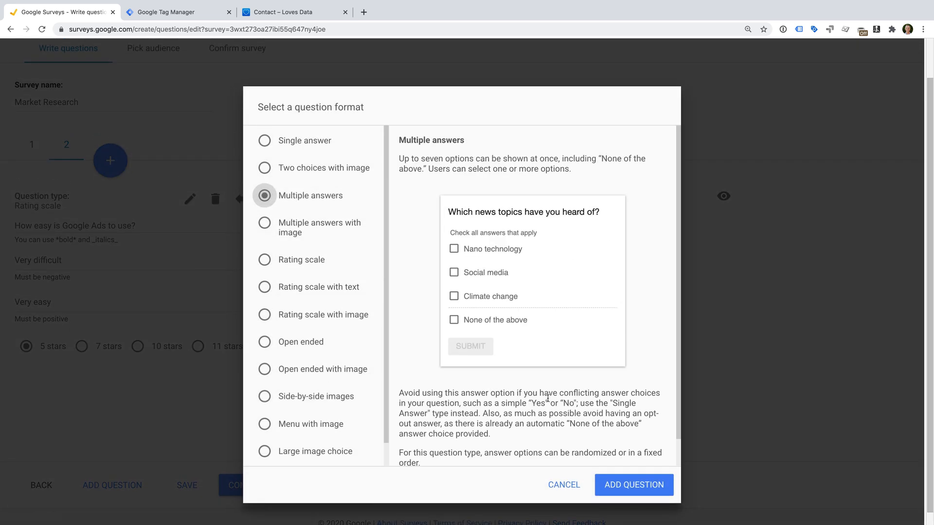
{"action": "left_click", "coordinate": [633, 485]}
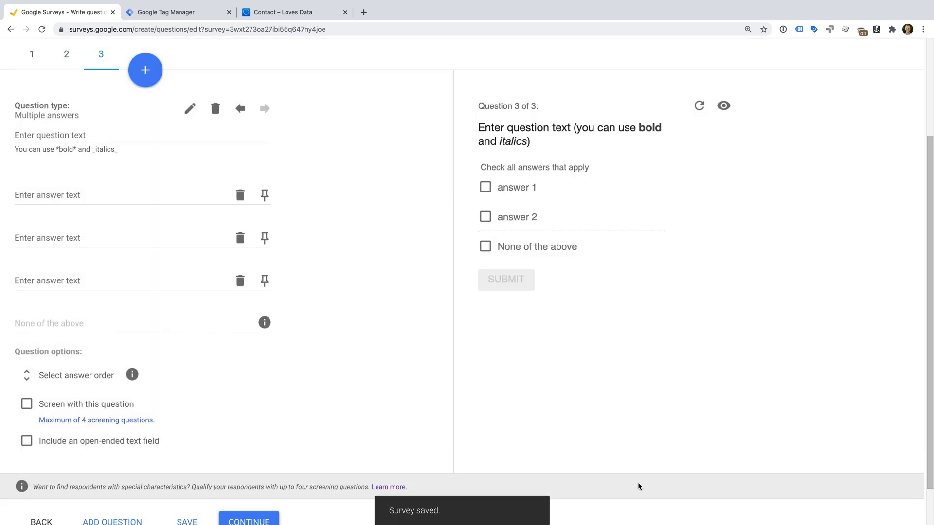
{"action": "left_click", "coordinate": [96, 136]}
{"action": "type", "text": "What types of campaigns do you run in"}
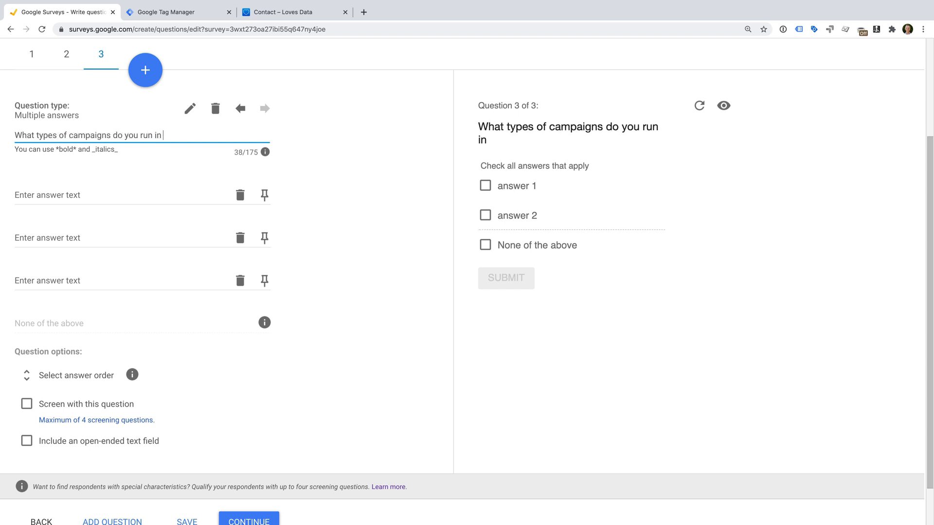
{"action": "type", "text": "Google Ads?"}
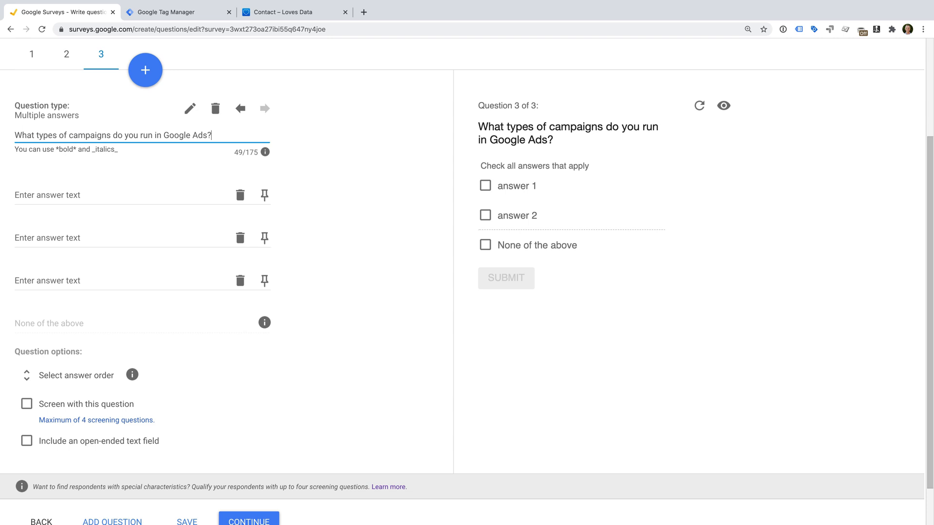
{"action": "mouse_move", "coordinate": [89, 198]}
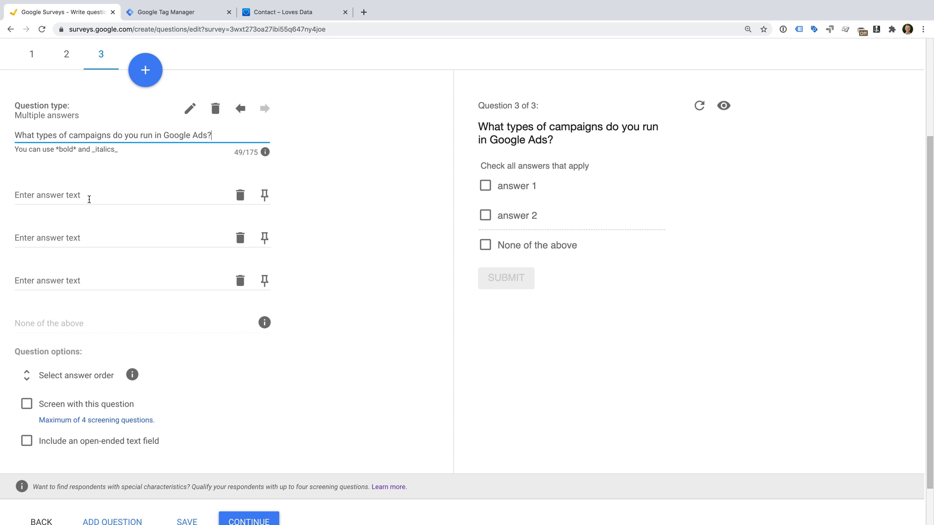
Step: Enter the answer options Search, Display, Video and Shopping
{"action": "type", "text": "Di"}
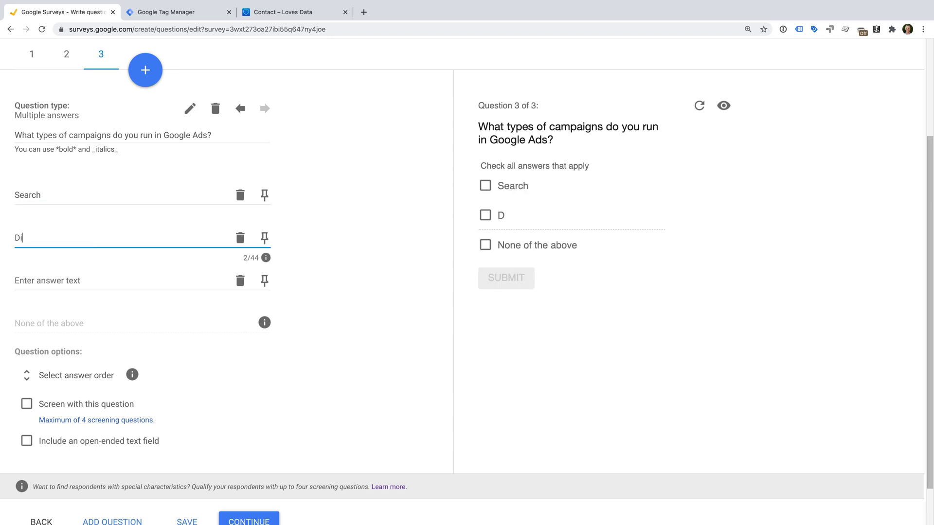
{"action": "type", "text": "Video"}
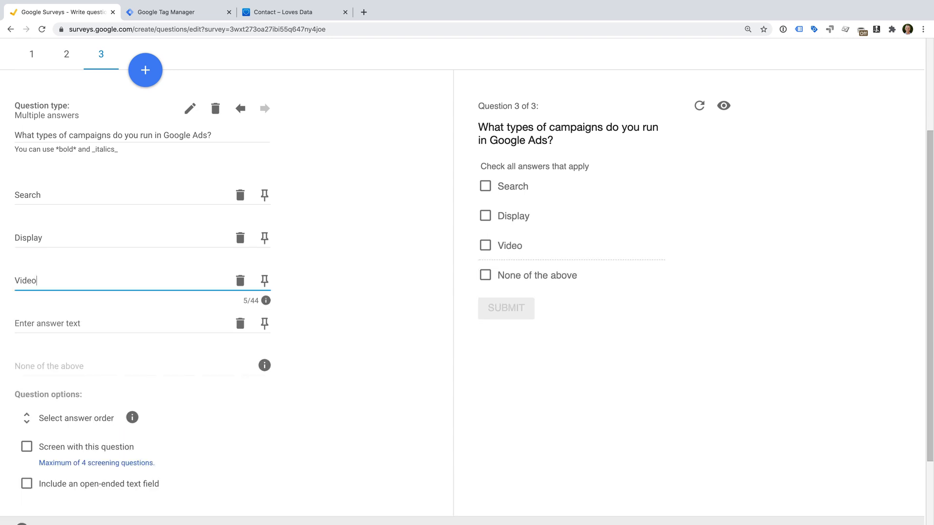
{"action": "type", "text": "Shopping"}
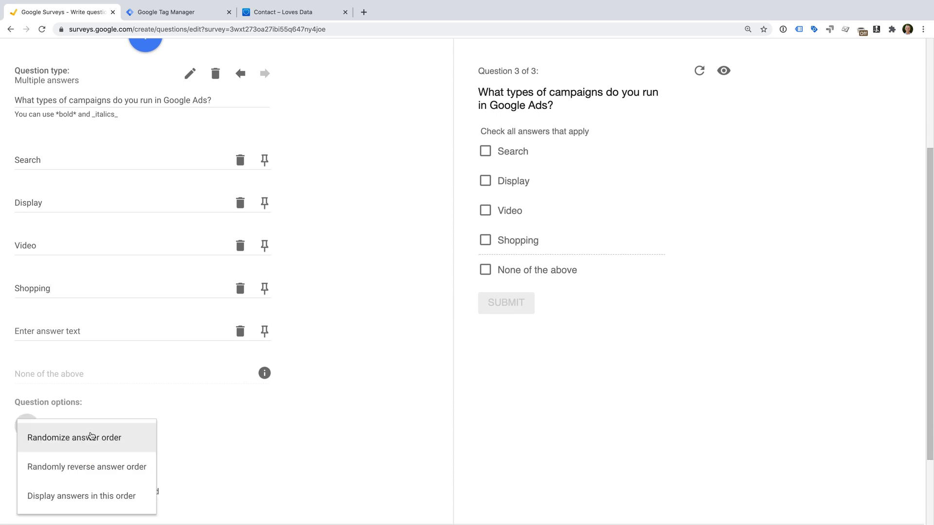
Step: Randomize answer order, include an open-ended Other field, and continue past the questions
{"action": "left_click", "coordinate": [74, 437]}
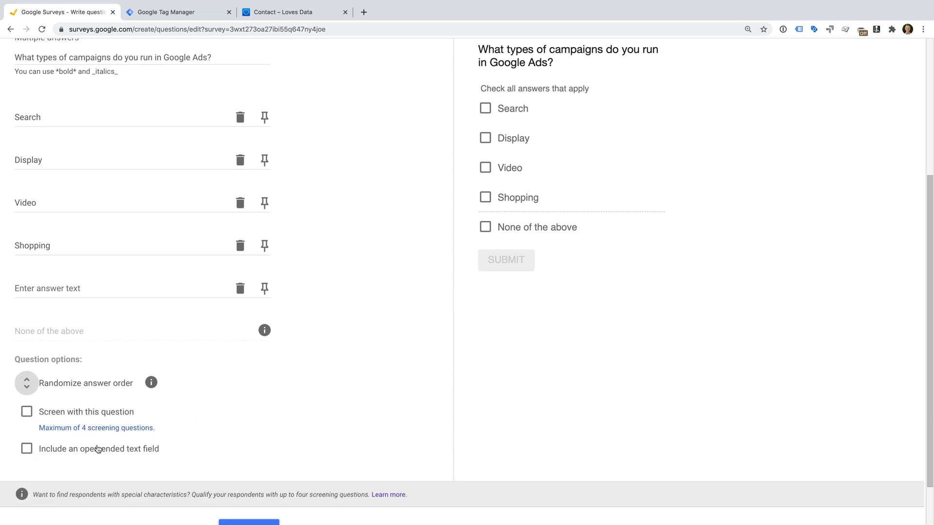
{"action": "left_click", "coordinate": [27, 449]}
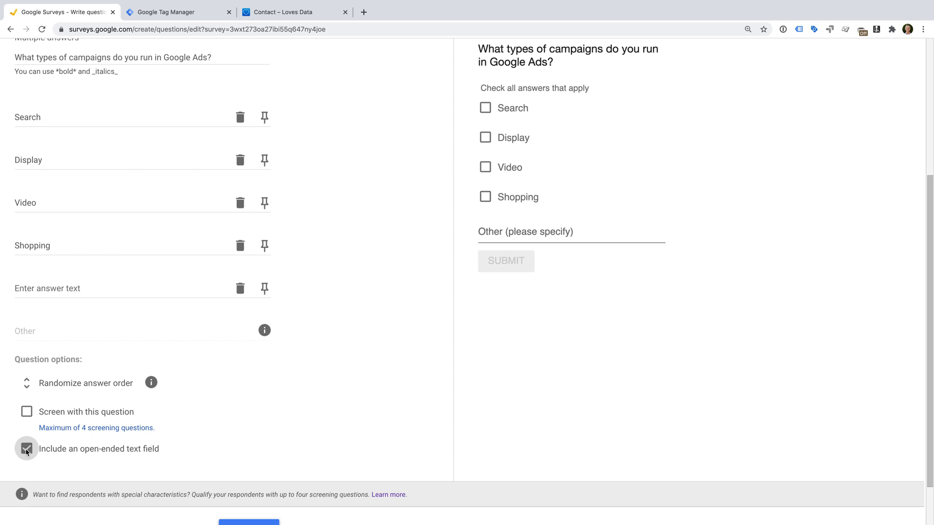
{"action": "left_click", "coordinate": [26, 448]}
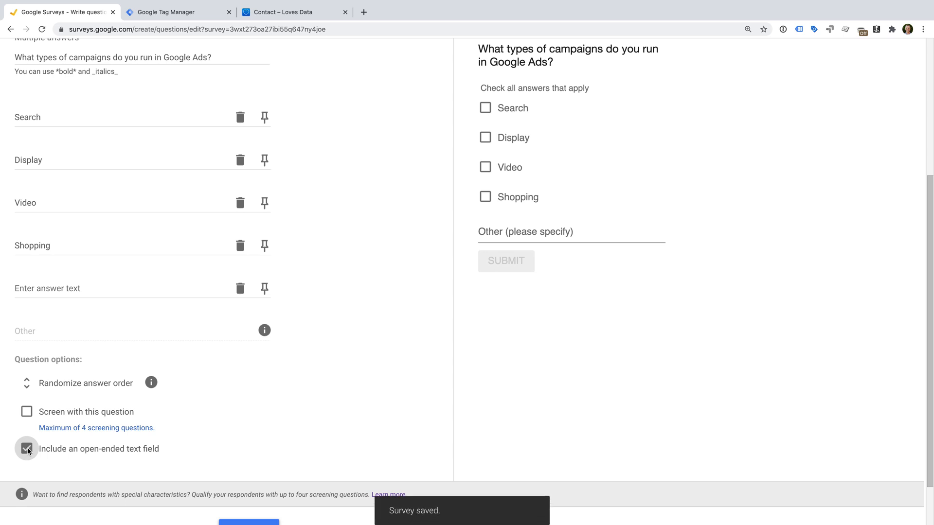
{"action": "mouse_move", "coordinate": [199, 397]}
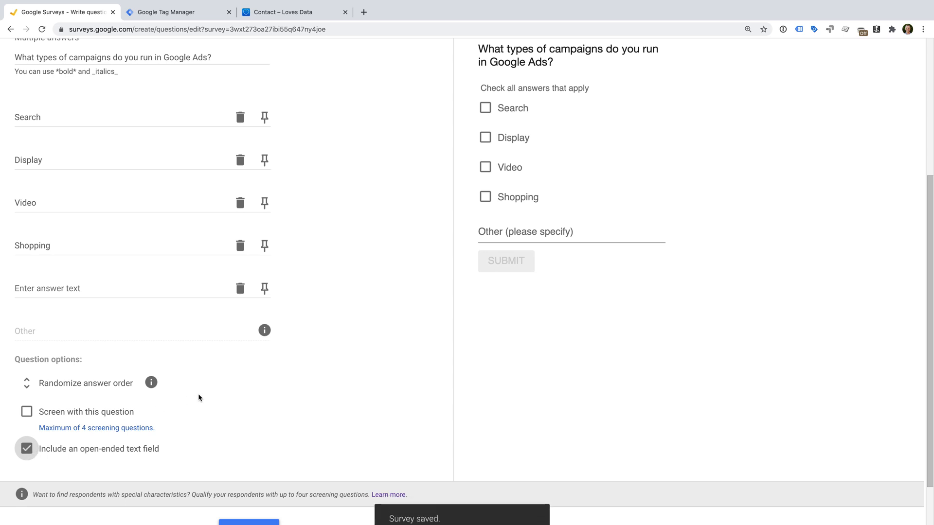
{"action": "scroll", "scroll_direction": "down", "scroll_amount": 3}
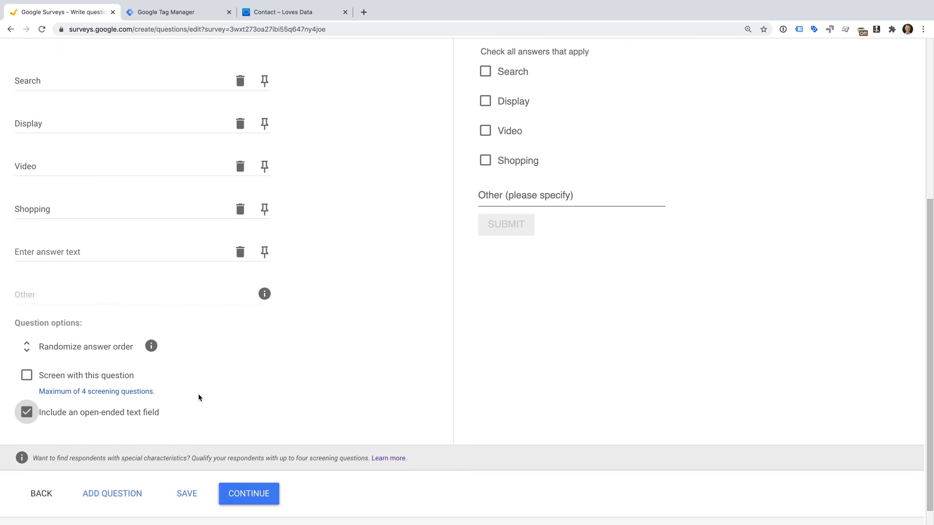
{"action": "left_click", "coordinate": [248, 494]}
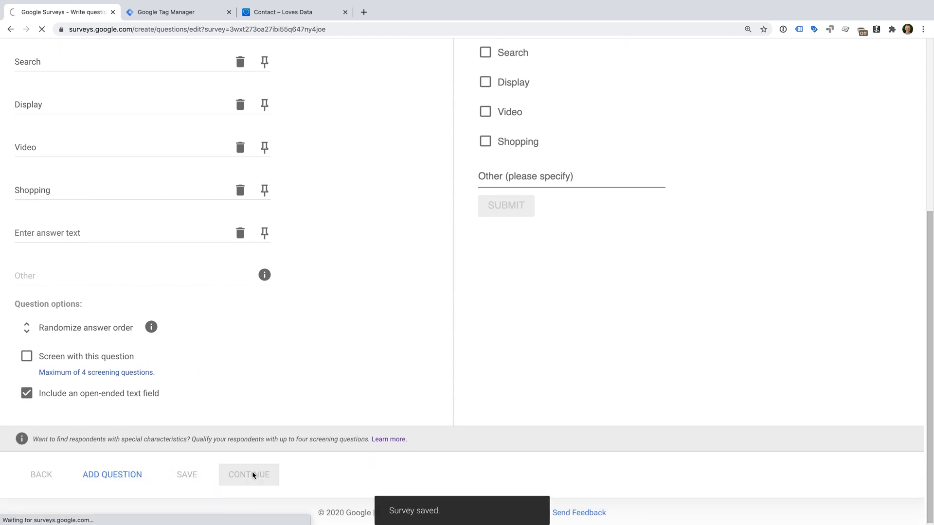
Step: Target the United States general population aged 25–64 (65+ excluded) and confirm the audience
{"action": "left_click", "coordinate": [249, 475]}
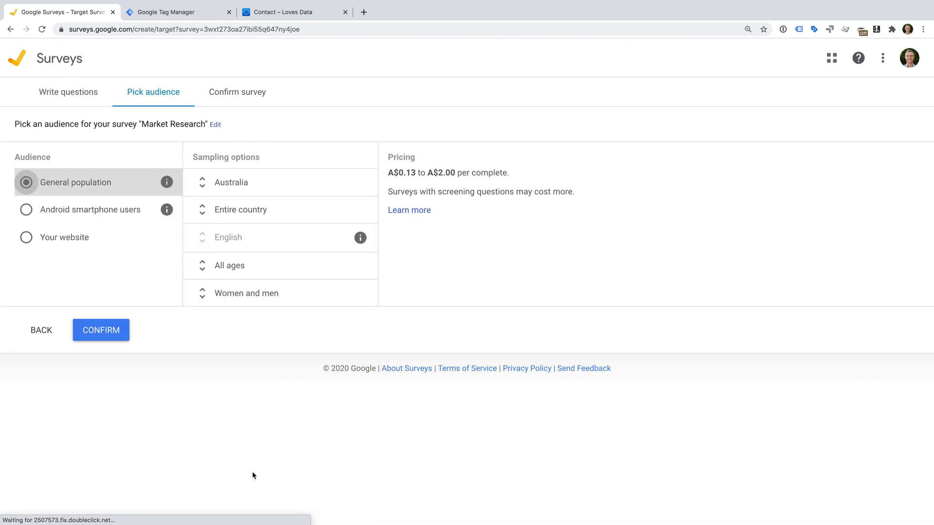
{"action": "mouse_move", "coordinate": [216, 363]}
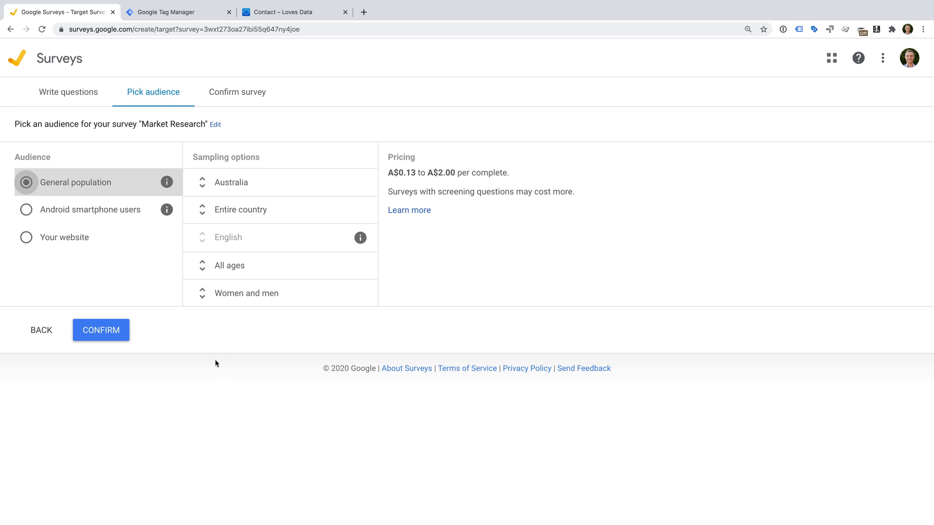
{"action": "mouse_move", "coordinate": [115, 198]}
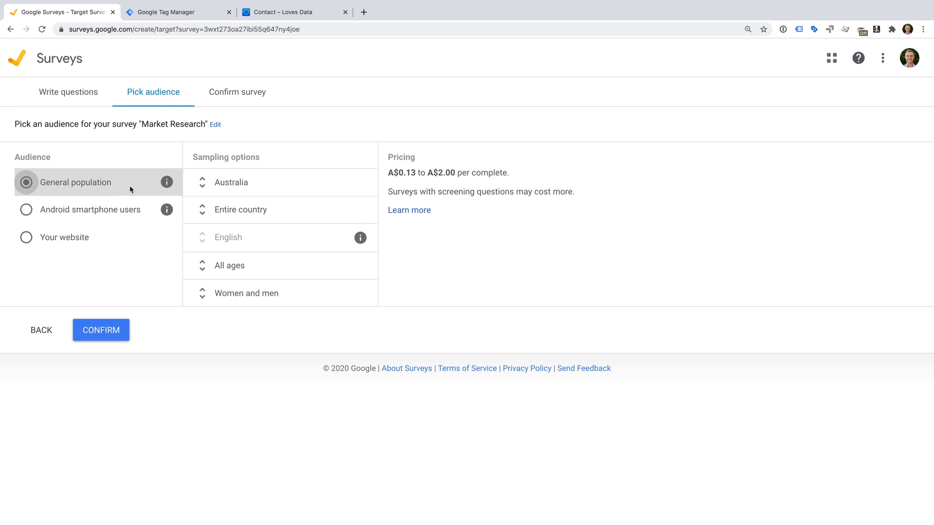
{"action": "left_click", "coordinate": [230, 182]}
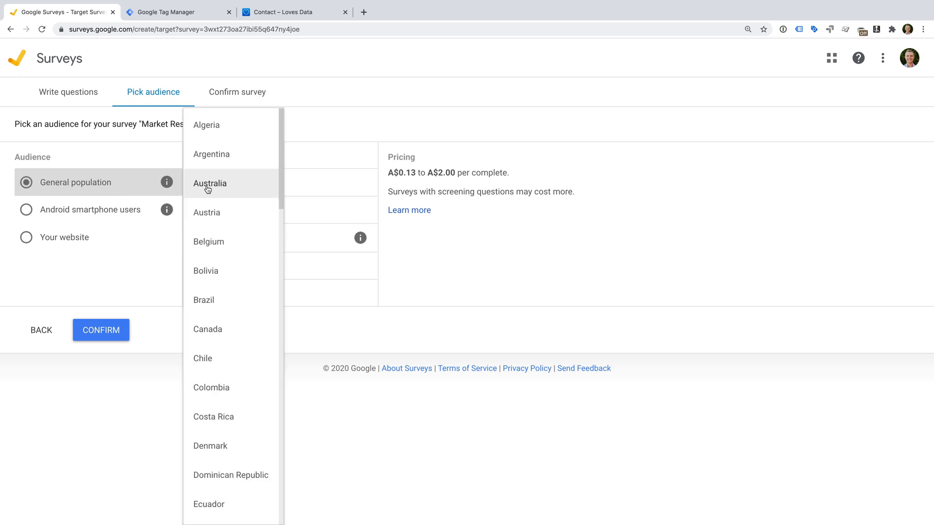
{"action": "scroll", "scroll_direction": "down", "scroll_amount": 3}
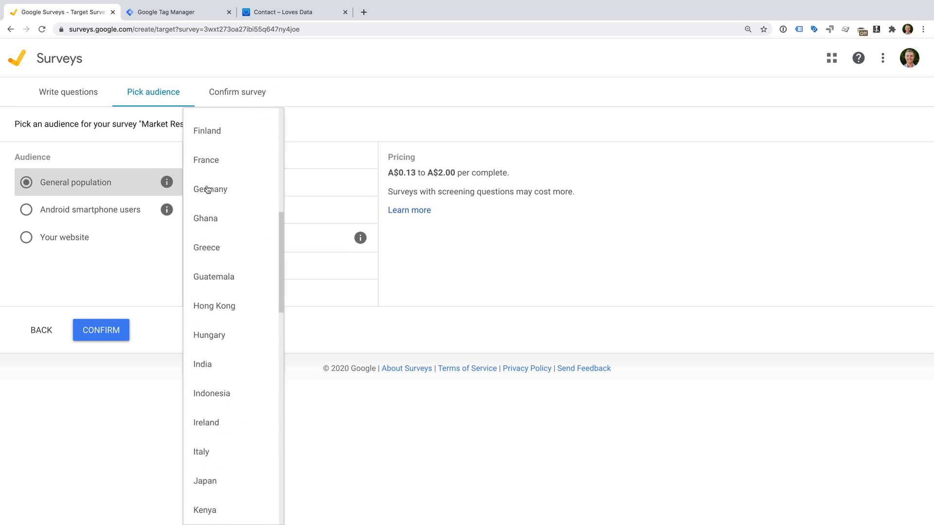
{"action": "scroll", "scroll_direction": "down", "scroll_amount": 3}
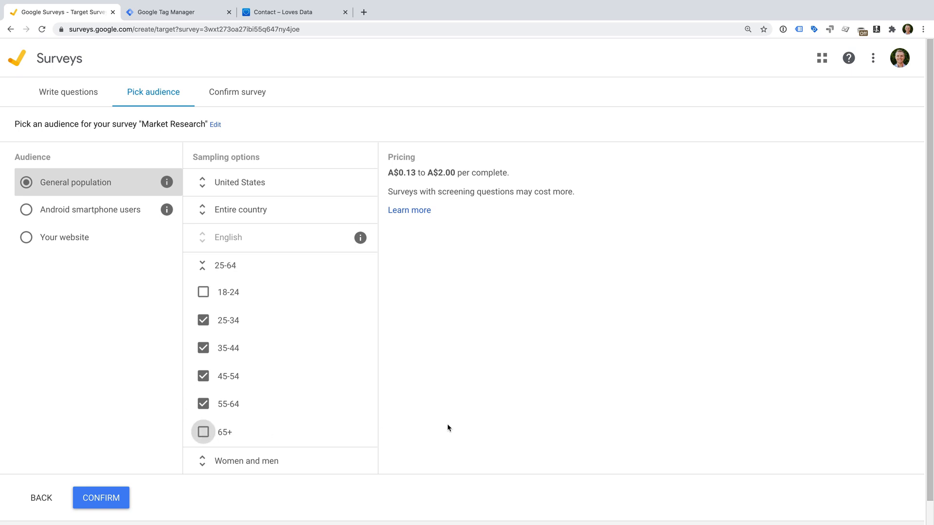
{"action": "left_click", "coordinate": [100, 497]}
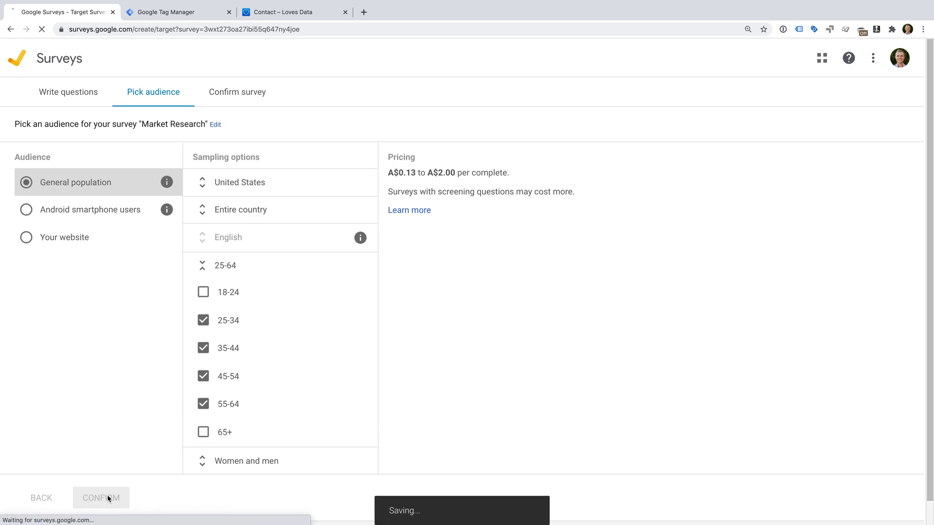
{"action": "left_click", "coordinate": [101, 498]}
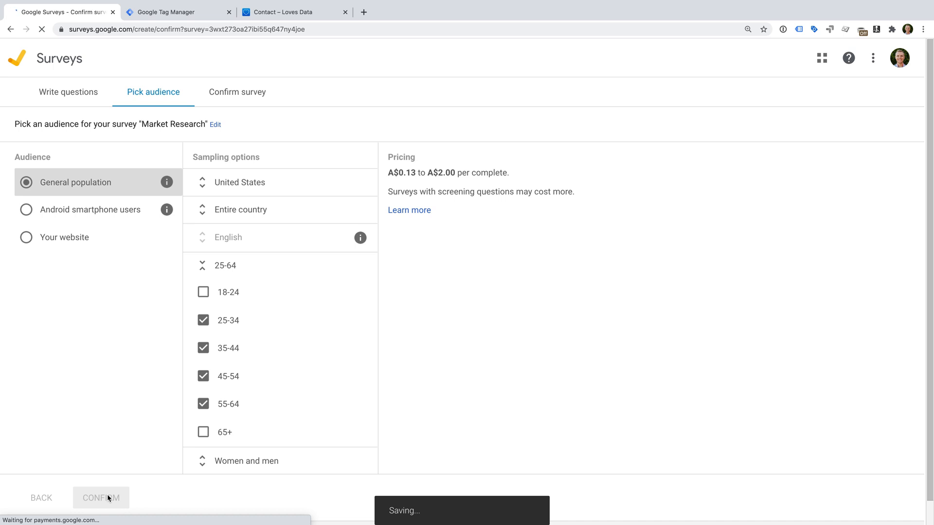
Step: Load the confirmation summary for Market Research, US ages 25–64, all genders
{"action": "left_click", "coordinate": [100, 498]}
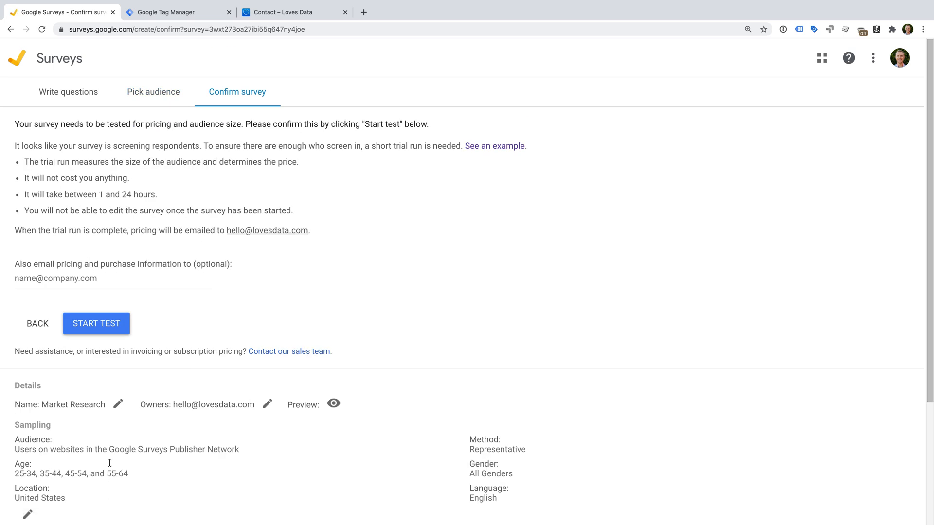
{"action": "mouse_move", "coordinate": [169, 191]}
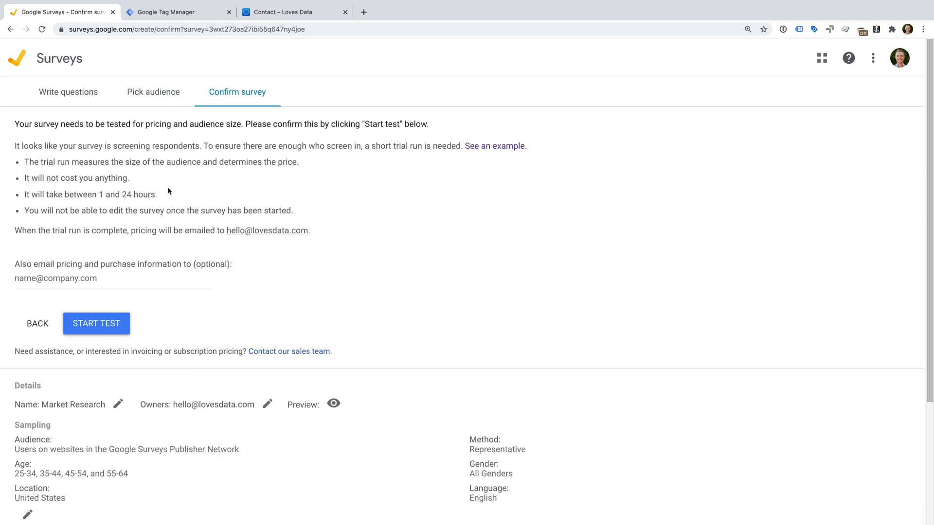
{"action": "mouse_move", "coordinate": [156, 176]}
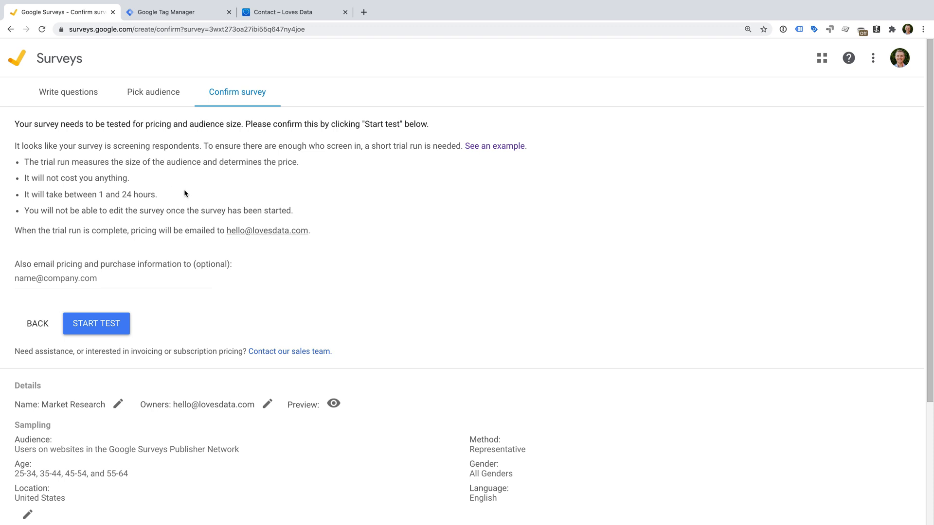
{"action": "mouse_move", "coordinate": [97, 323]}
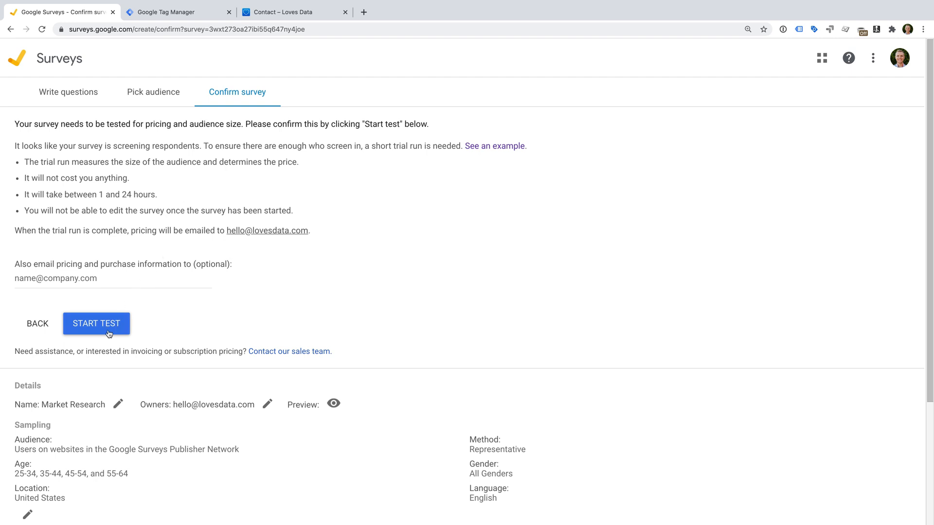